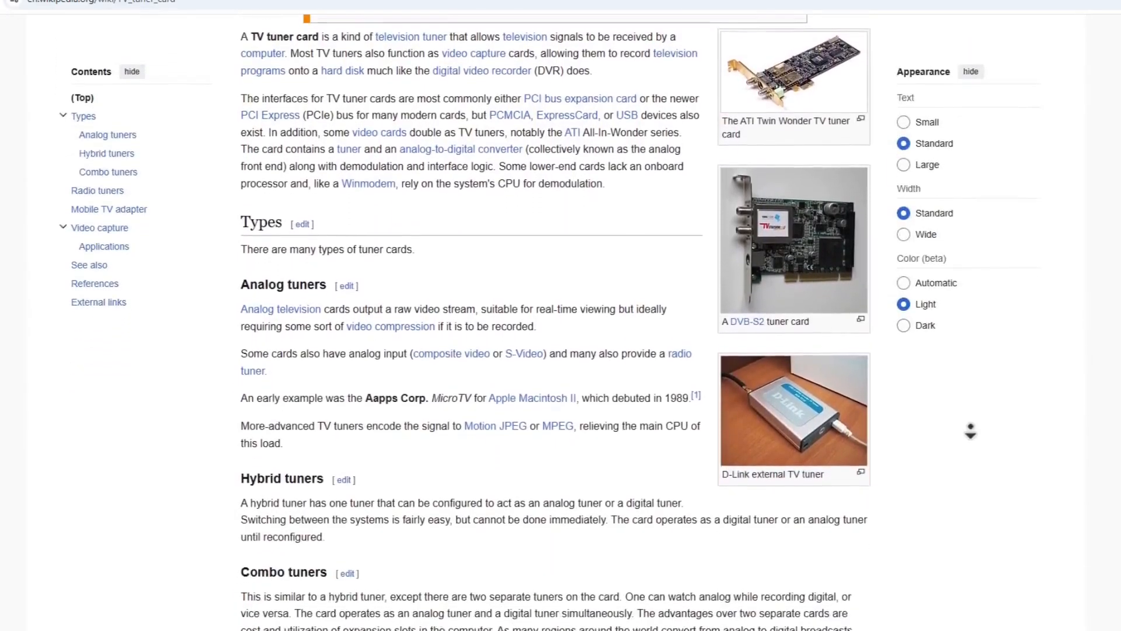
Scroll the TV tuner card article through its Types, Radio tuners and Video capture sections.
scroll(down, 3)
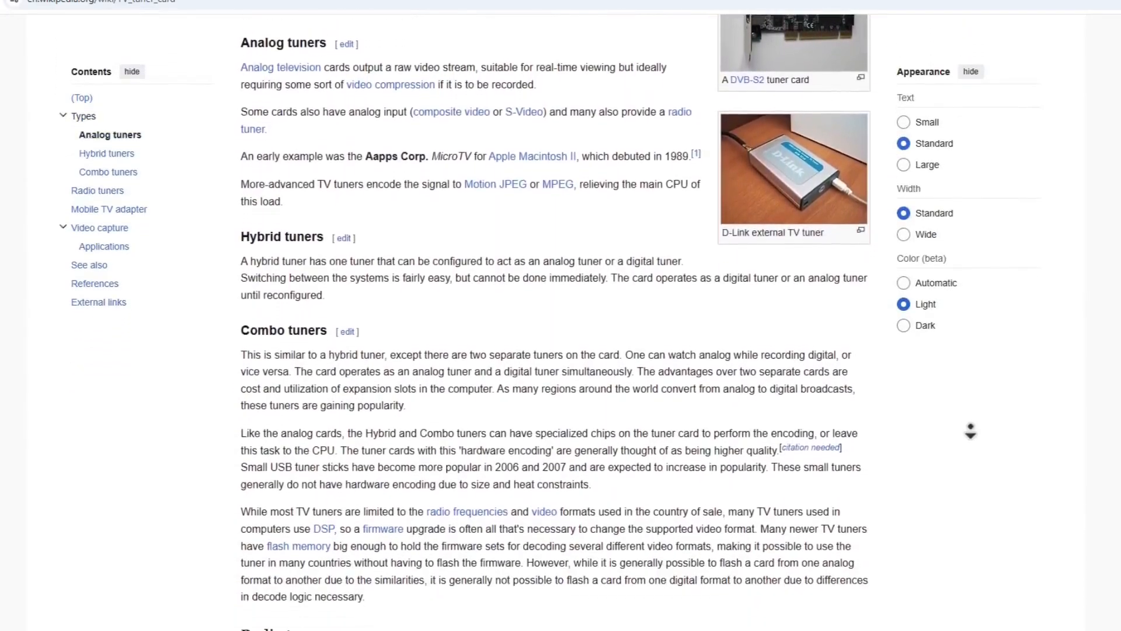
scroll(down, 3)
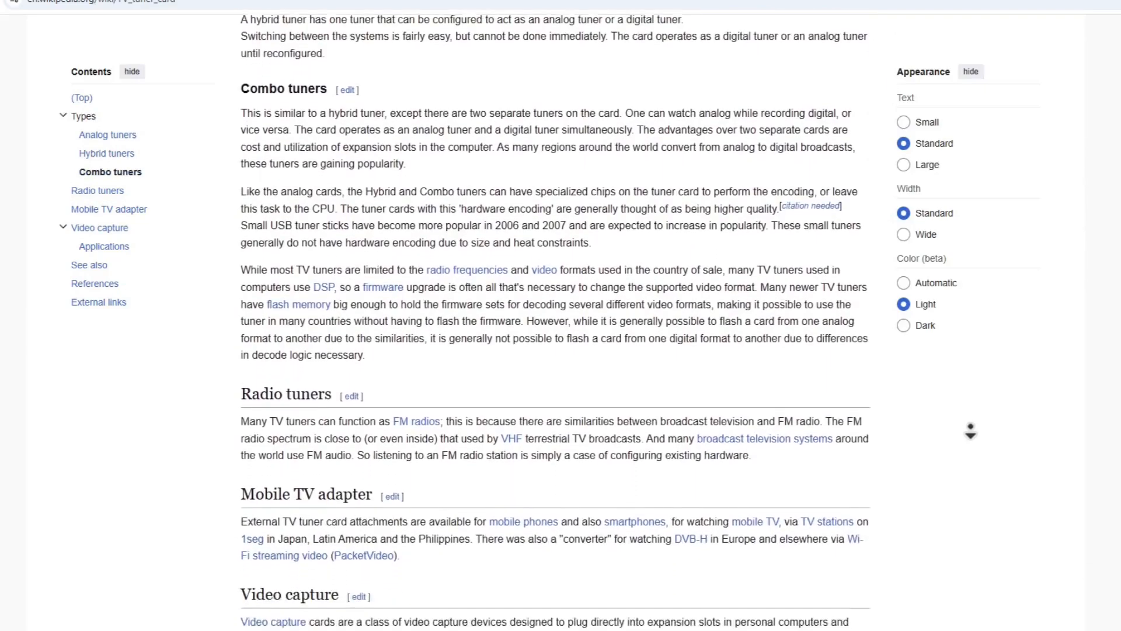
scroll(down, 3)
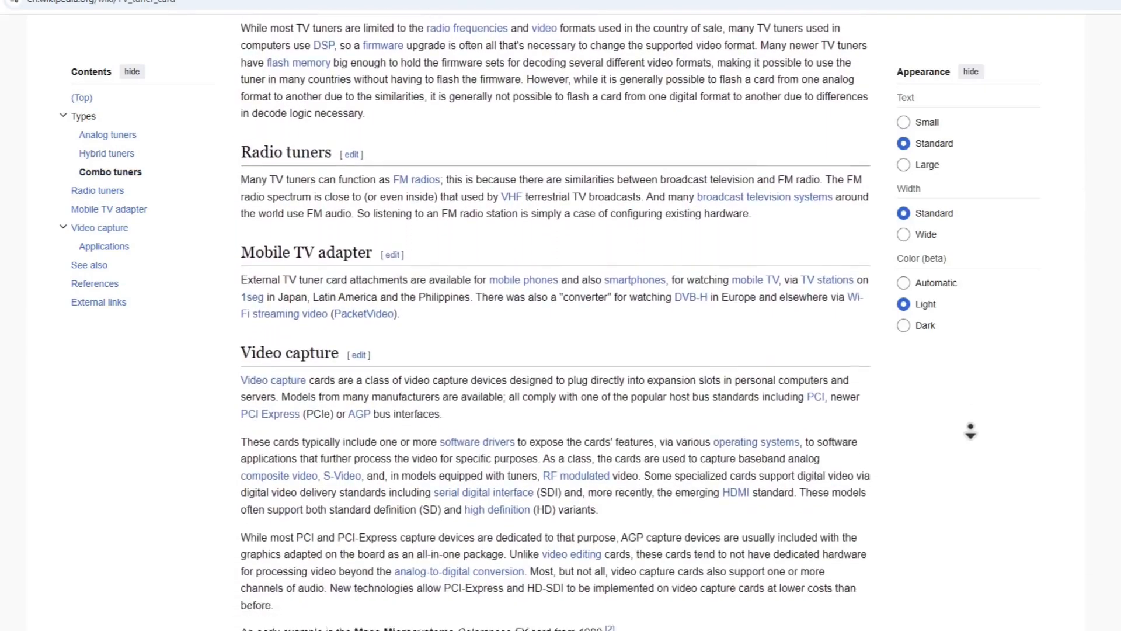
scroll(down, 3)
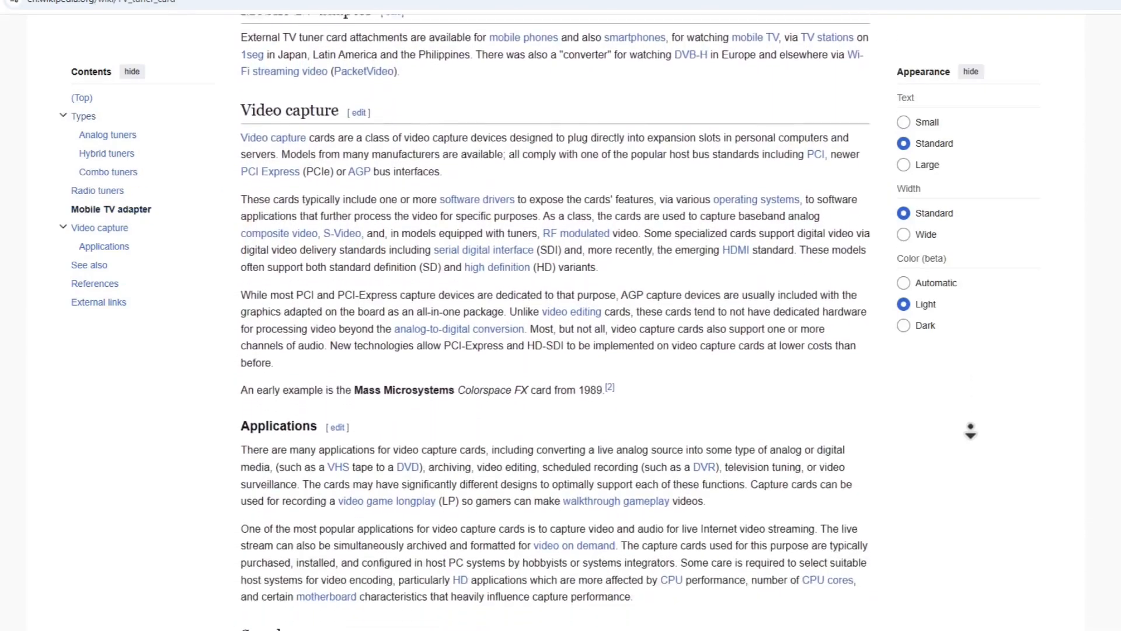
scroll(down, 3)
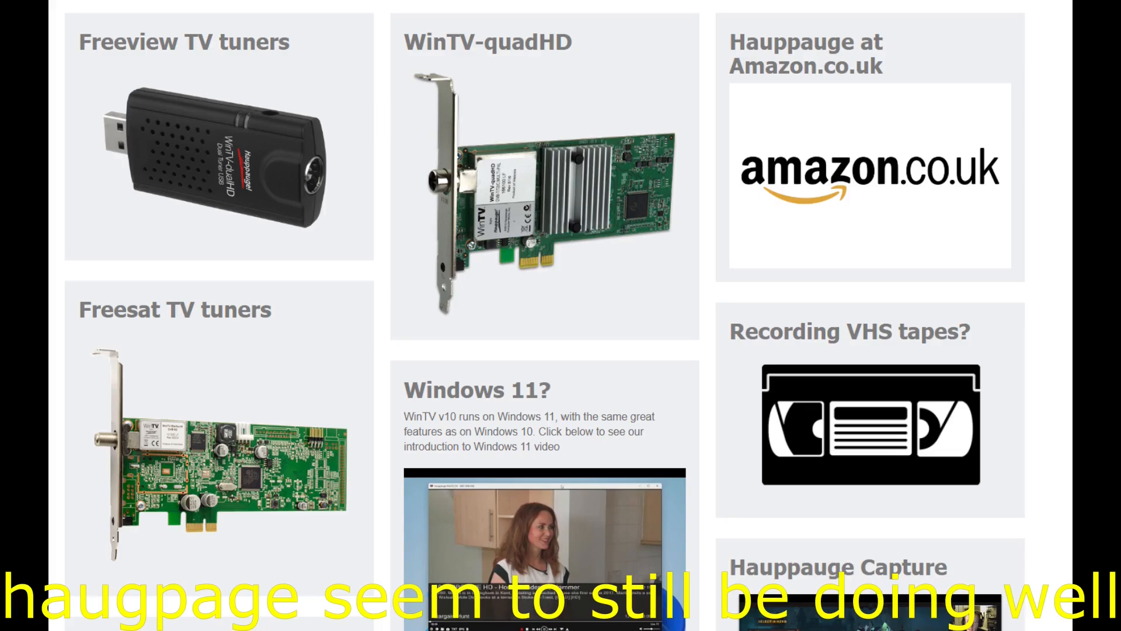
Skim the Techno Tim Plex live TV article by scrolling through it.
click(644, 12)
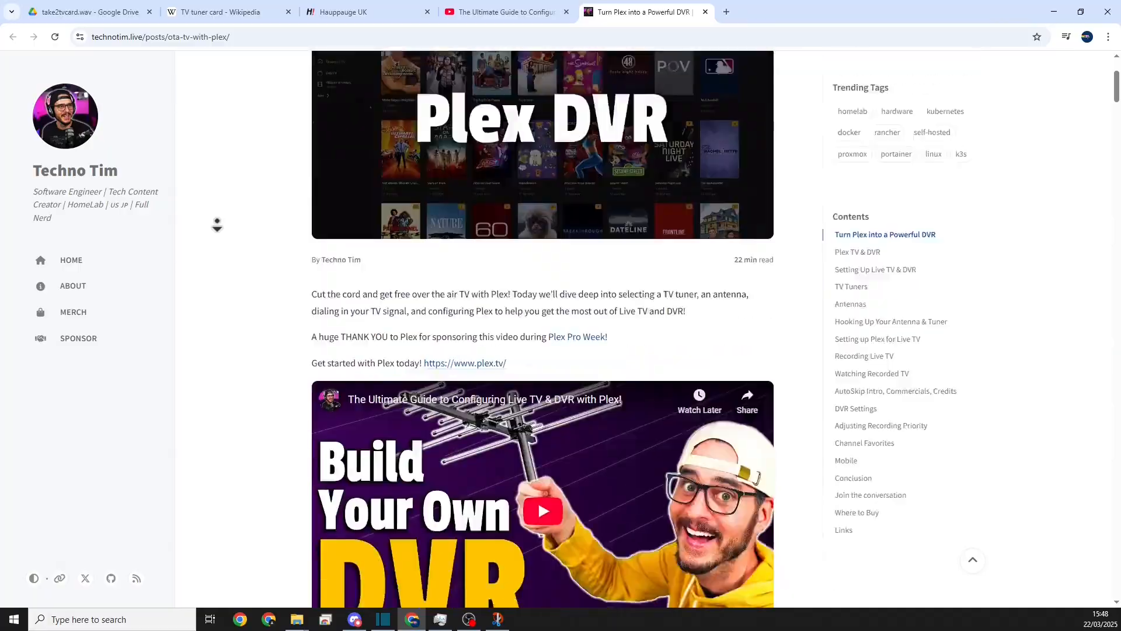
scroll(down, 3)
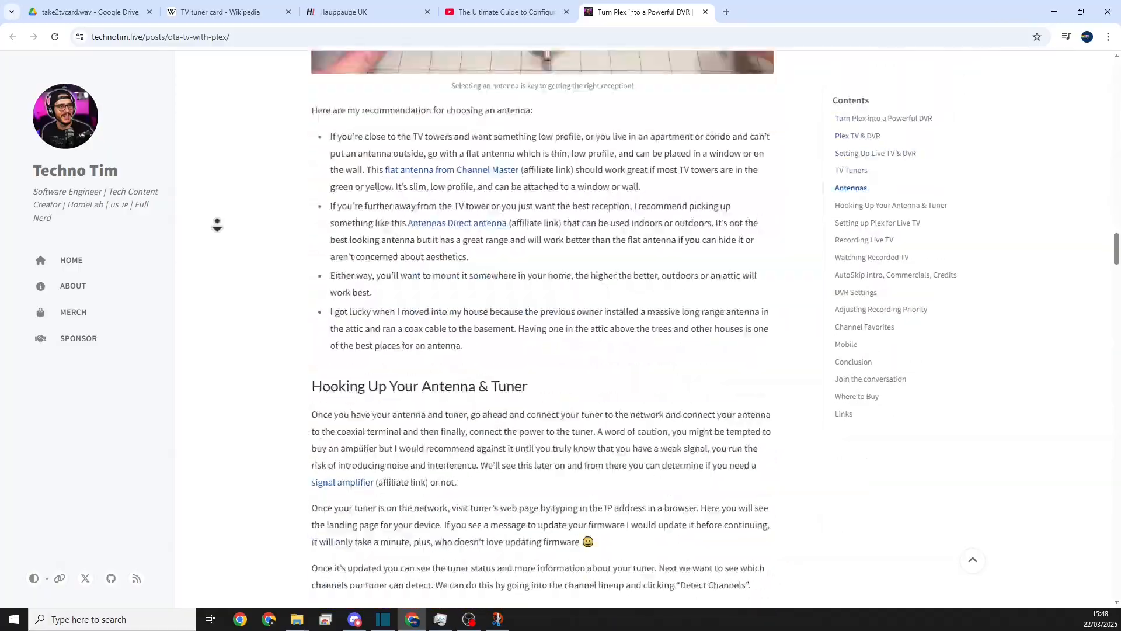
scroll(down, 3)
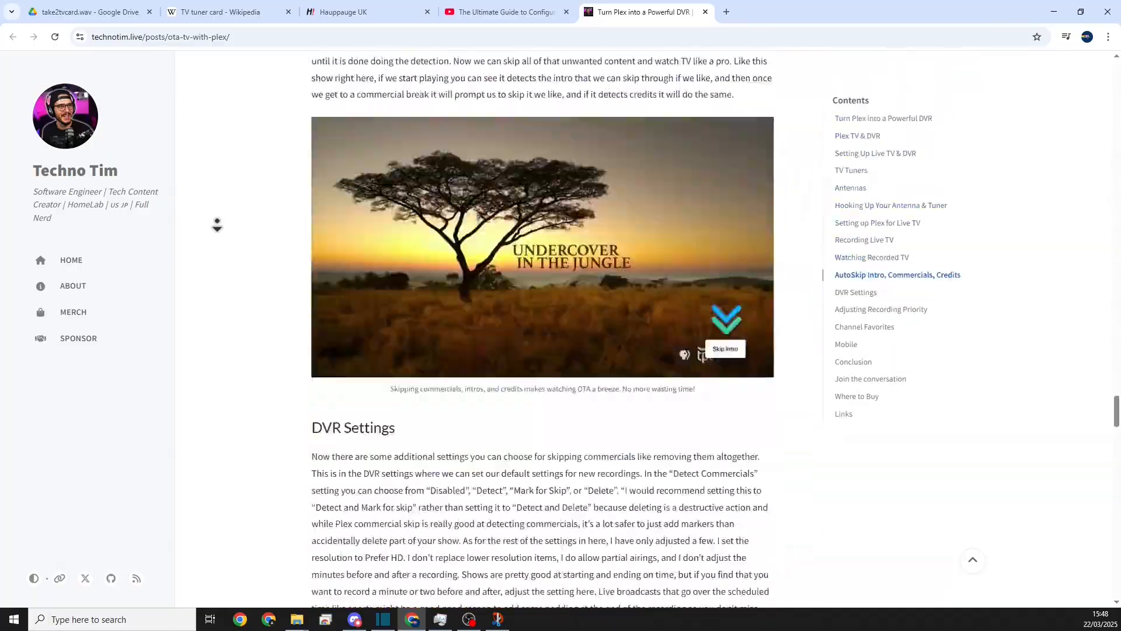
scroll(down, 3)
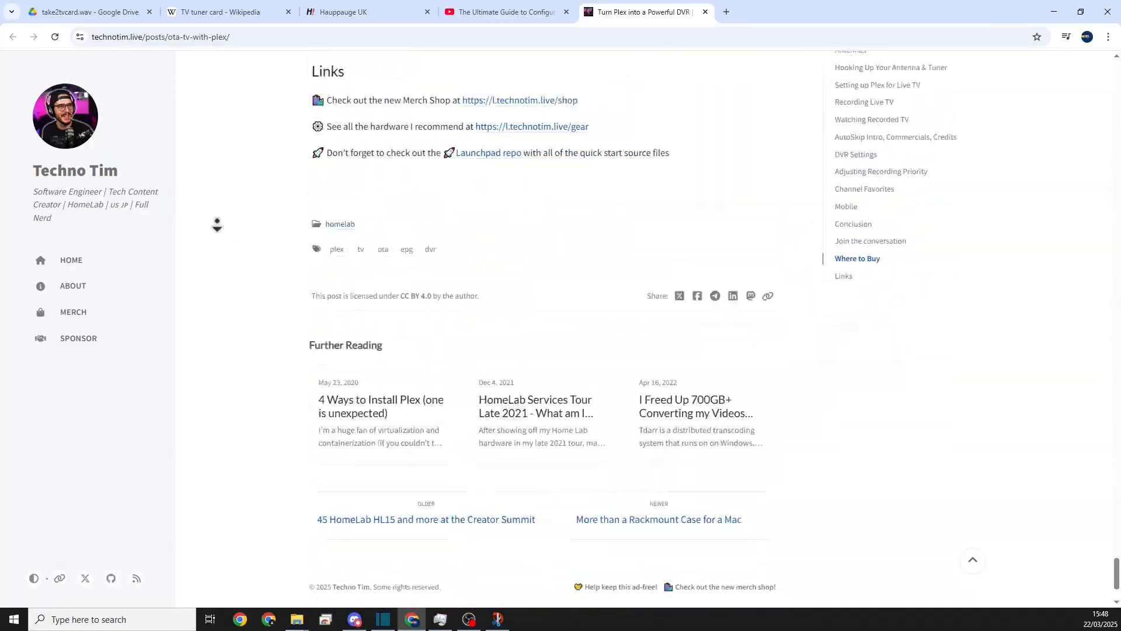
View the Plex live TV guide video, then browse eBay 'pci tv card' listings.
click(505, 11)
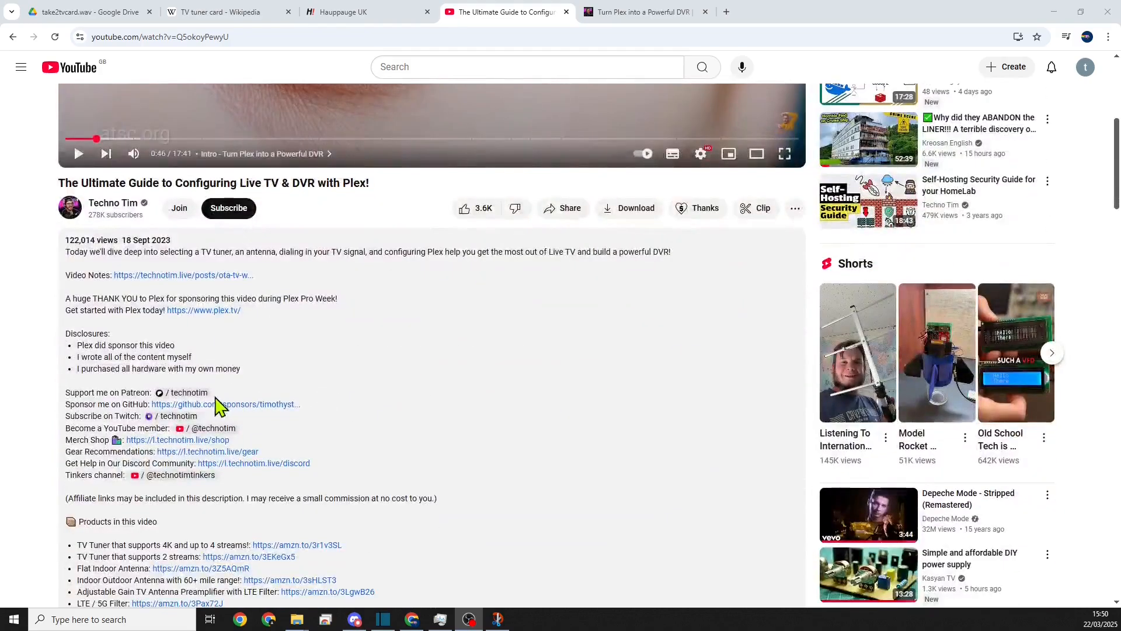
scroll(down, 3)
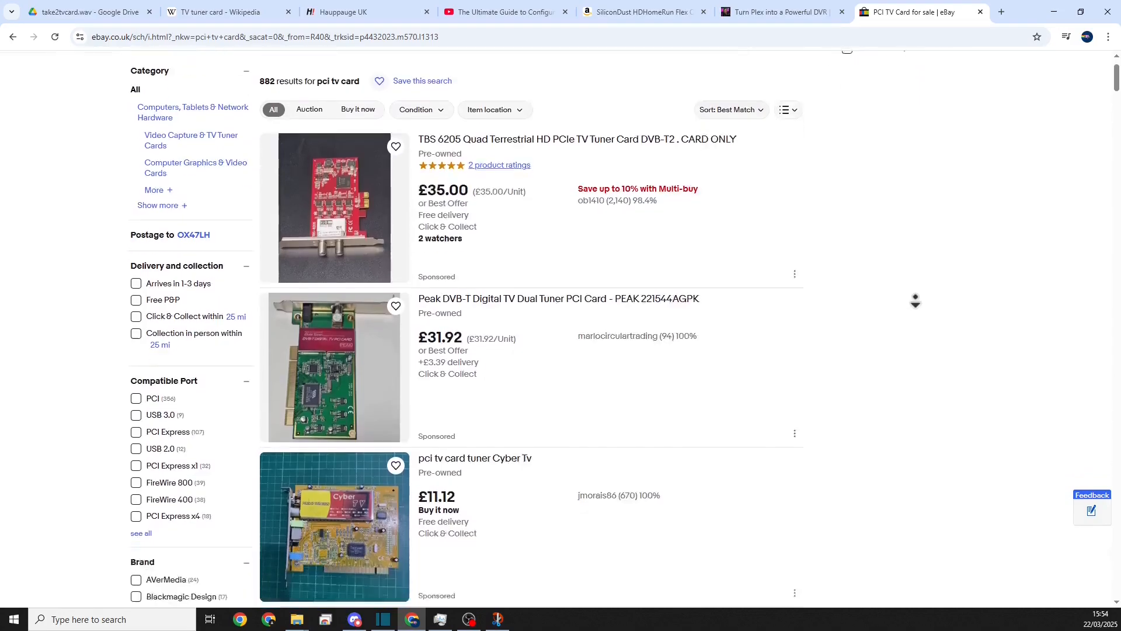
scroll(down, 3)
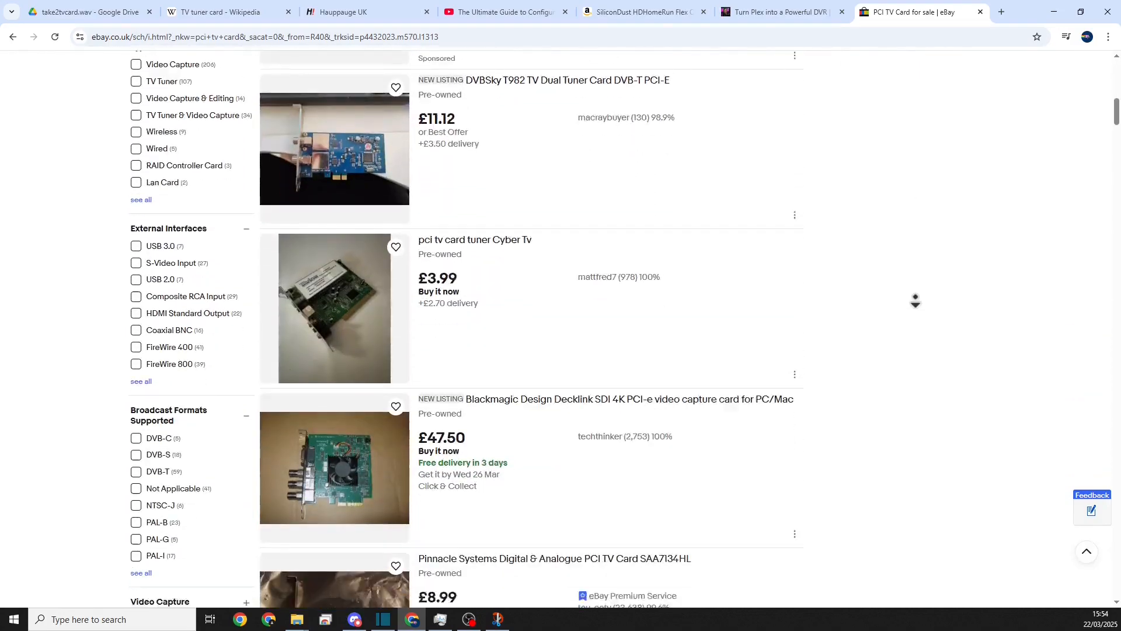
scroll(up, 3)
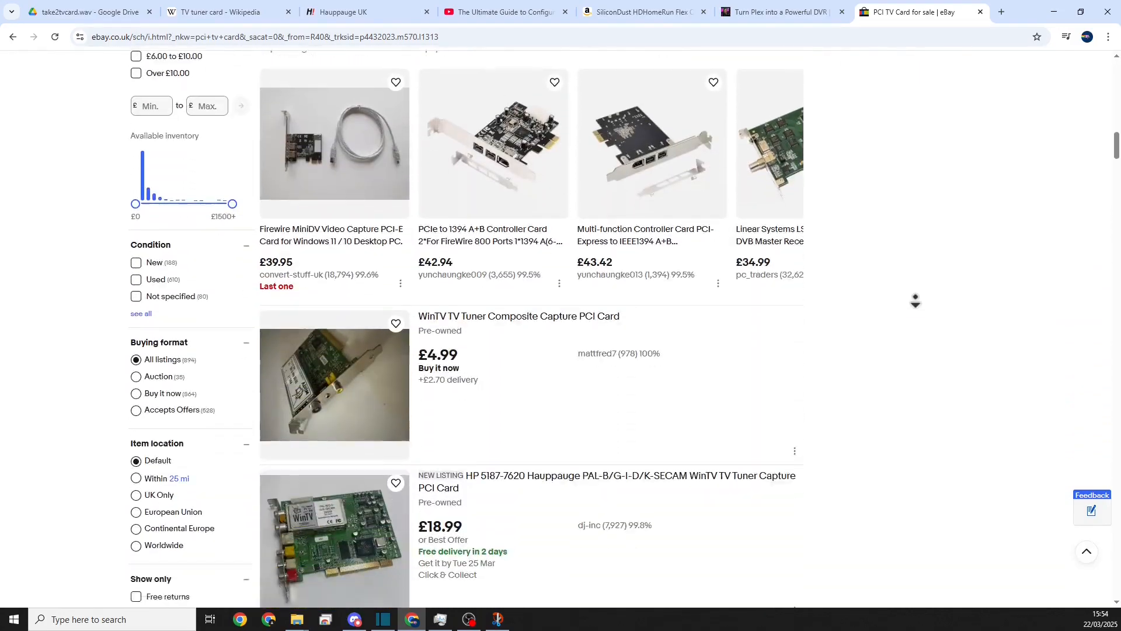
scroll(down, 3)
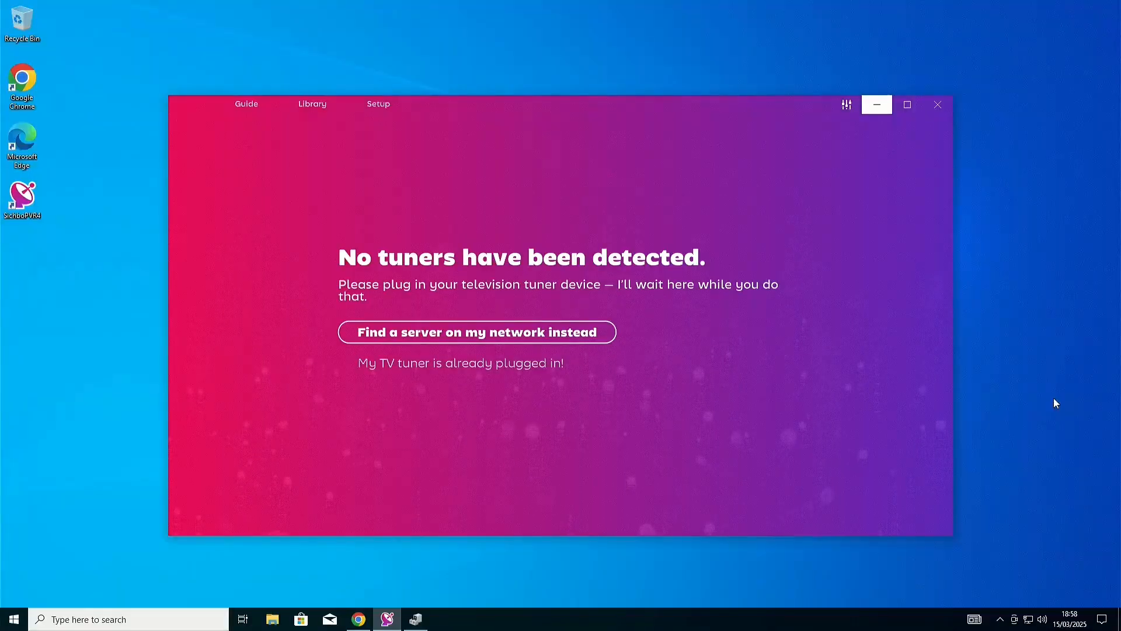
mouse_move(651, 76)
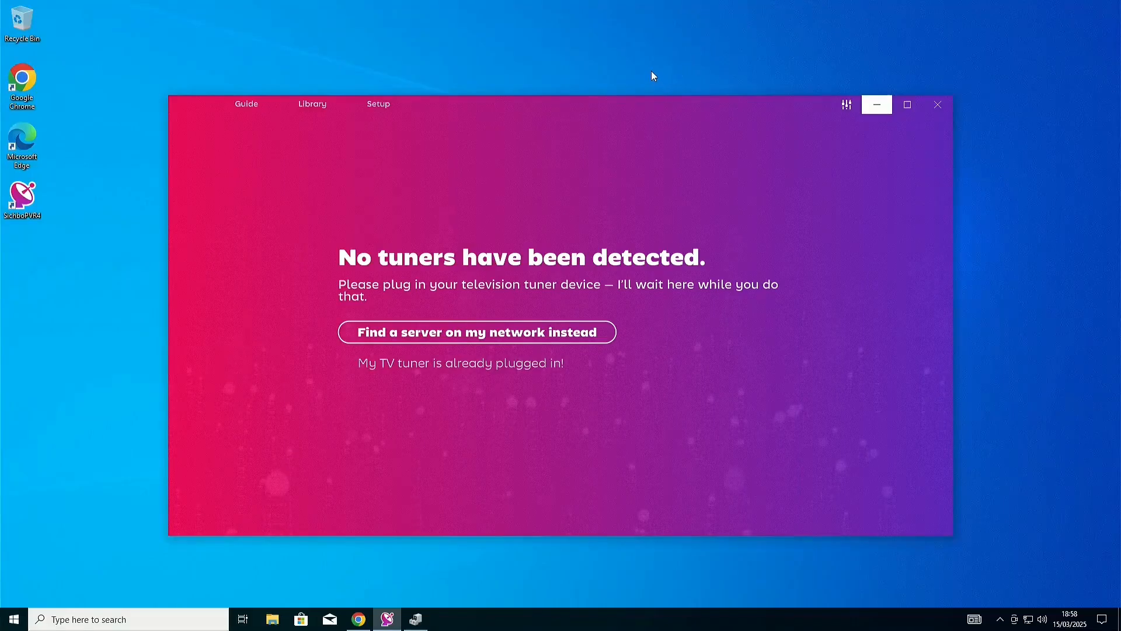
mouse_move(4, 246)
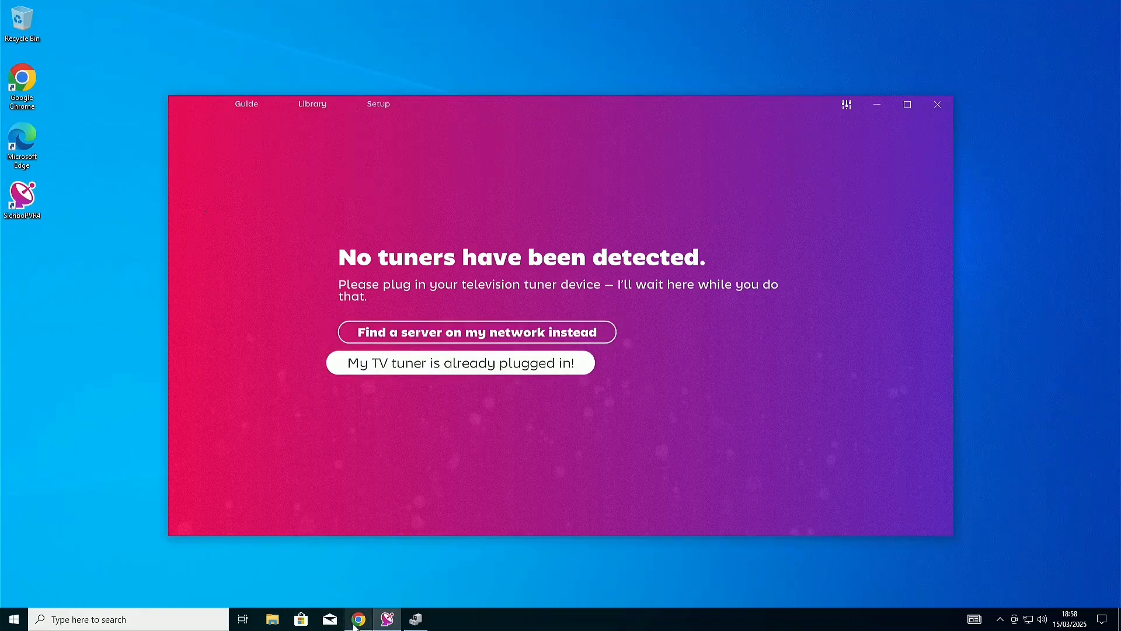
click(357, 618)
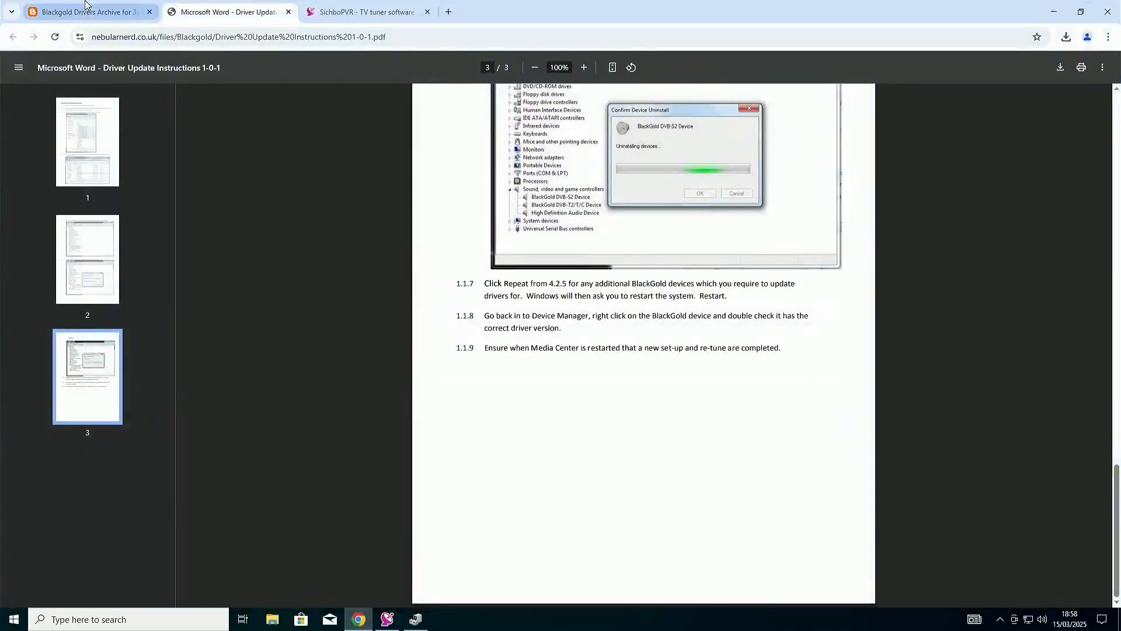
click(86, 11)
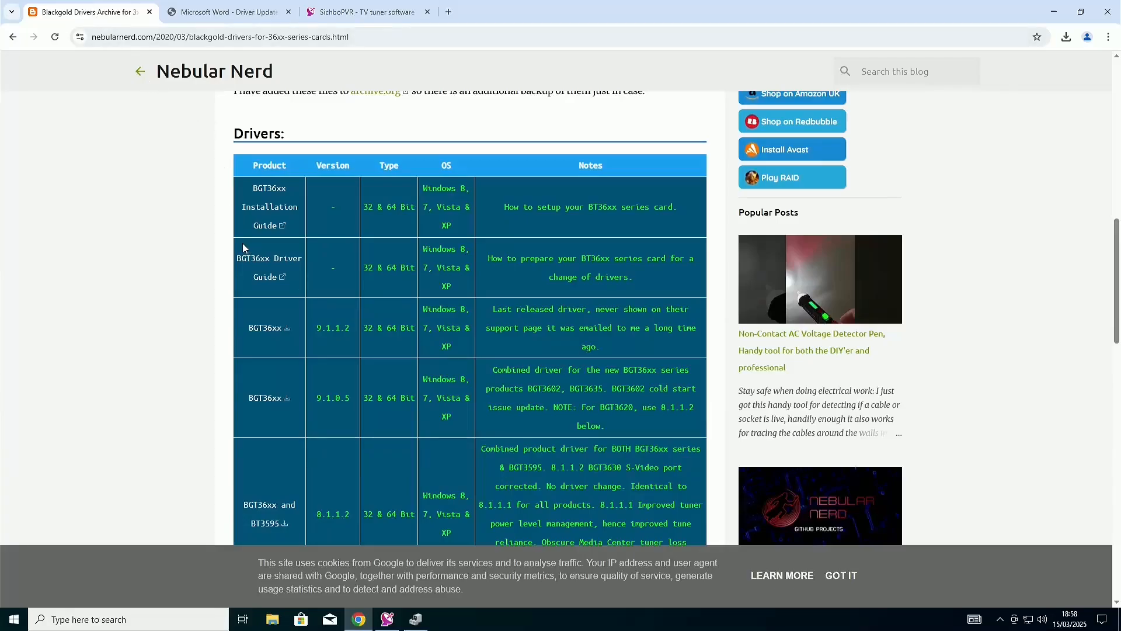
click(386, 619)
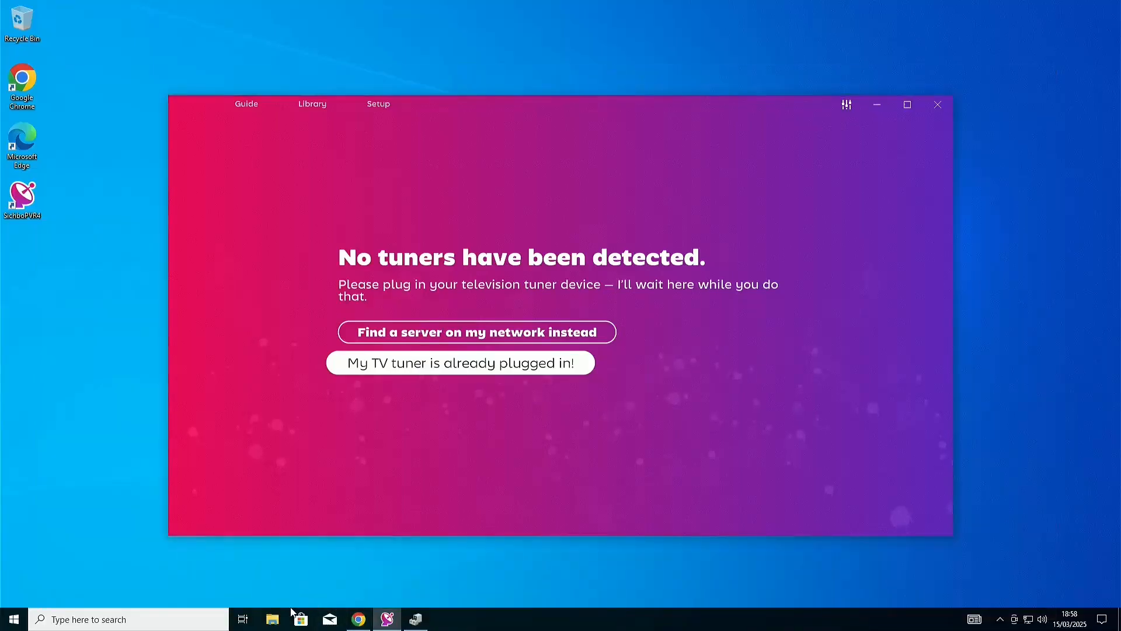
Inspect the extracted BGT_9.1.1.2 driver folder in Downloads and return to Downloads.
click(272, 619)
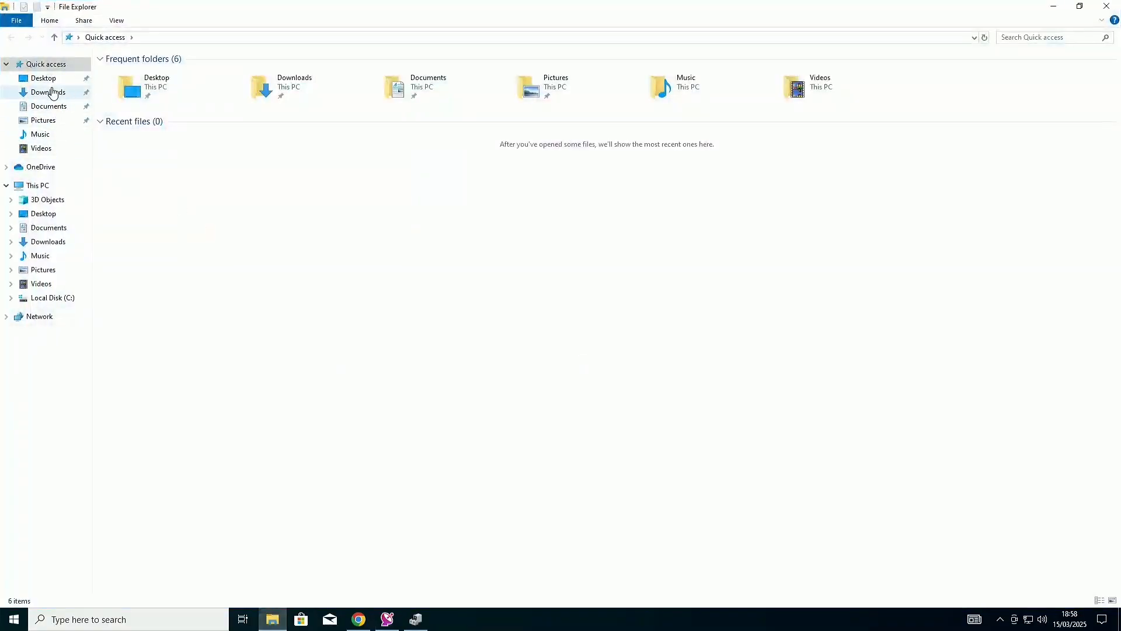
click(48, 91)
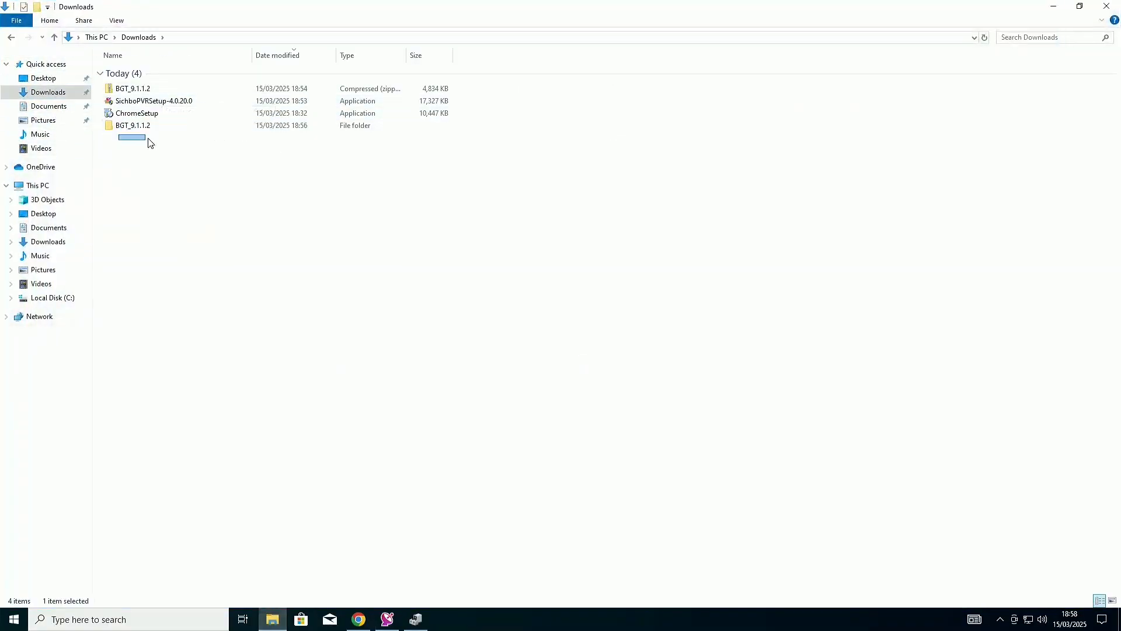
double_click(132, 125)
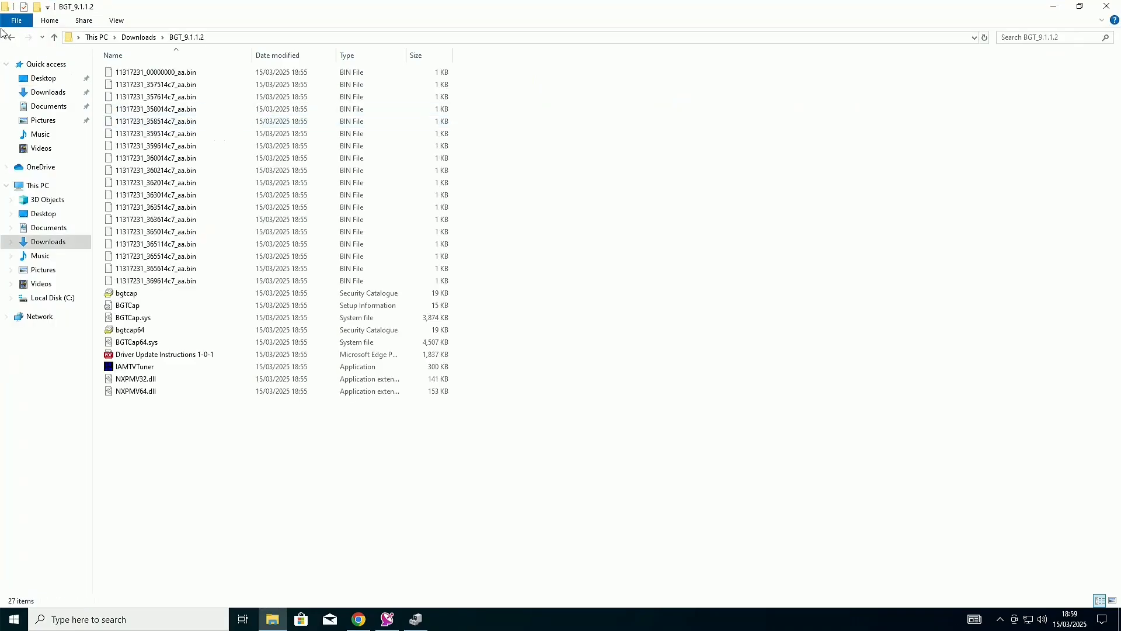
click(54, 36)
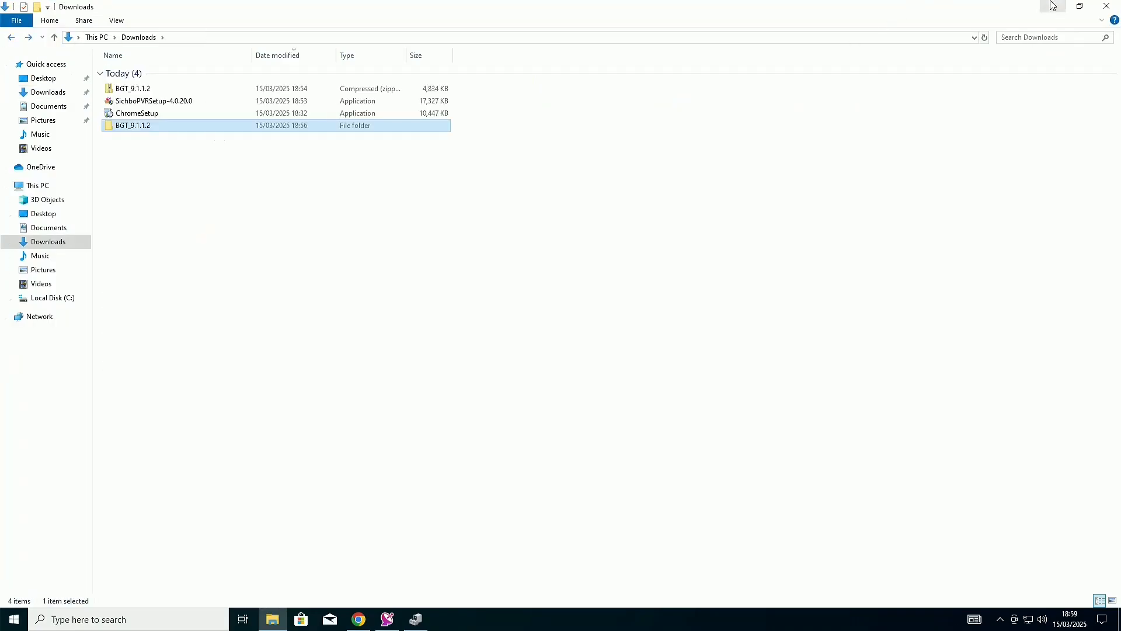
In Device Manager, start a manual driver update for the unrecognised Multimedia Controller.
right_click(13, 619)
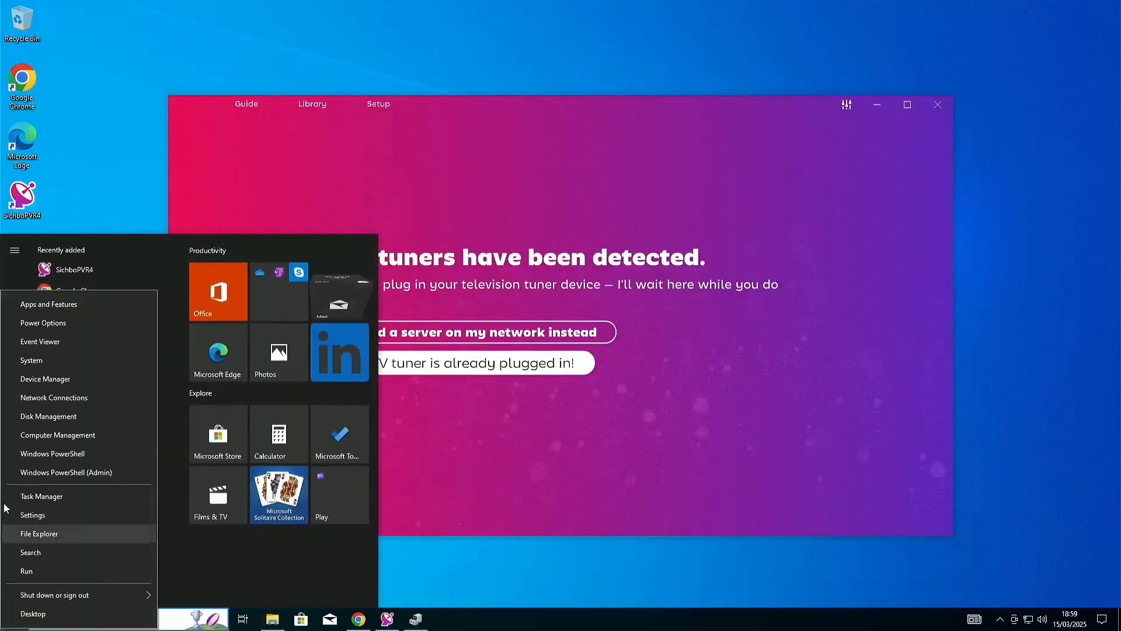
click(46, 378)
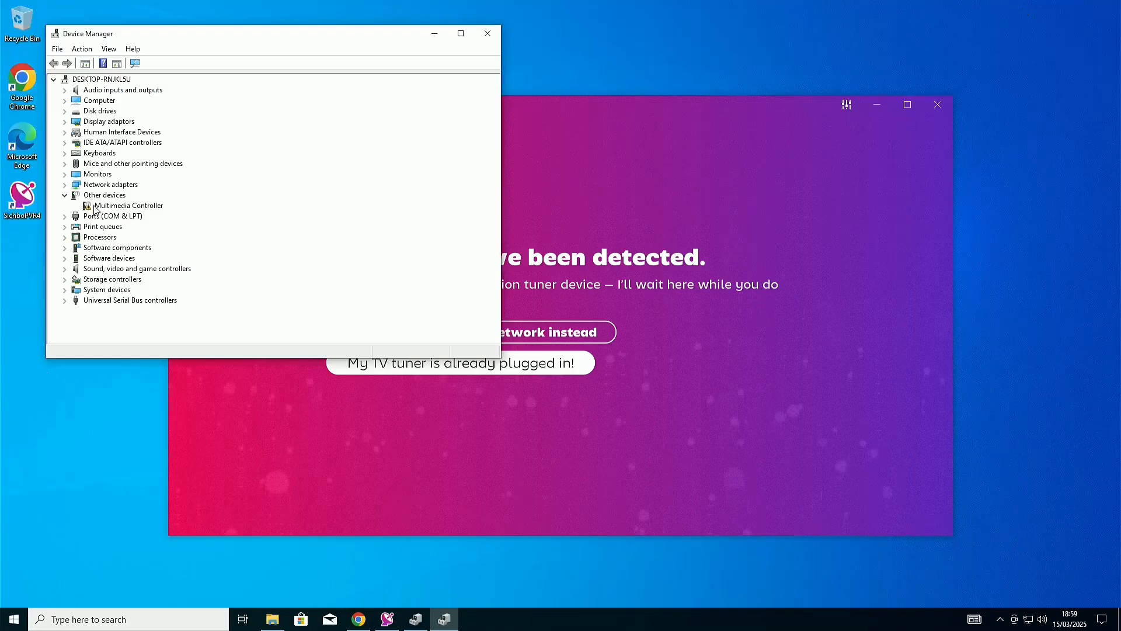
right_click(128, 206)
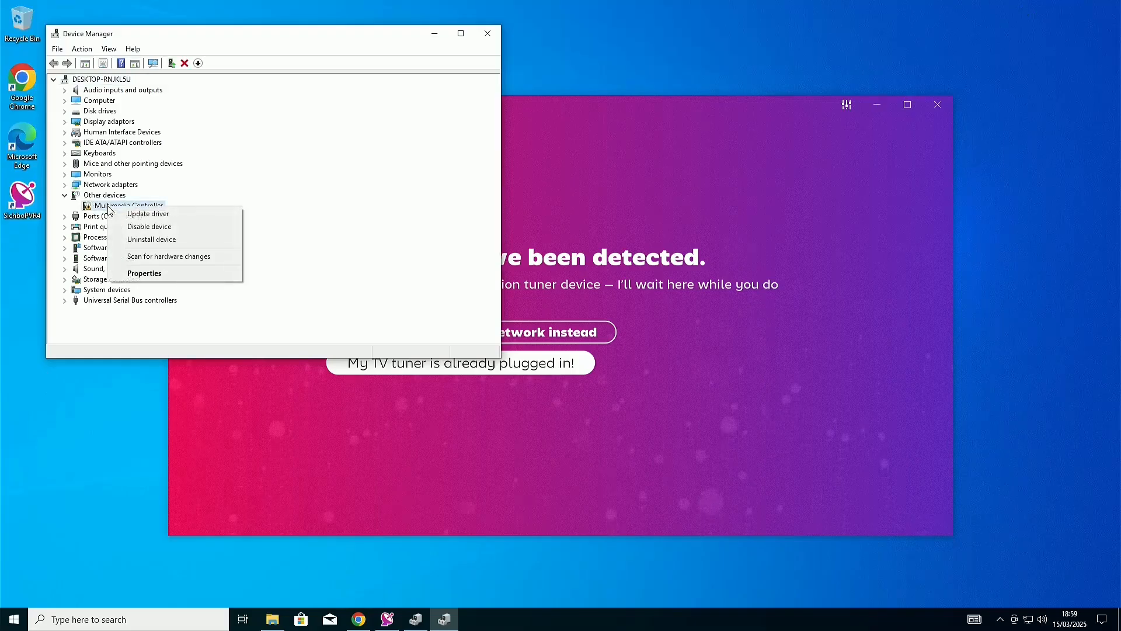
click(147, 213)
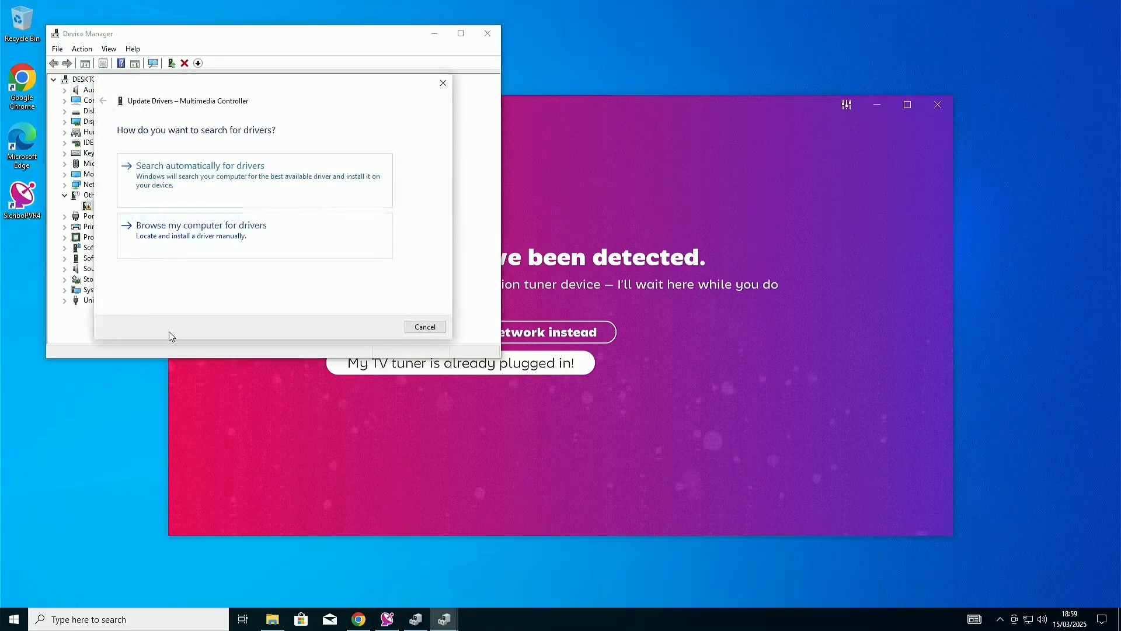
click(201, 225)
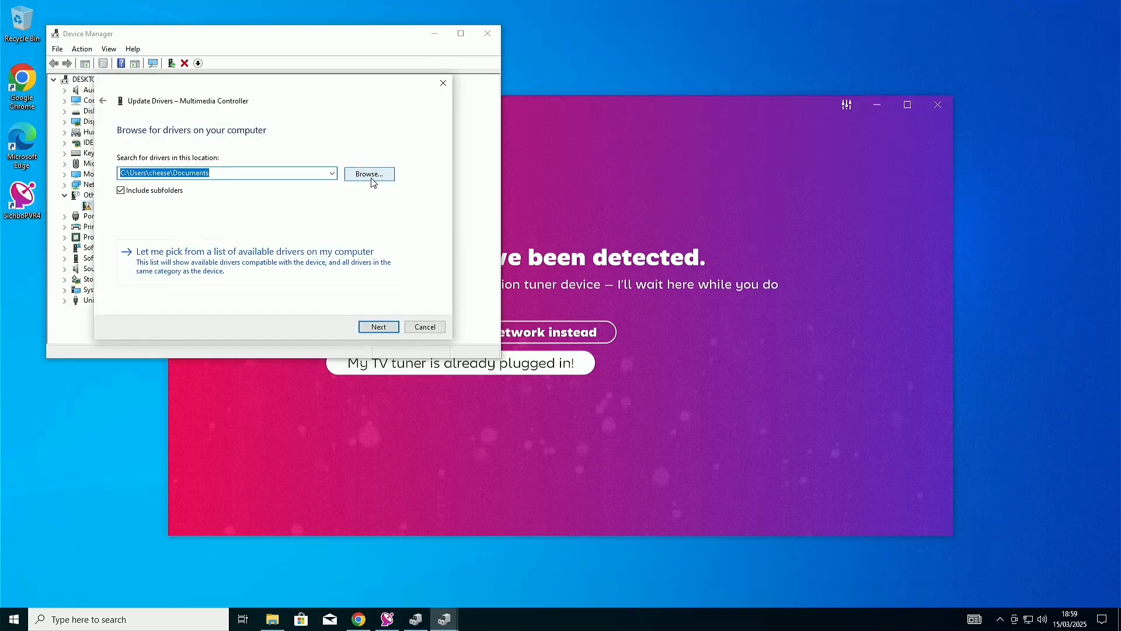
Install the BlackGold DVB-T2/T/C driver from Downloads\BGT_9.1.1.2 and approve the Windows Security prompt.
click(368, 174)
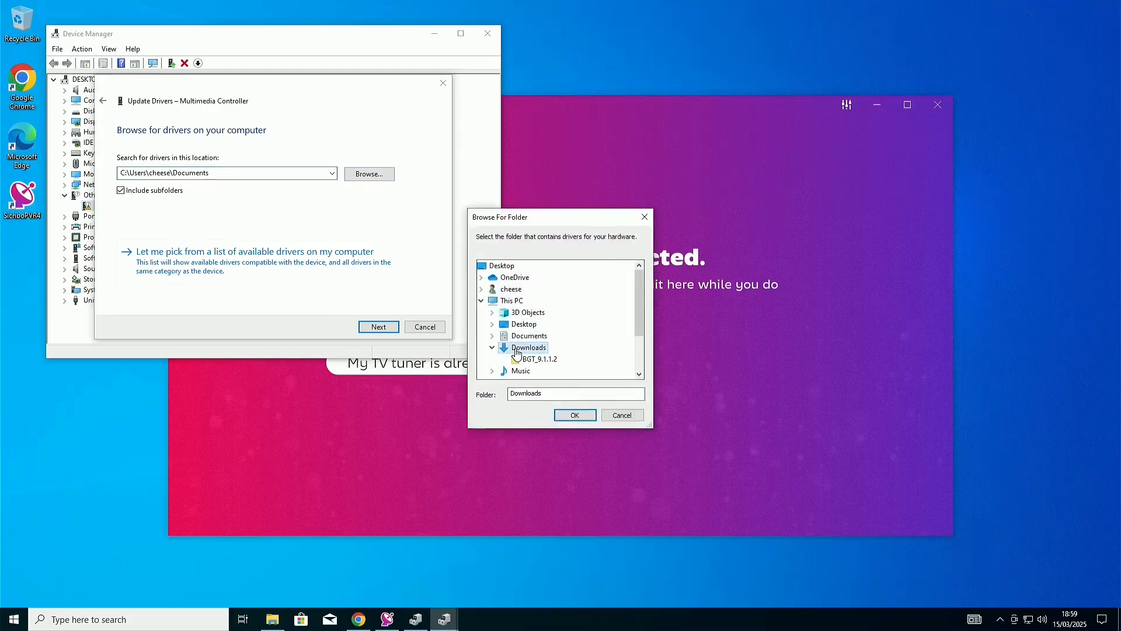
click(541, 359)
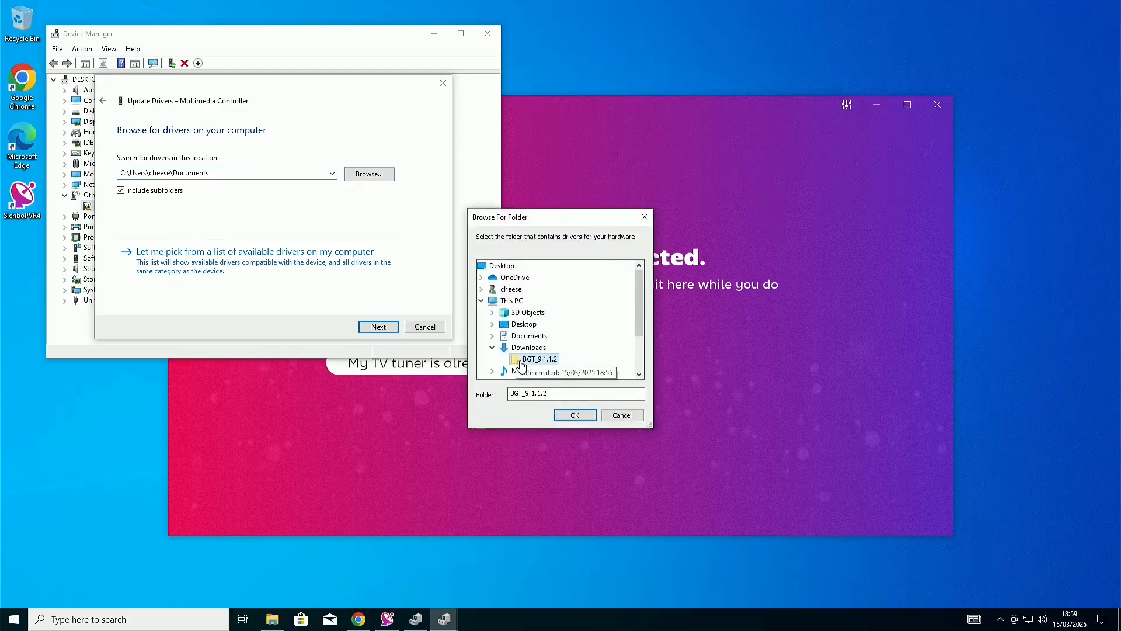
mouse_move(541, 371)
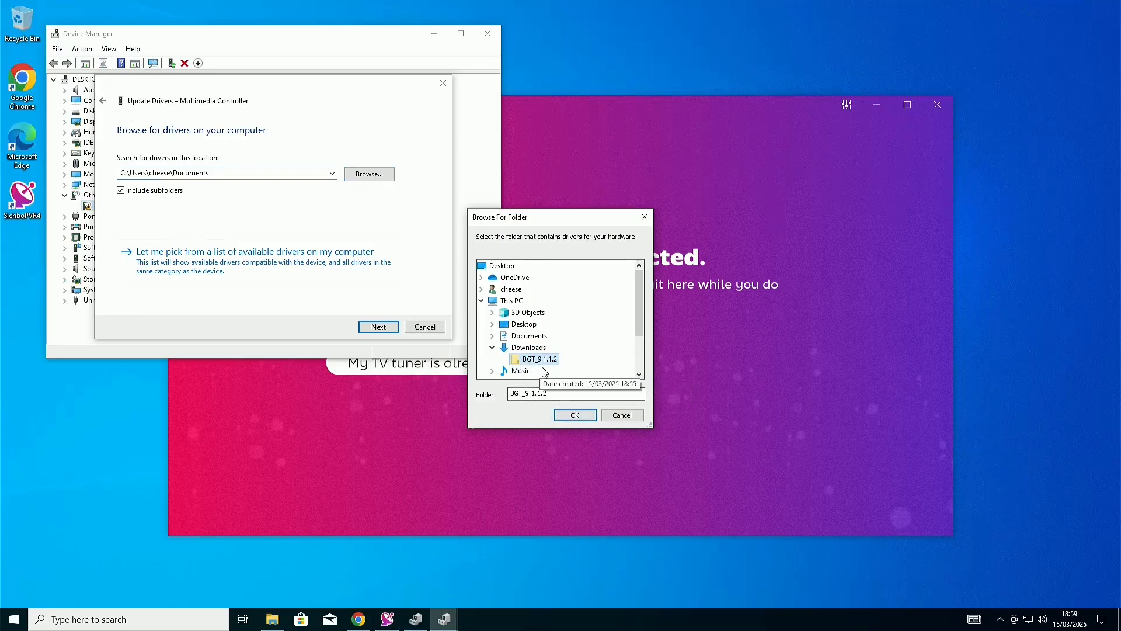
click(574, 414)
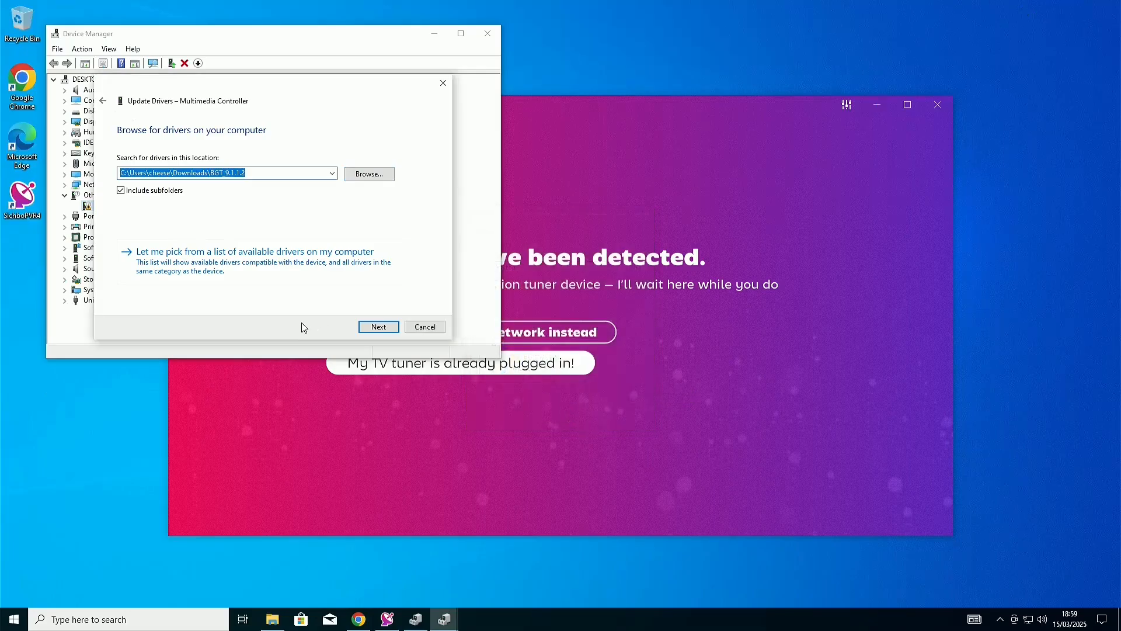
click(378, 326)
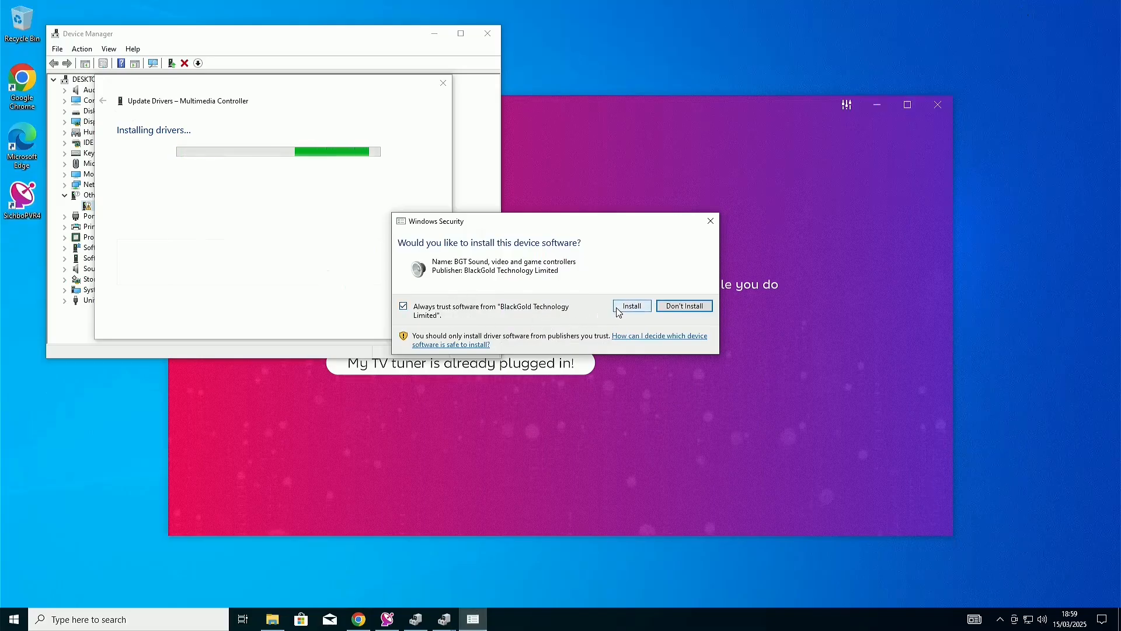
click(631, 306)
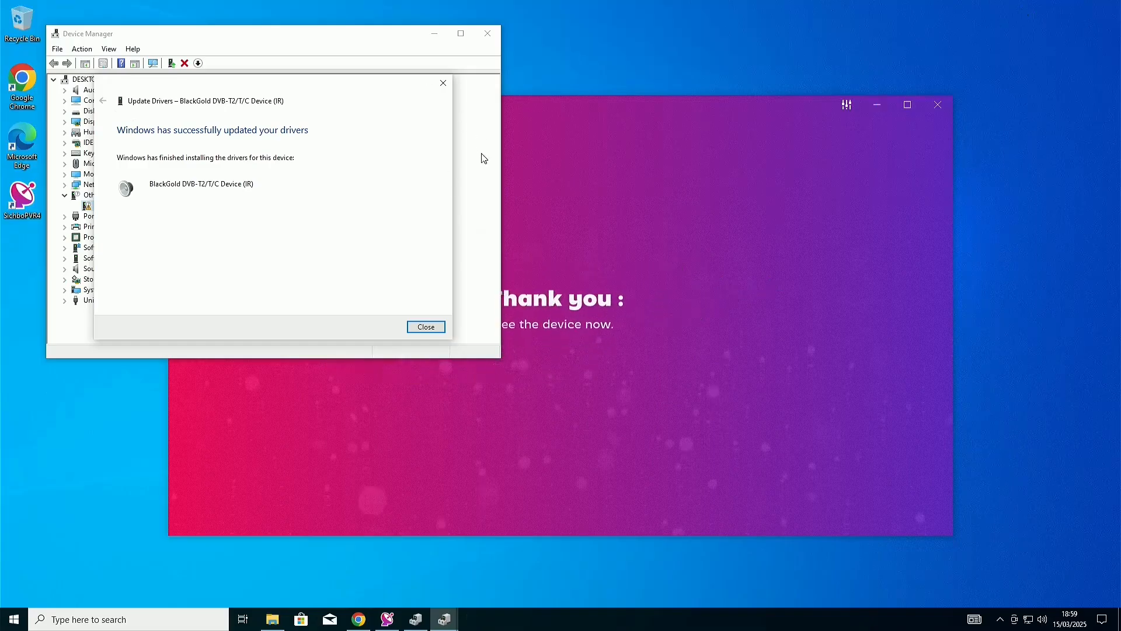
click(425, 327)
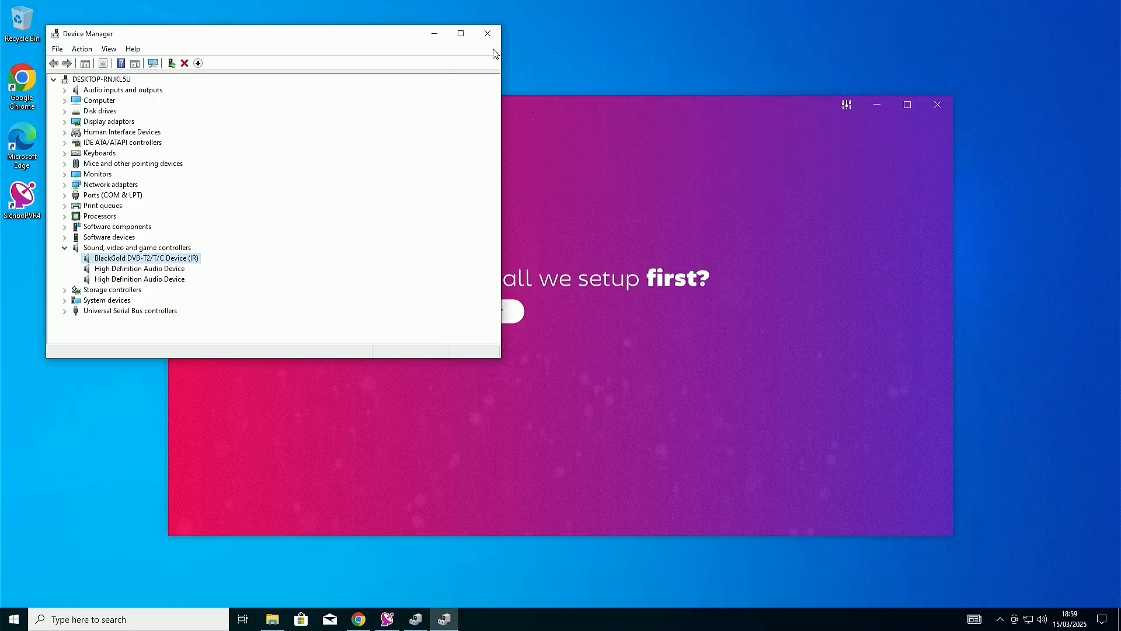
Run an over-the-air channel scan for the chosen region, skipping the remainder.
click(487, 33)
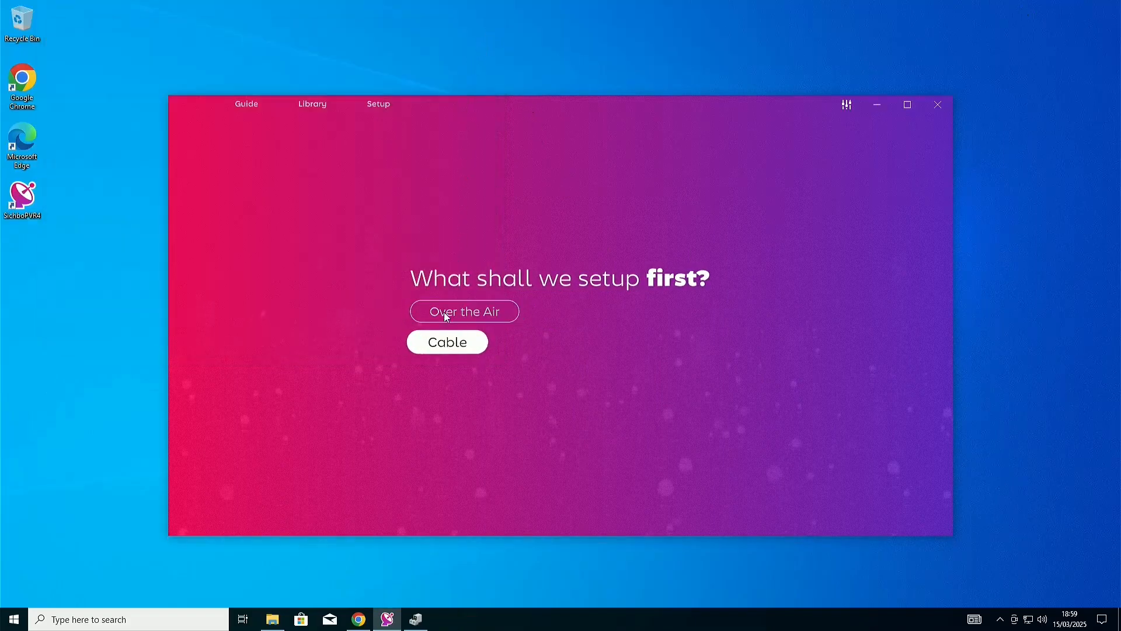
click(463, 311)
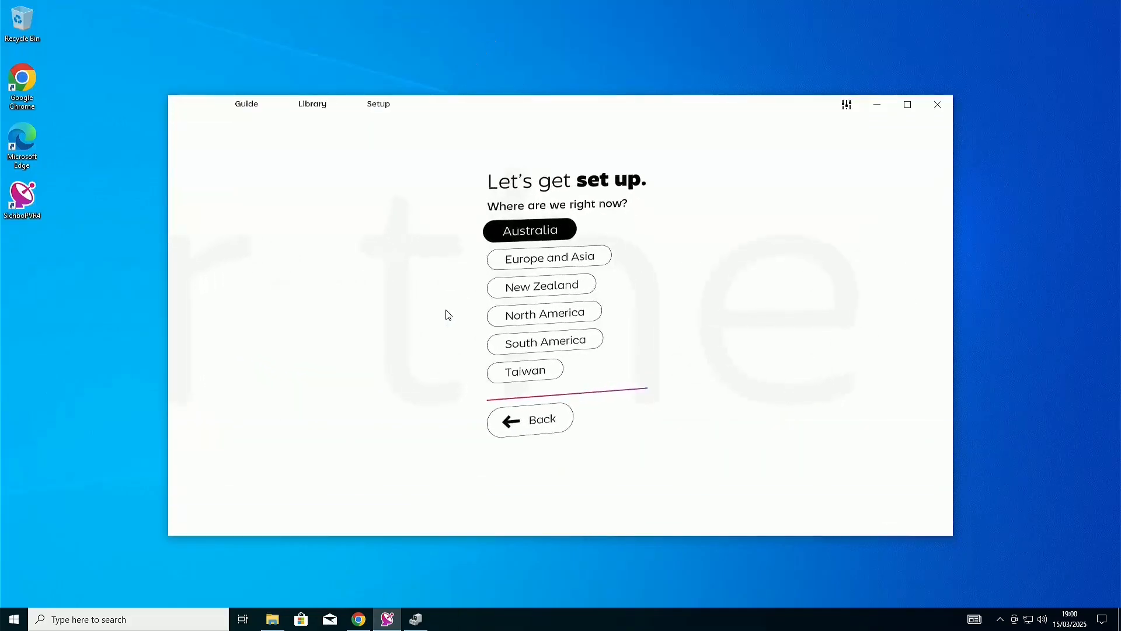
click(530, 281)
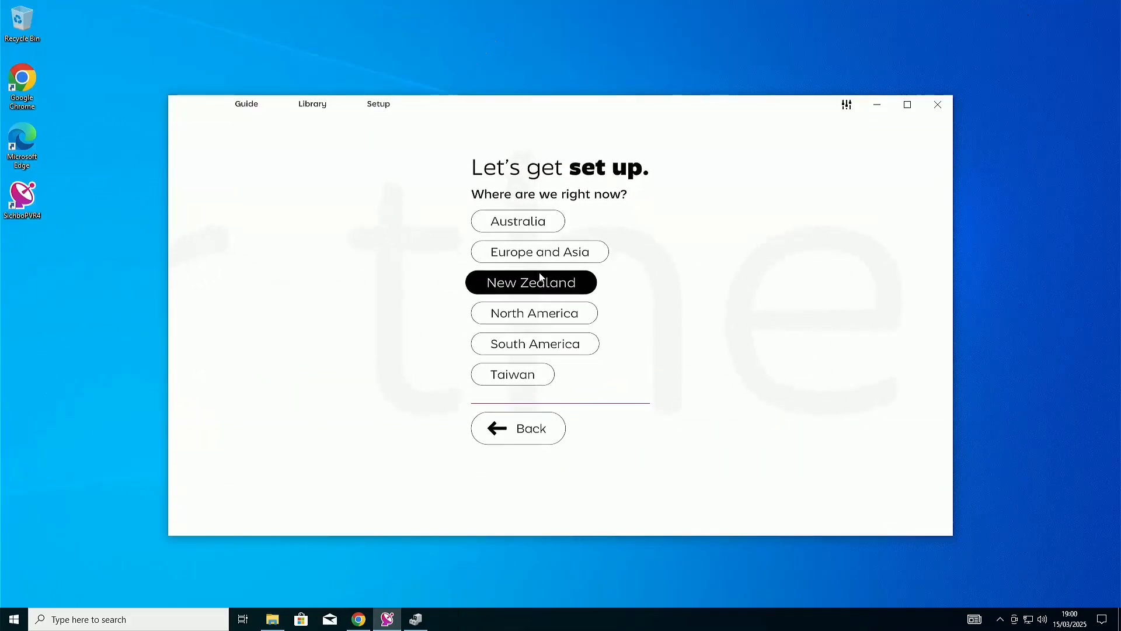
click(530, 281)
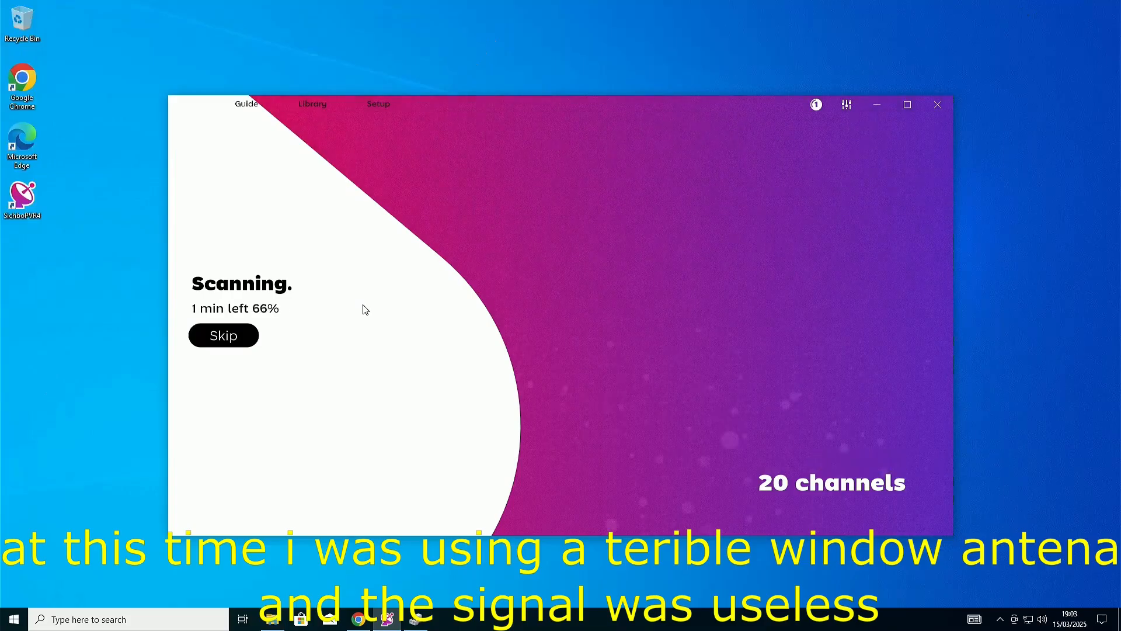
click(222, 335)
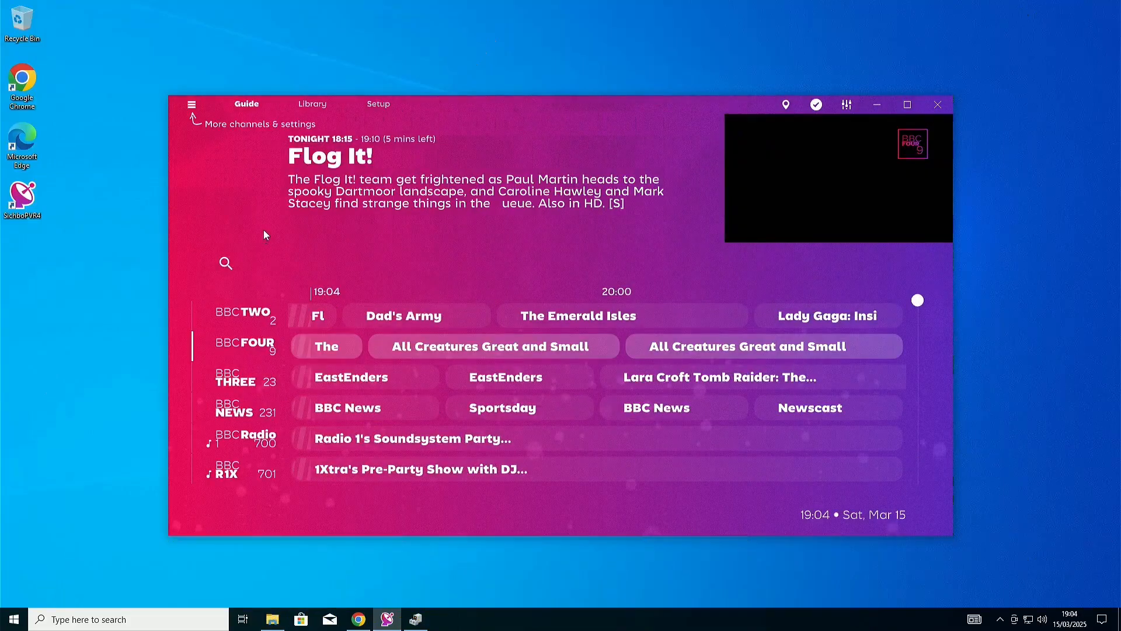
Play BBC News live from the guide, then close SichboPVR4.
click(348, 406)
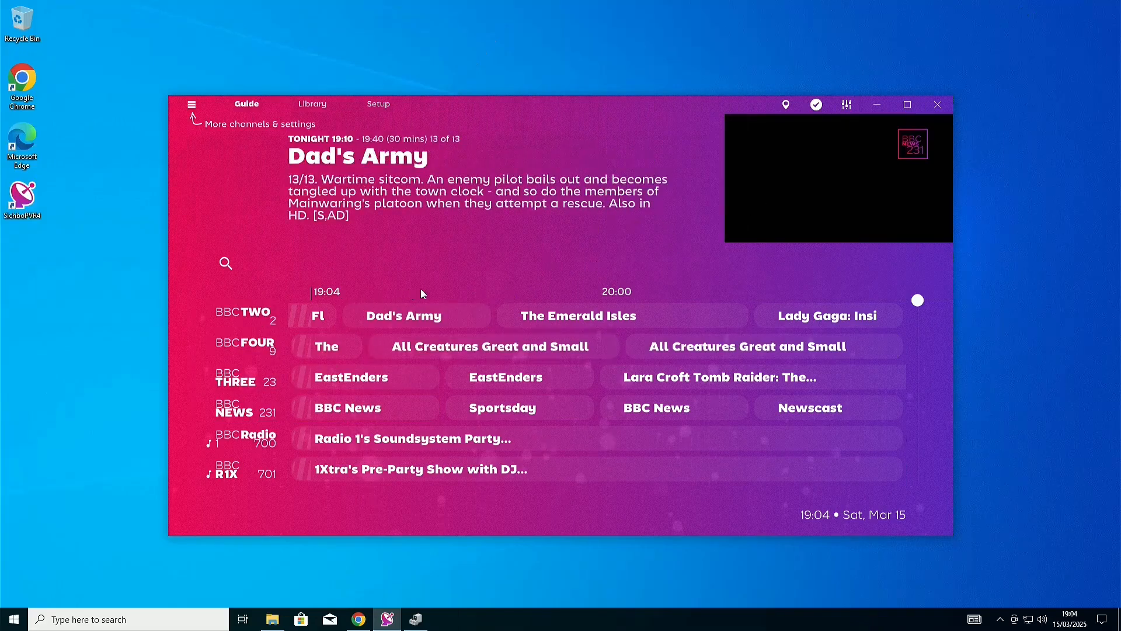
click(243, 408)
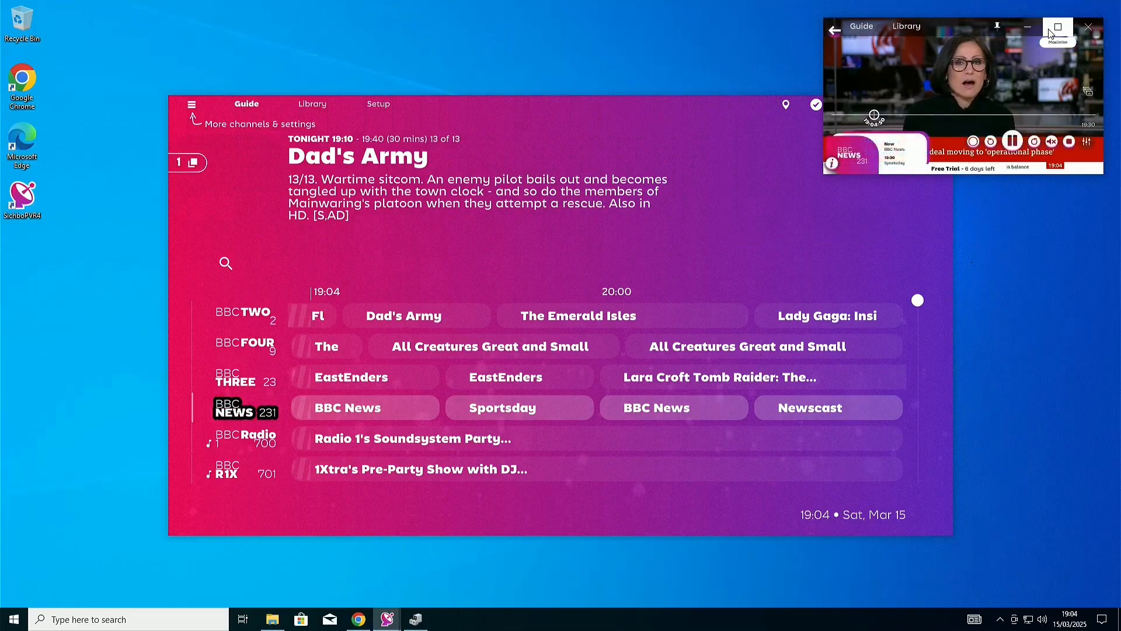
click(1088, 27)
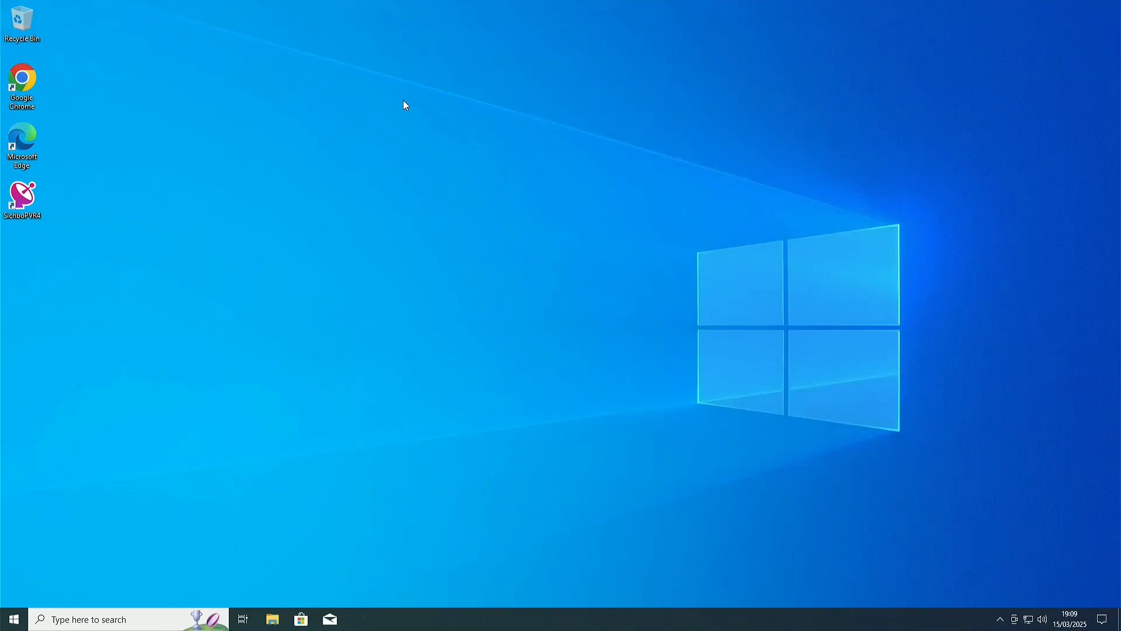
mouse_move(84, 13)
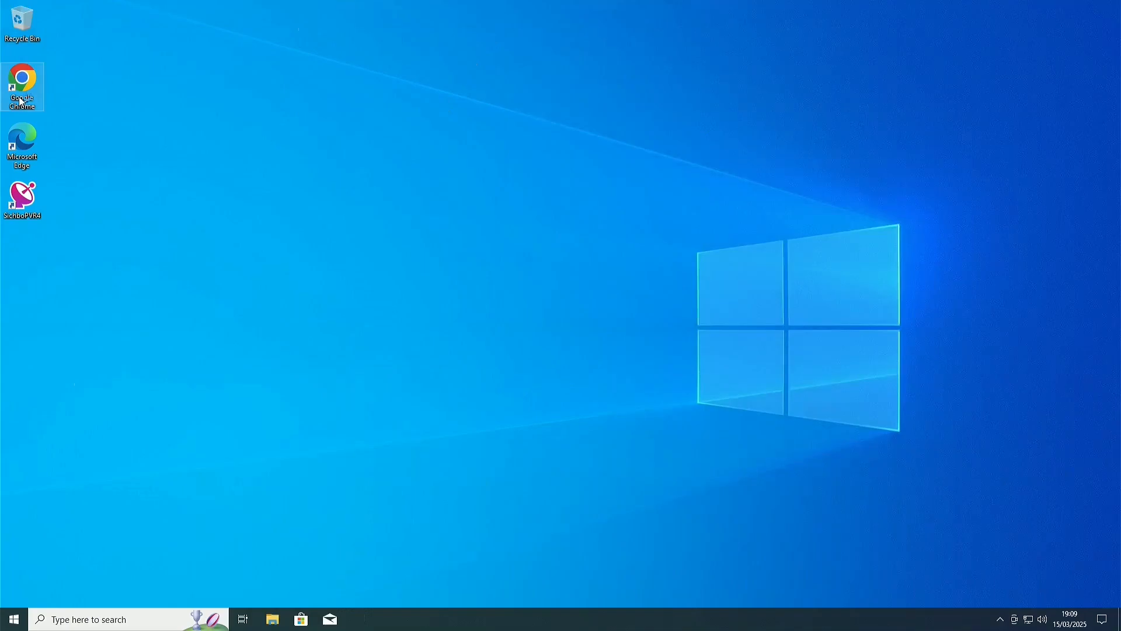
Launch Chrome maximised and search Google for 'wintv hvr 1110 drivers'.
double_click(21, 85)
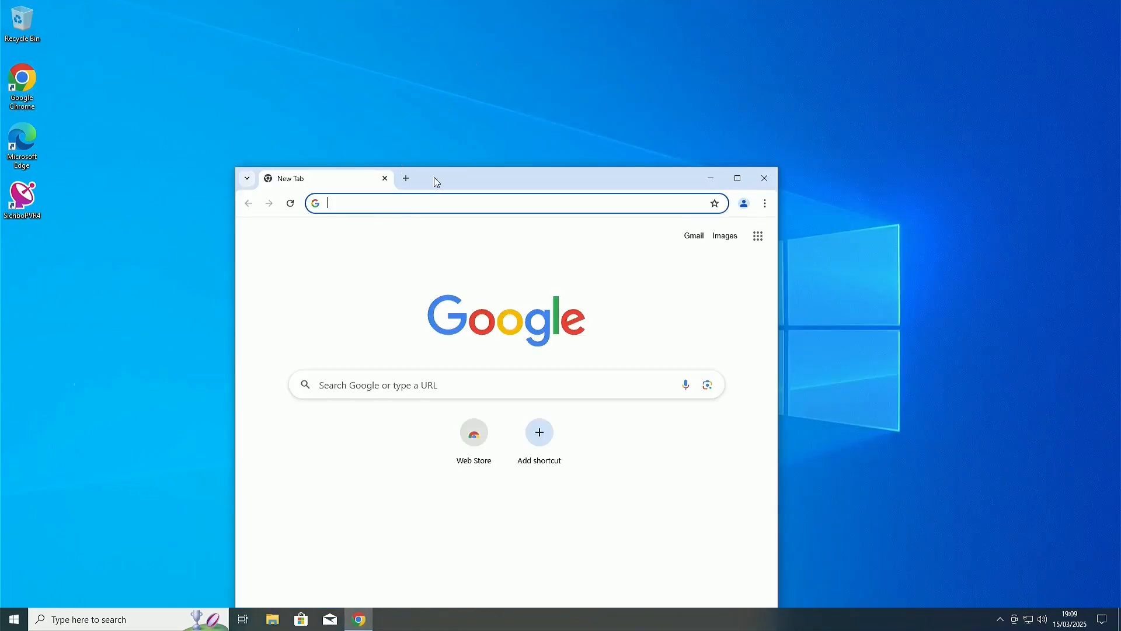
click(737, 178)
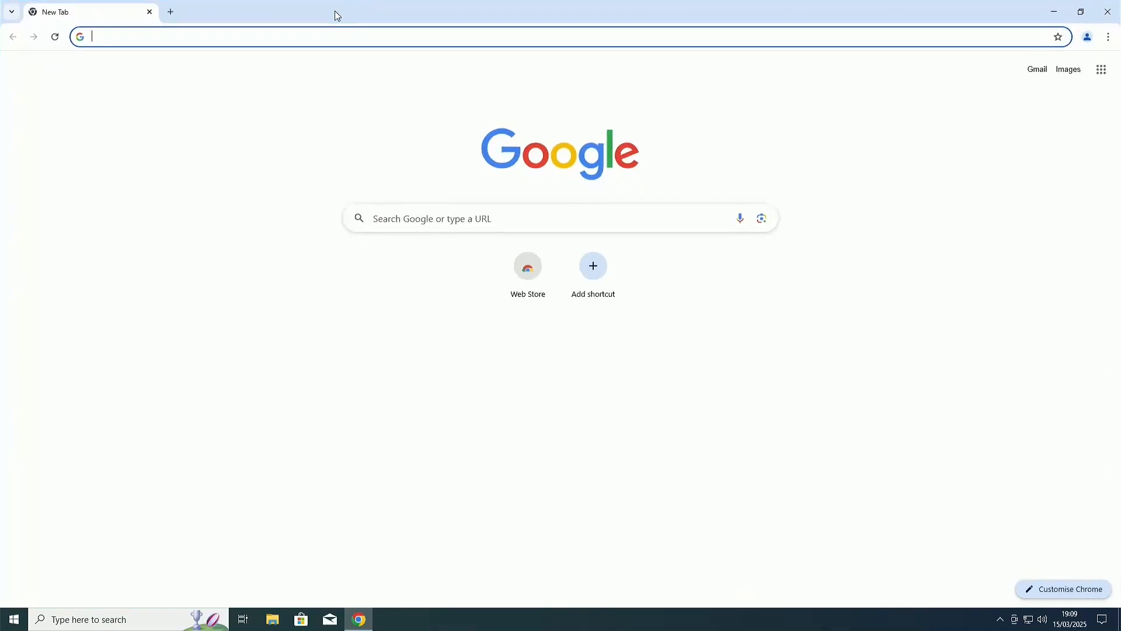
text(winter wonderland tickets)
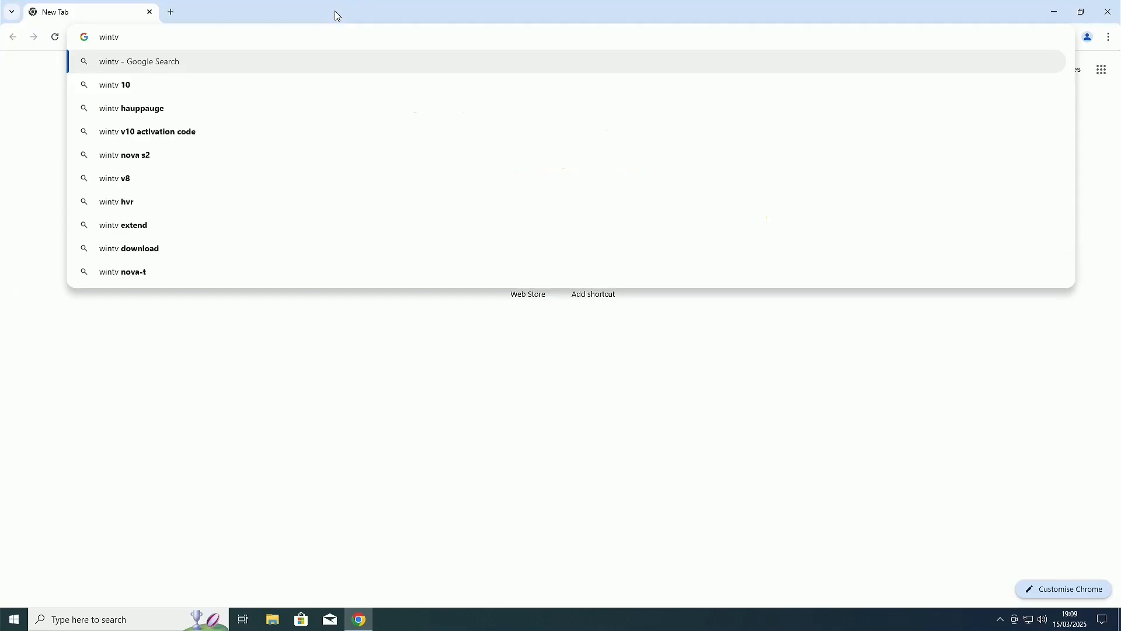
text(h)
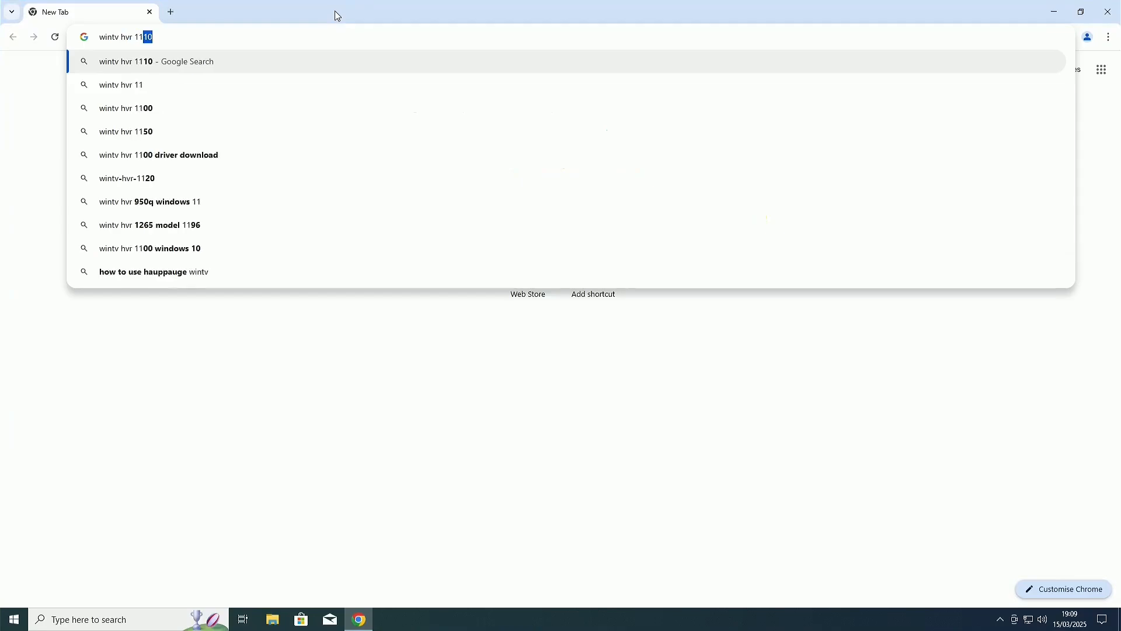
key(Return)
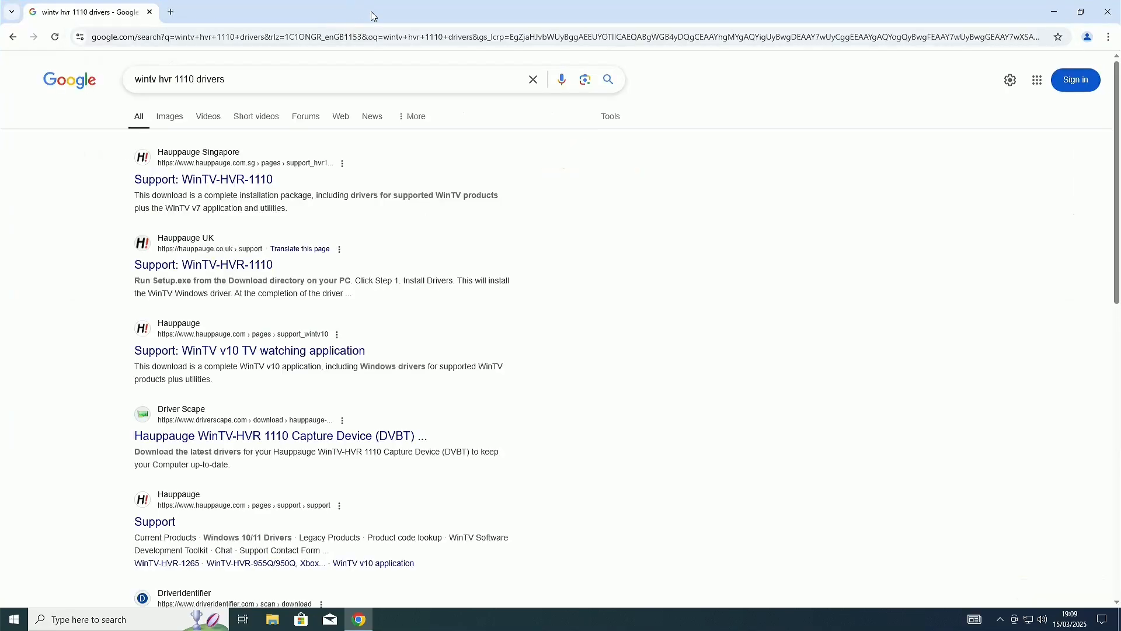
mouse_move(203, 179)
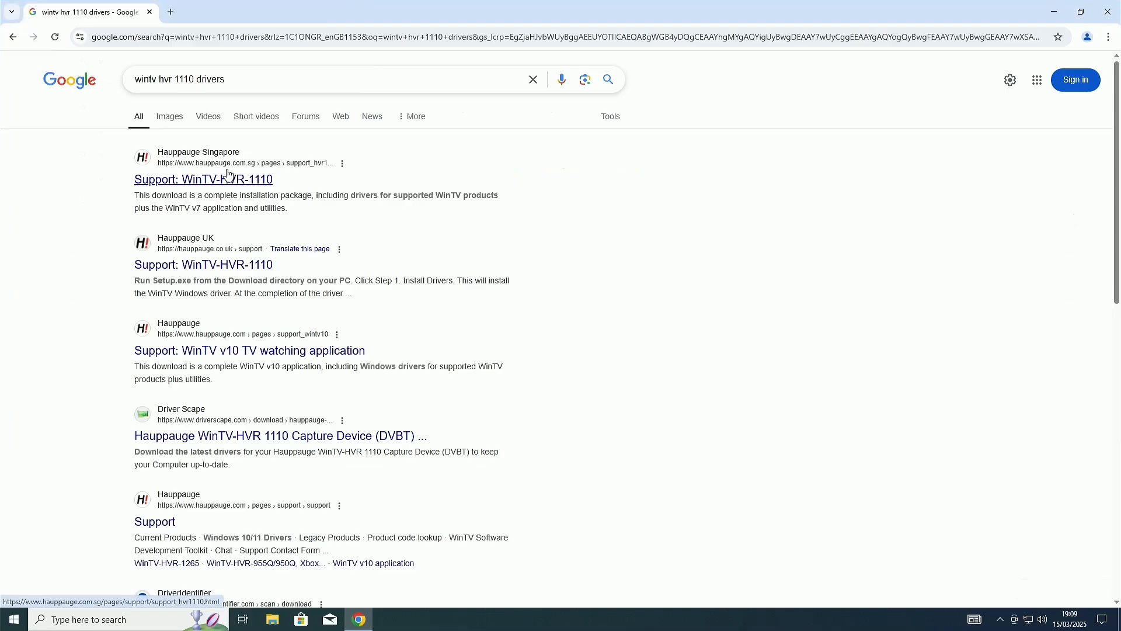
Download the WinTV v7 installation package 3.9g from the HVR-1110 support page and run it.
click(204, 179)
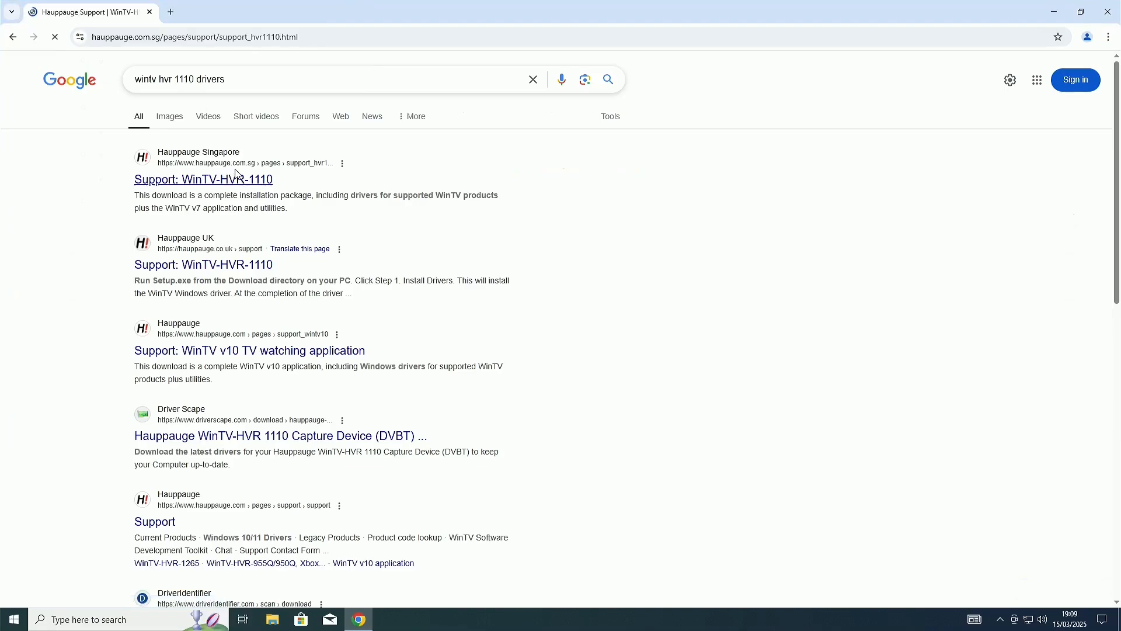
click(202, 179)
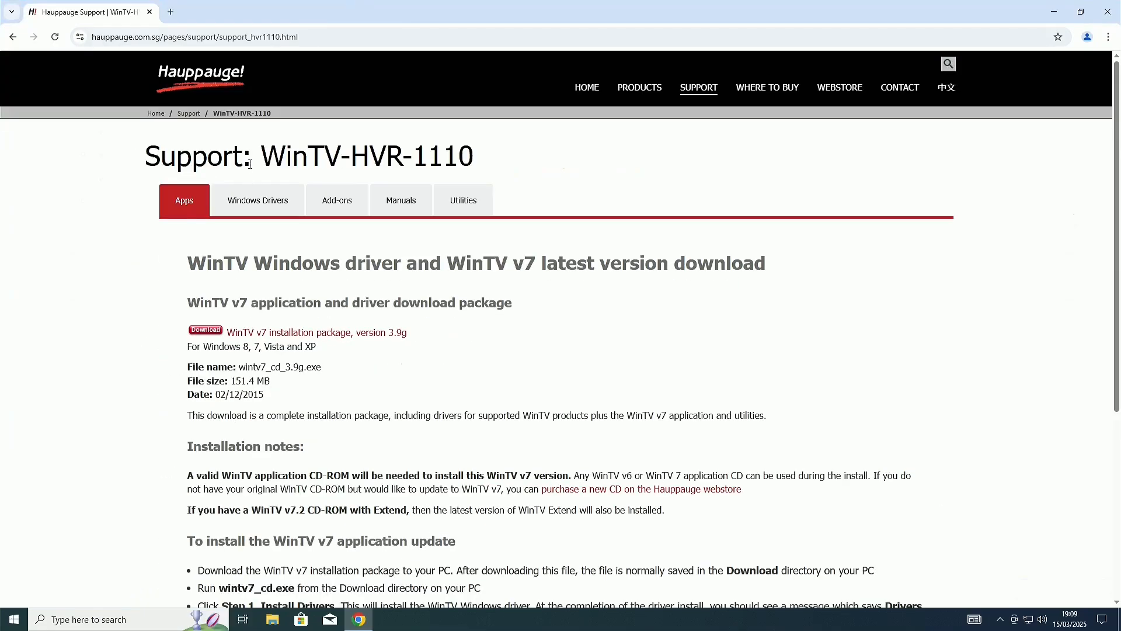
mouse_move(249, 202)
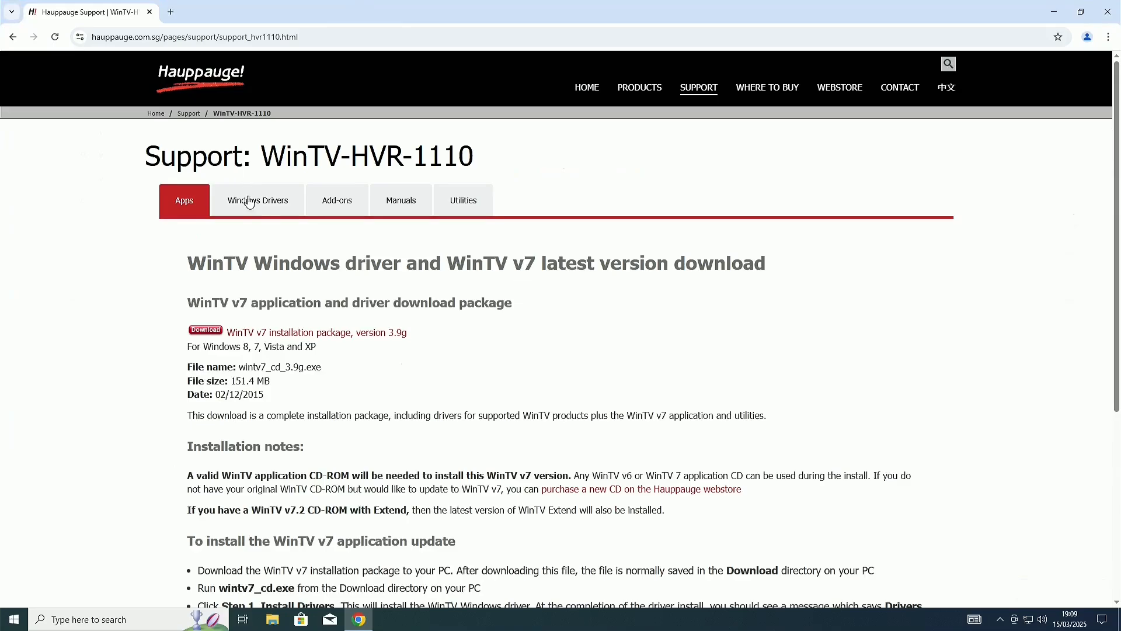
mouse_move(206, 338)
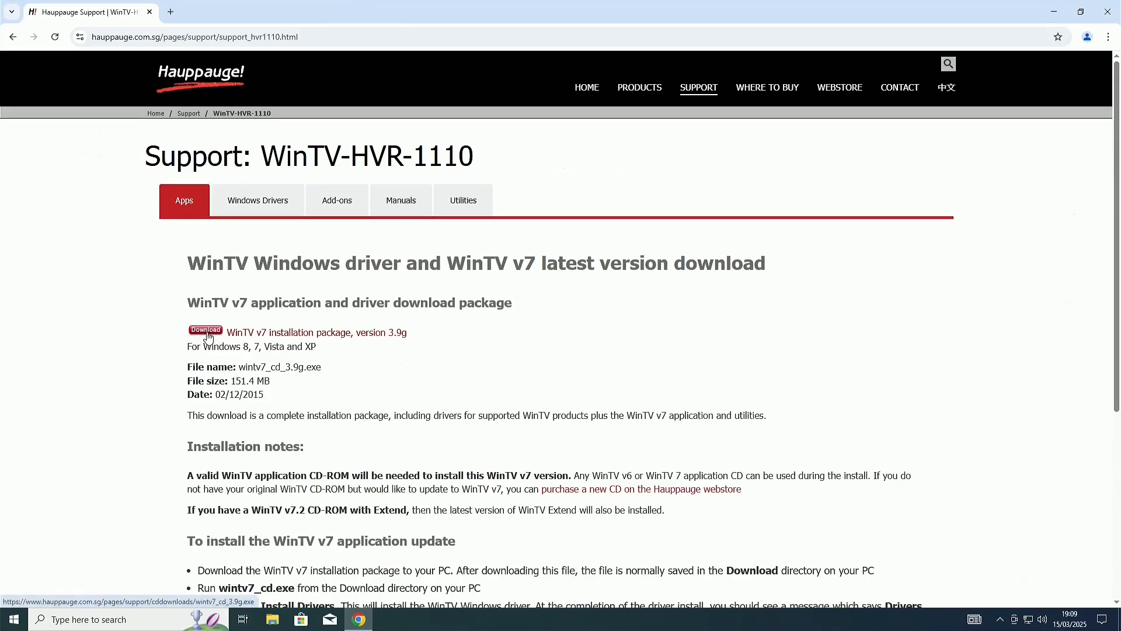
click(204, 332)
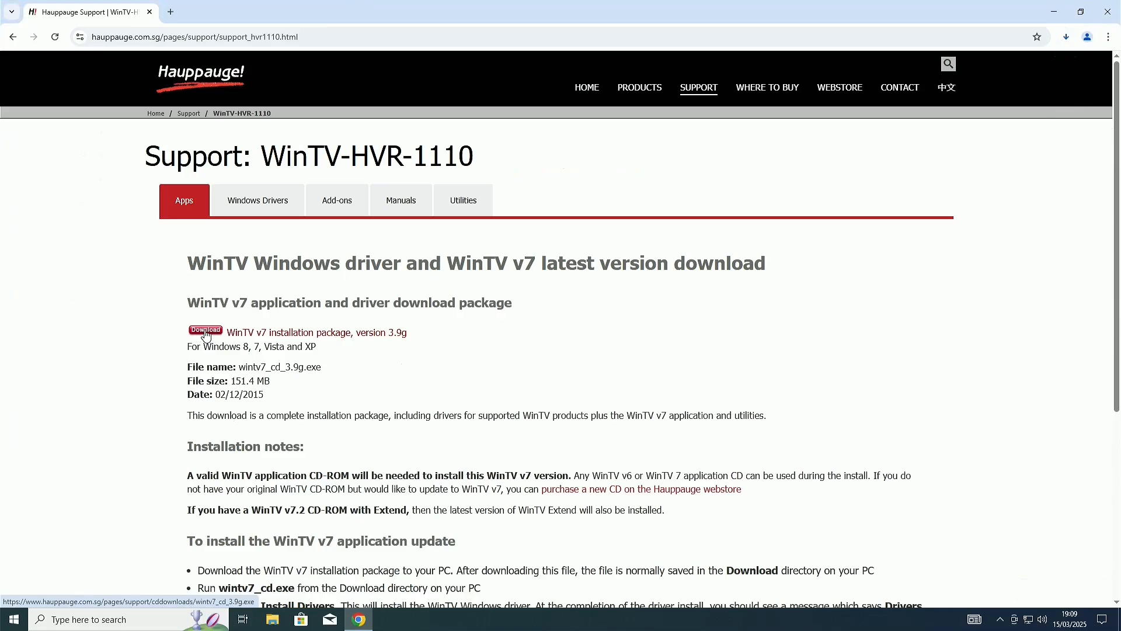
click(1065, 36)
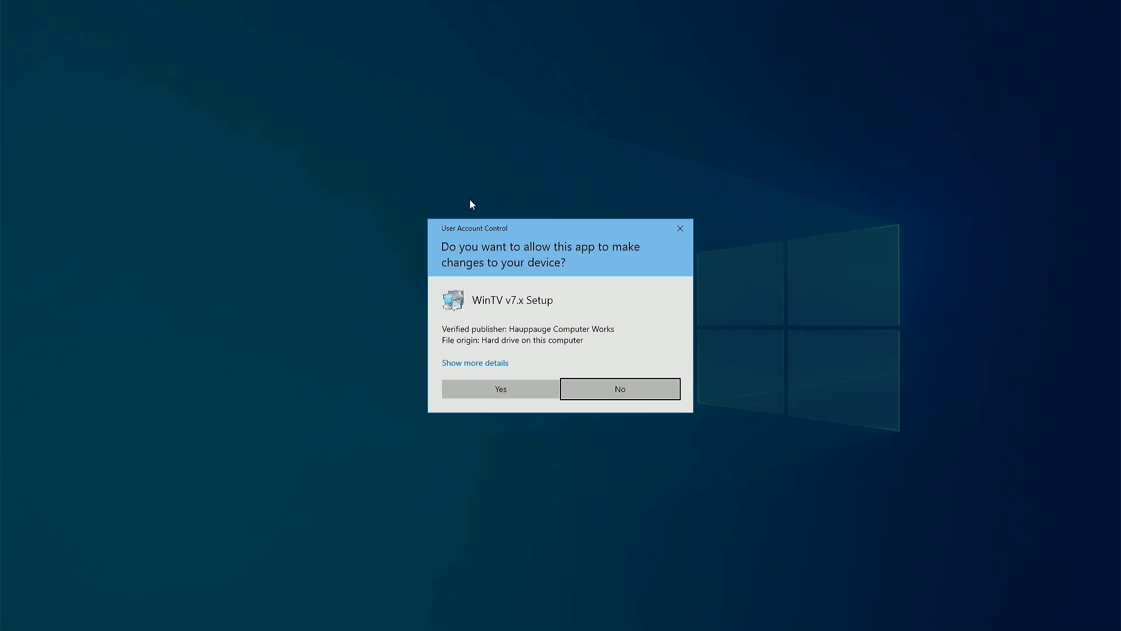
Proceed through WinTV v7 Setup in English without updating and install the Hauppauge device driver.
click(500, 388)
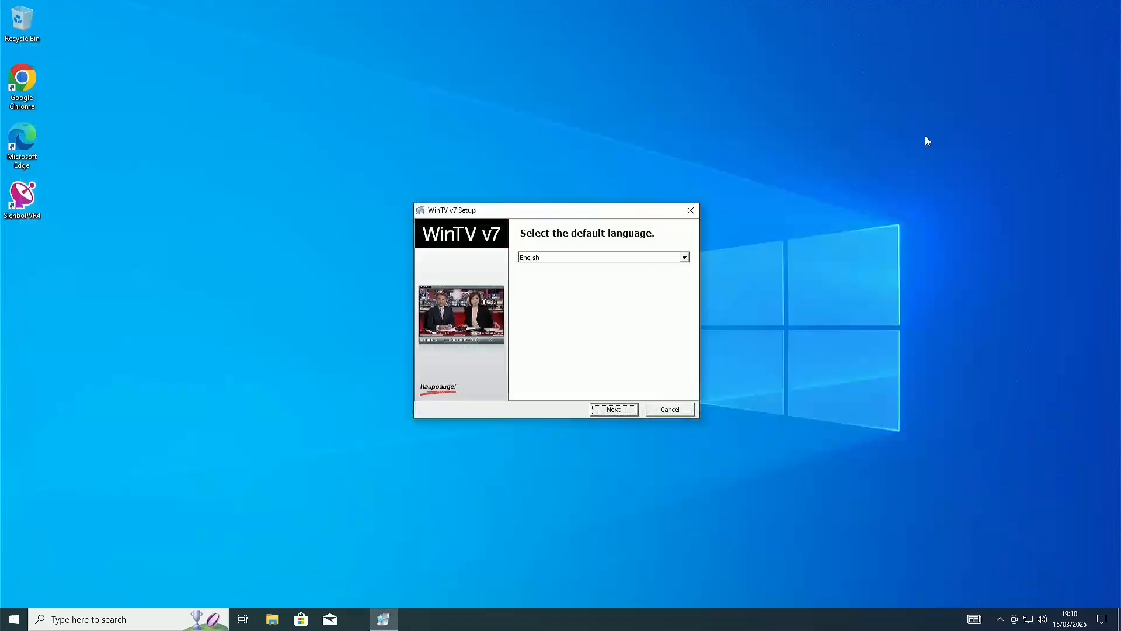
click(667, 409)
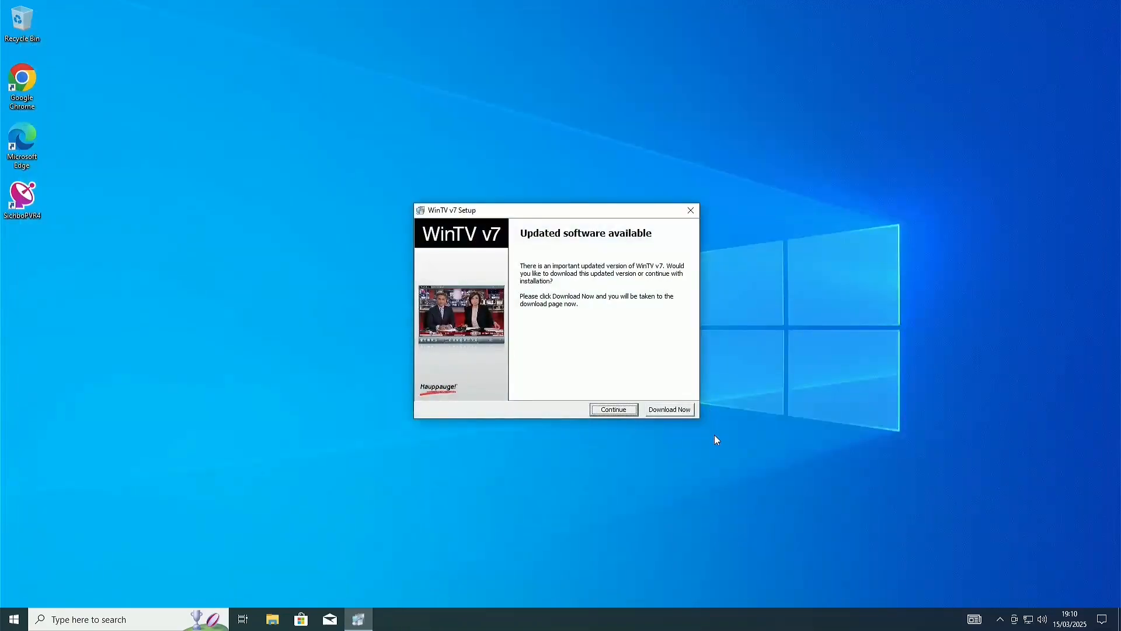
mouse_move(613, 430)
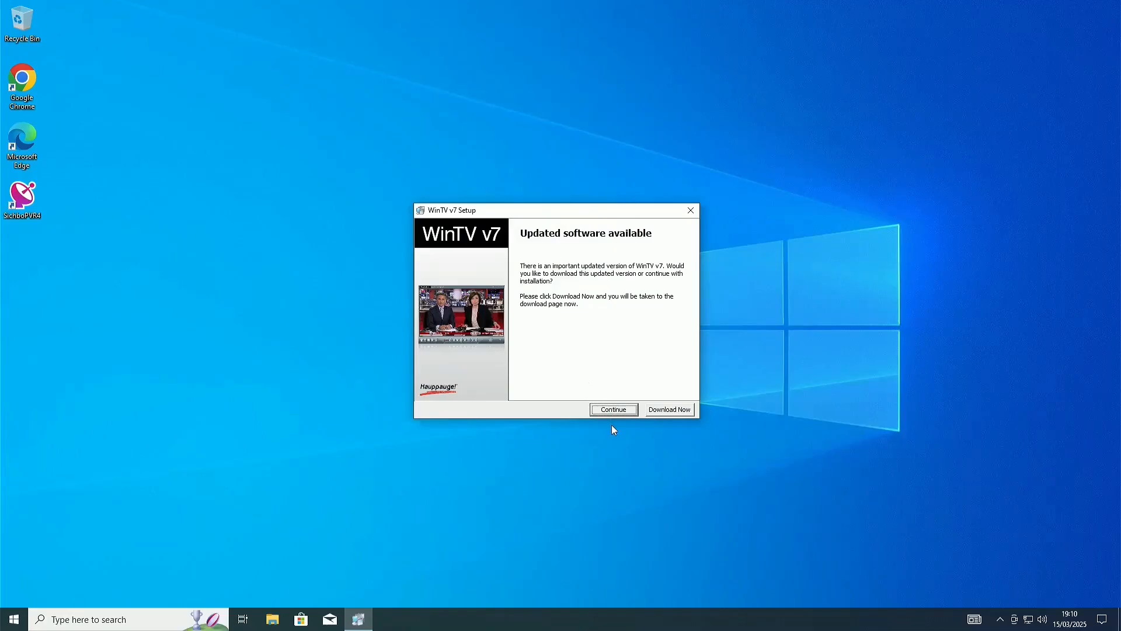
click(613, 409)
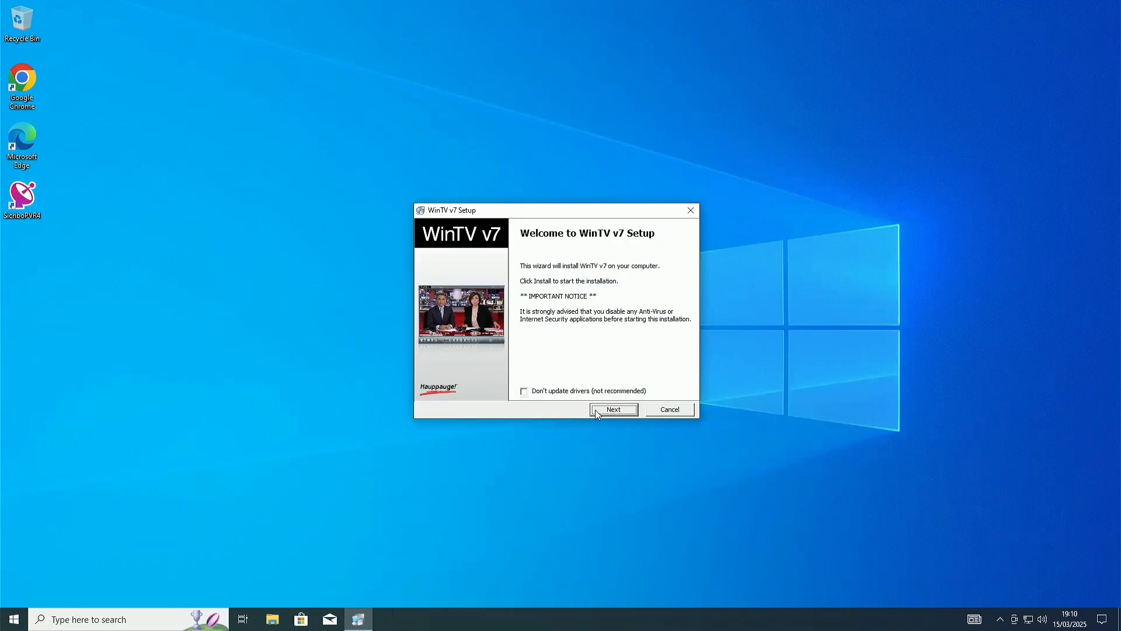
mouse_move(565, 402)
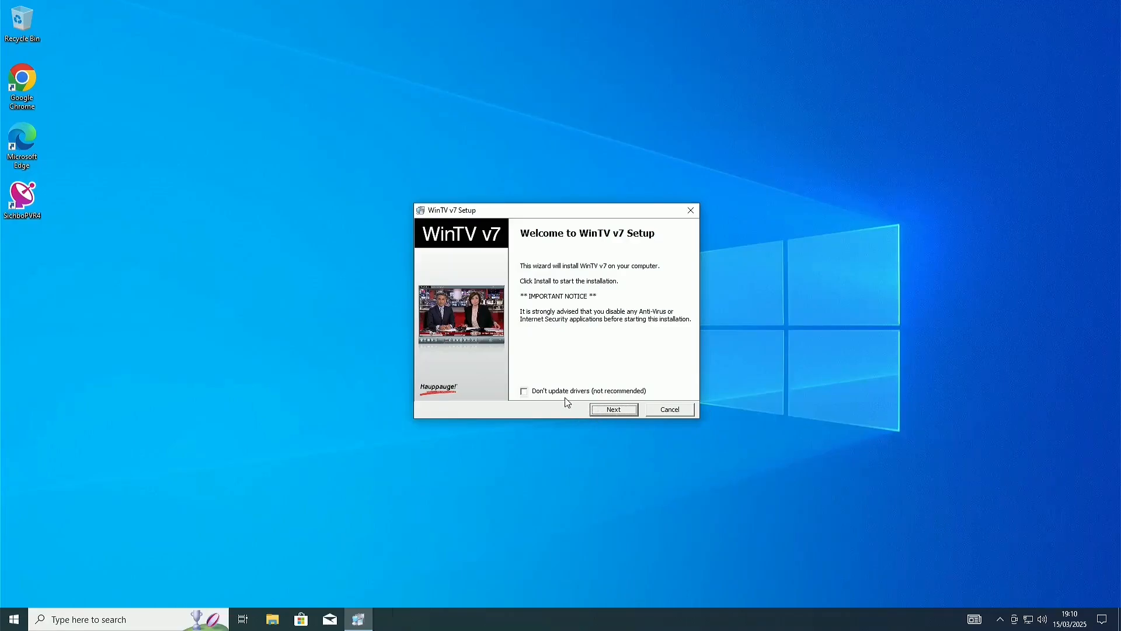
mouse_move(564, 385)
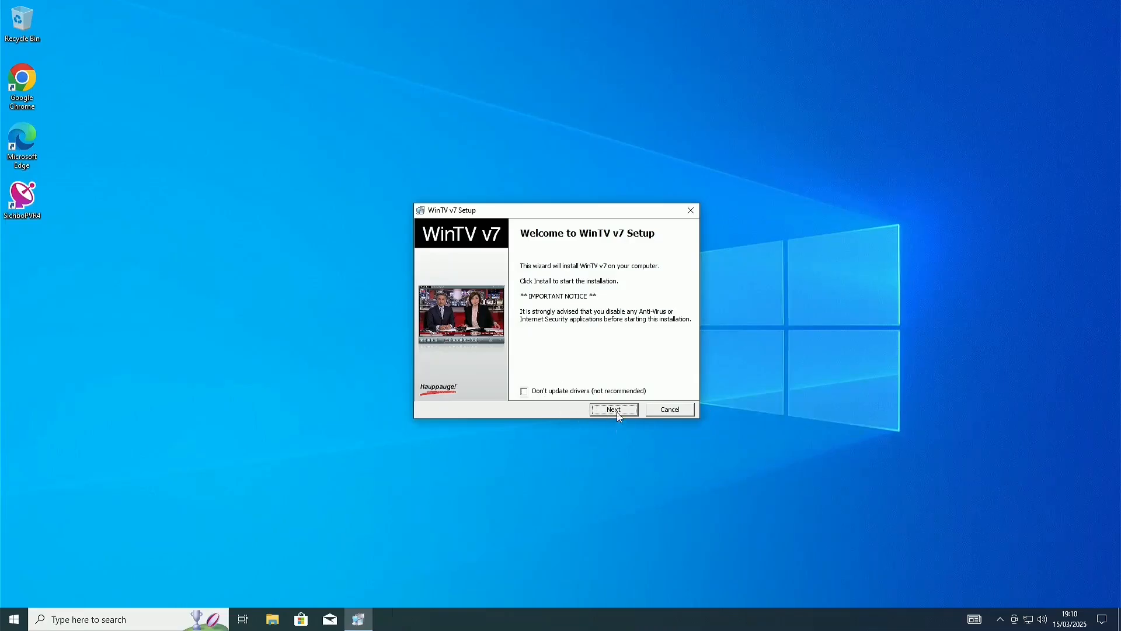
click(613, 409)
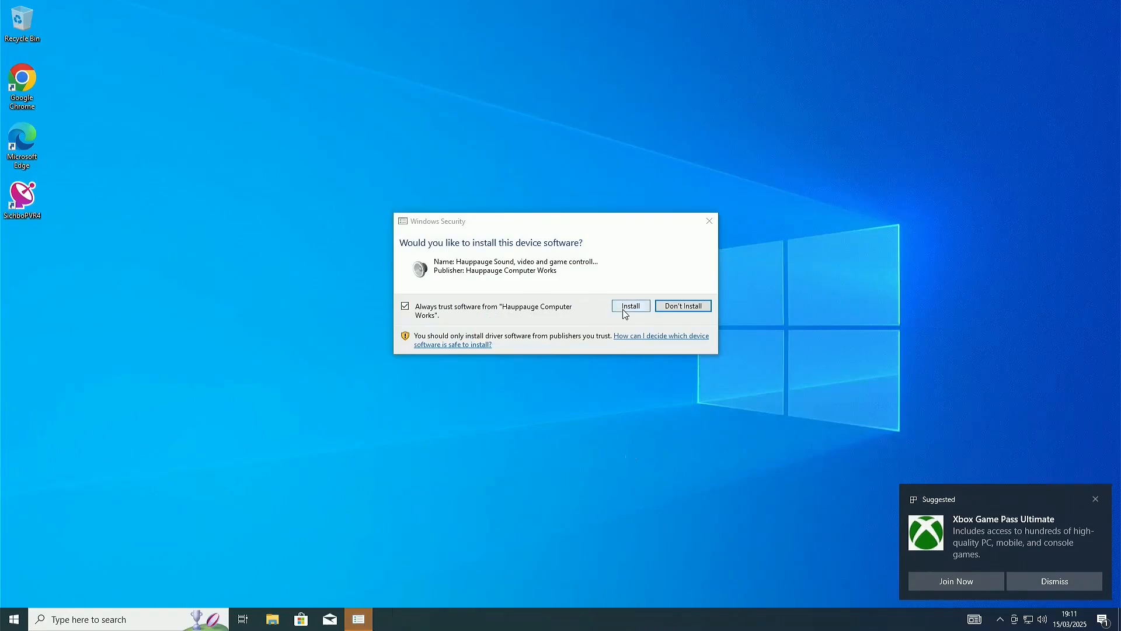
click(630, 305)
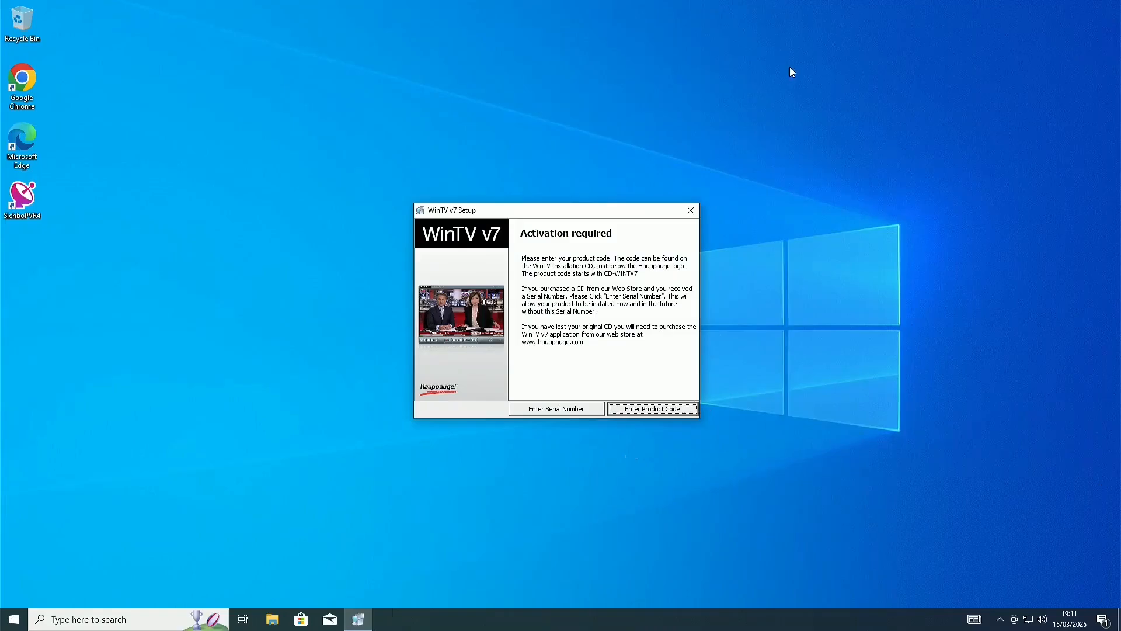
mouse_move(775, 59)
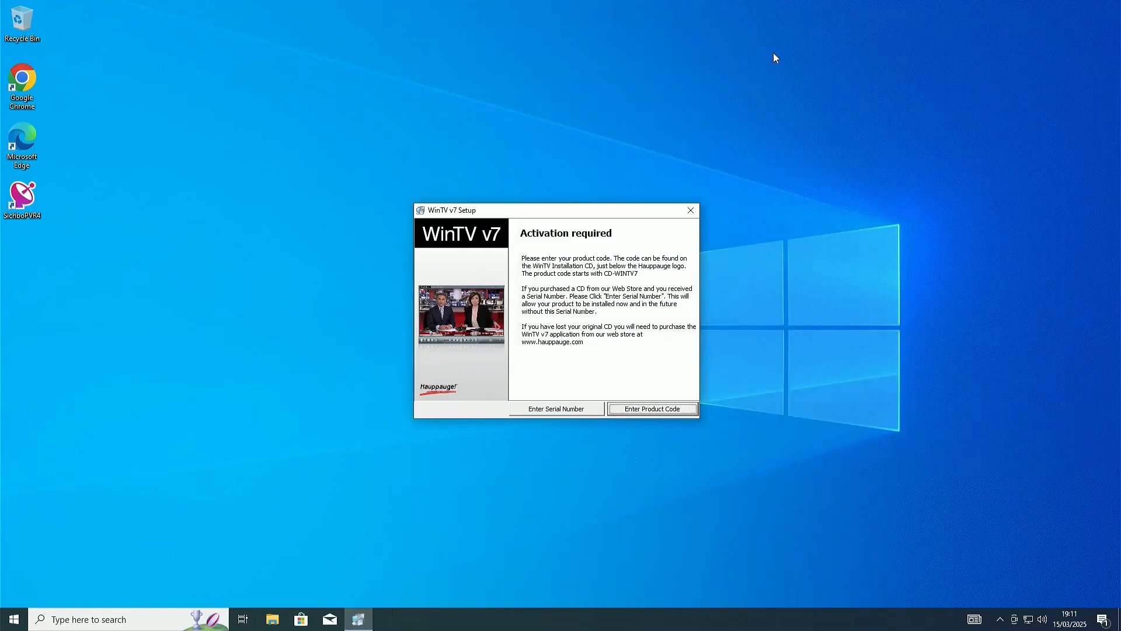
mouse_move(183, 7)
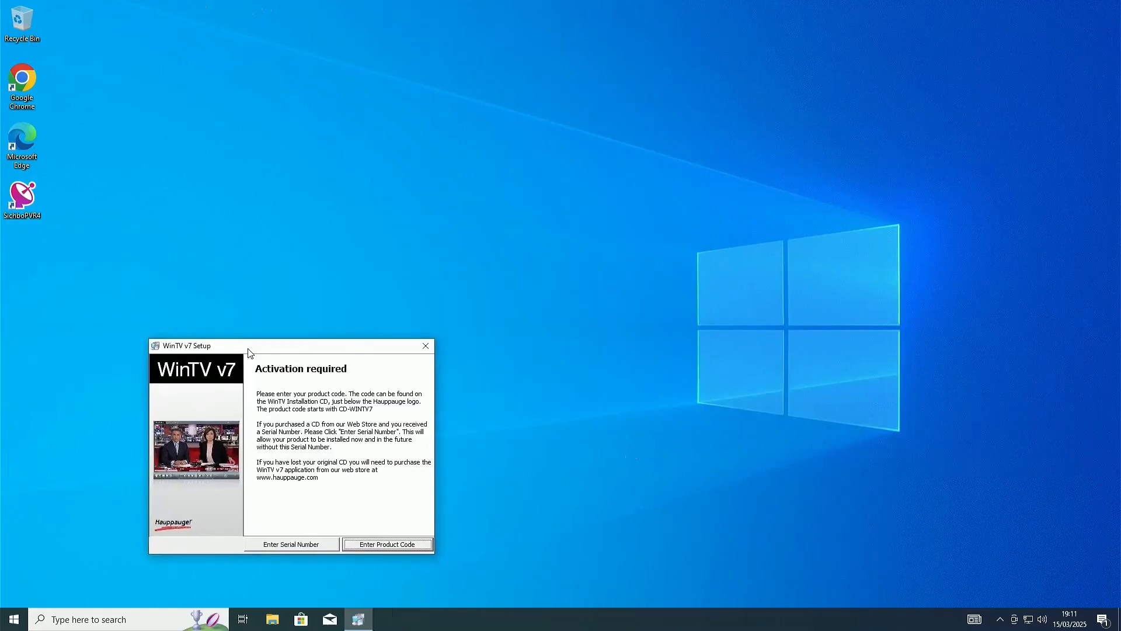
Quit WinTV v7 Setup at the activation step, confirming the incomplete-setup warning.
click(425, 346)
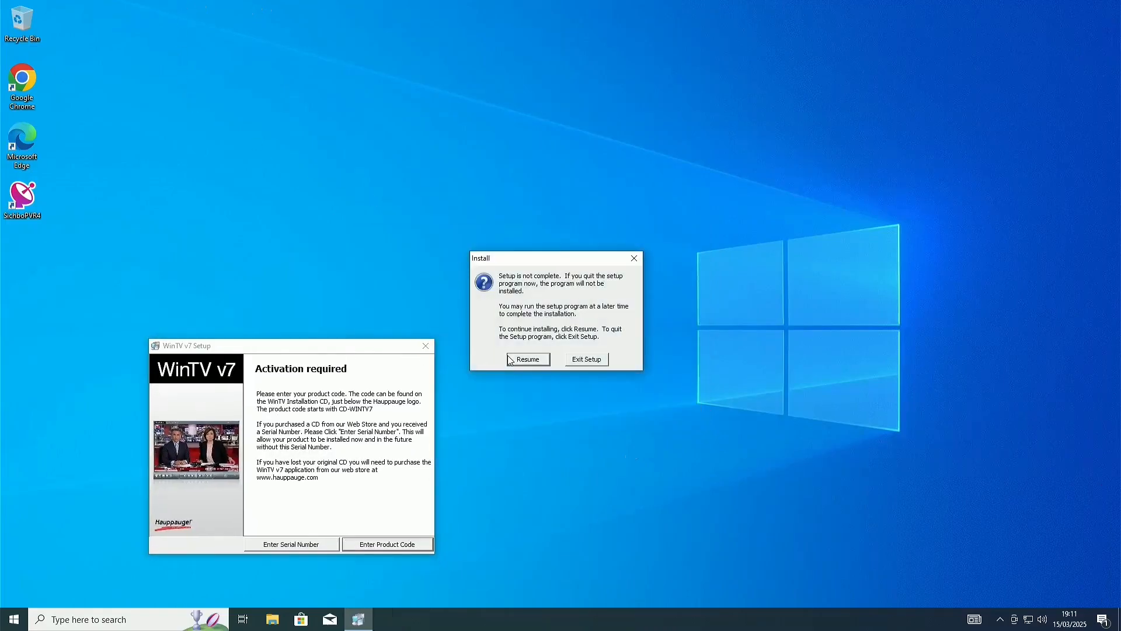
click(585, 358)
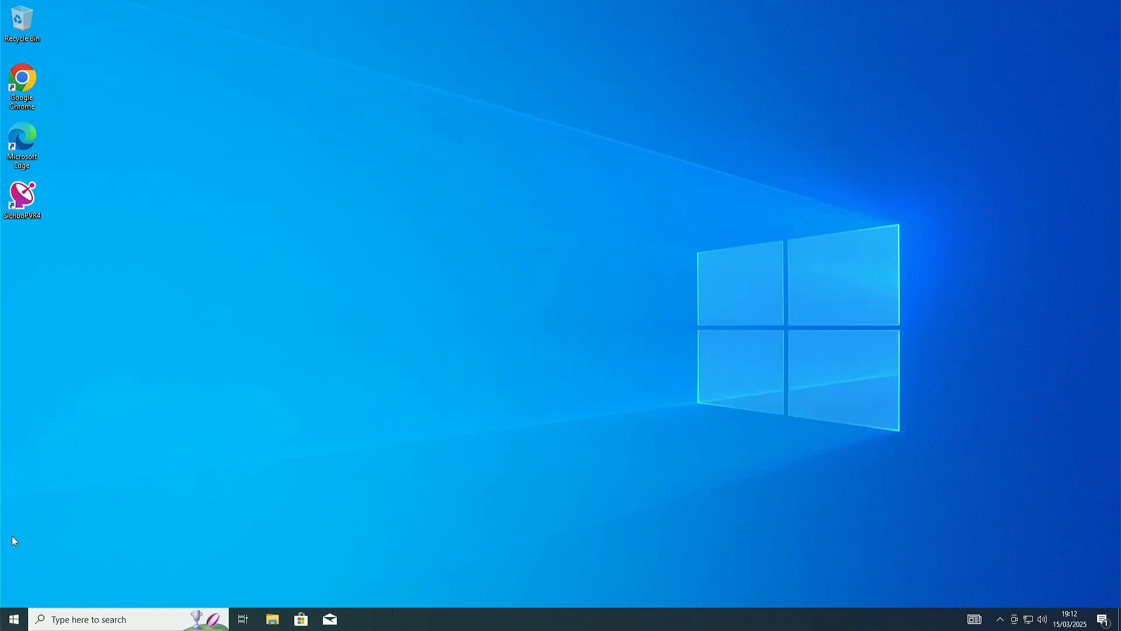
right_click(13, 619)
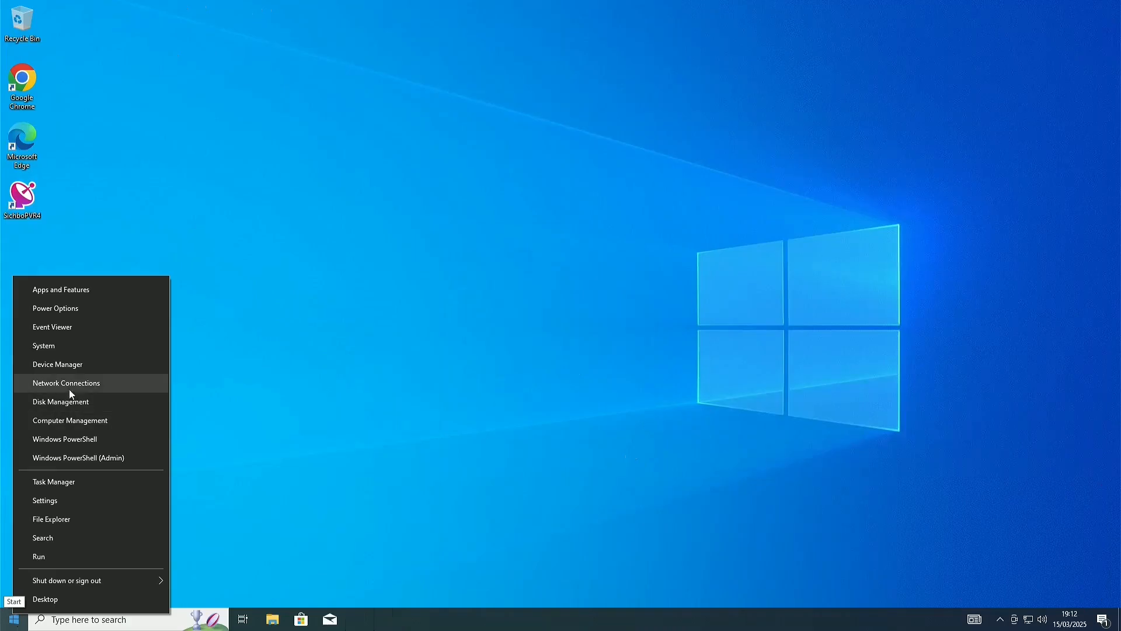
click(58, 365)
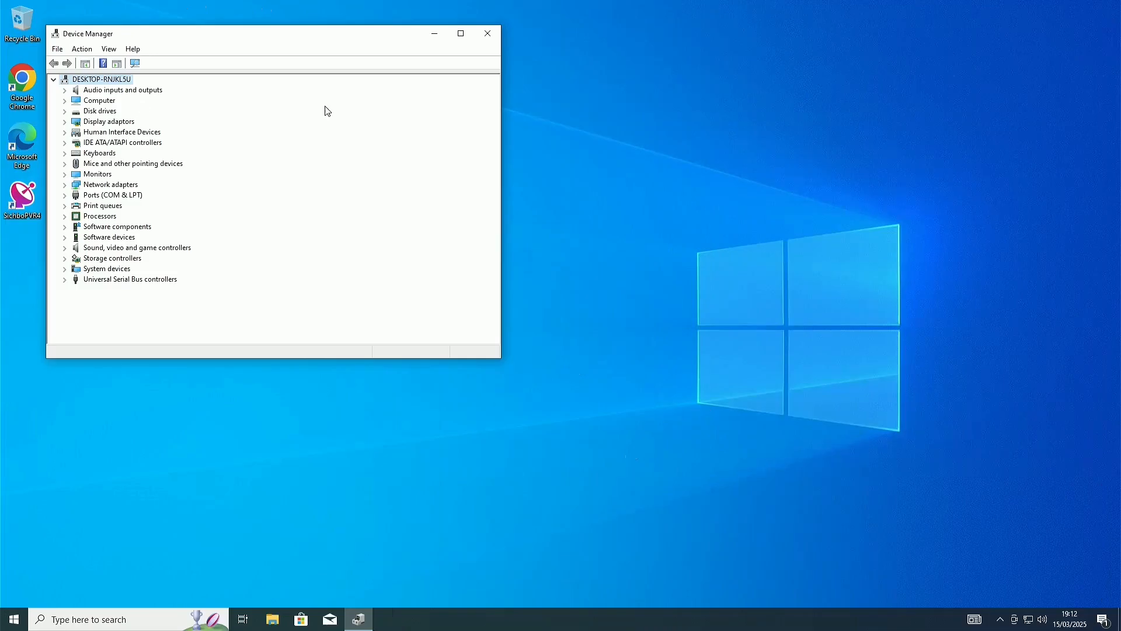
click(487, 33)
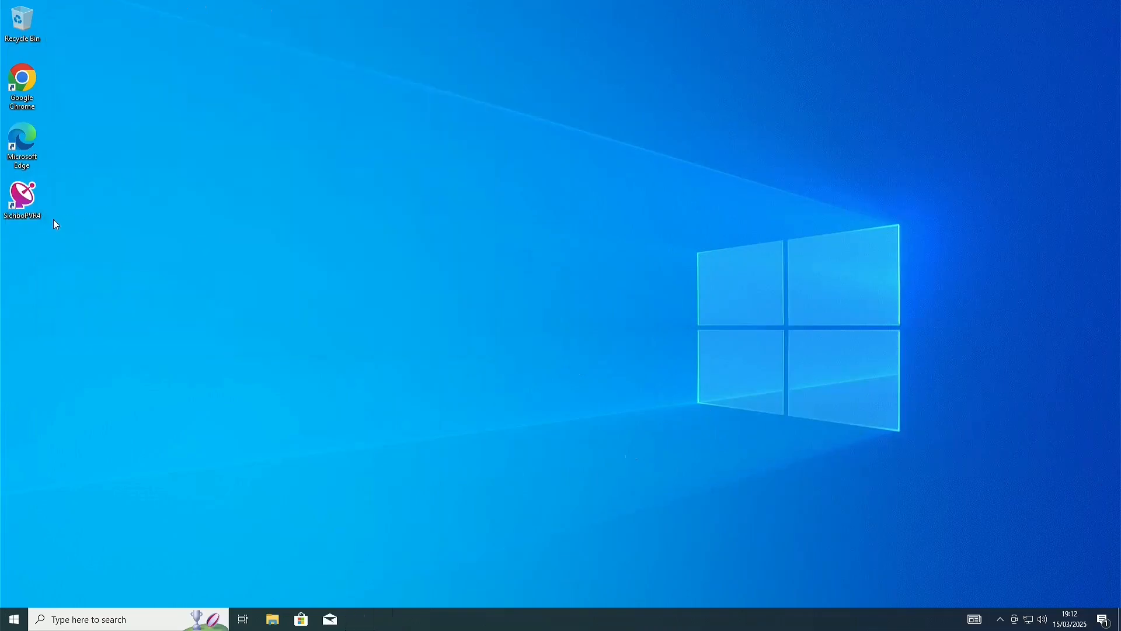
mouse_move(21, 200)
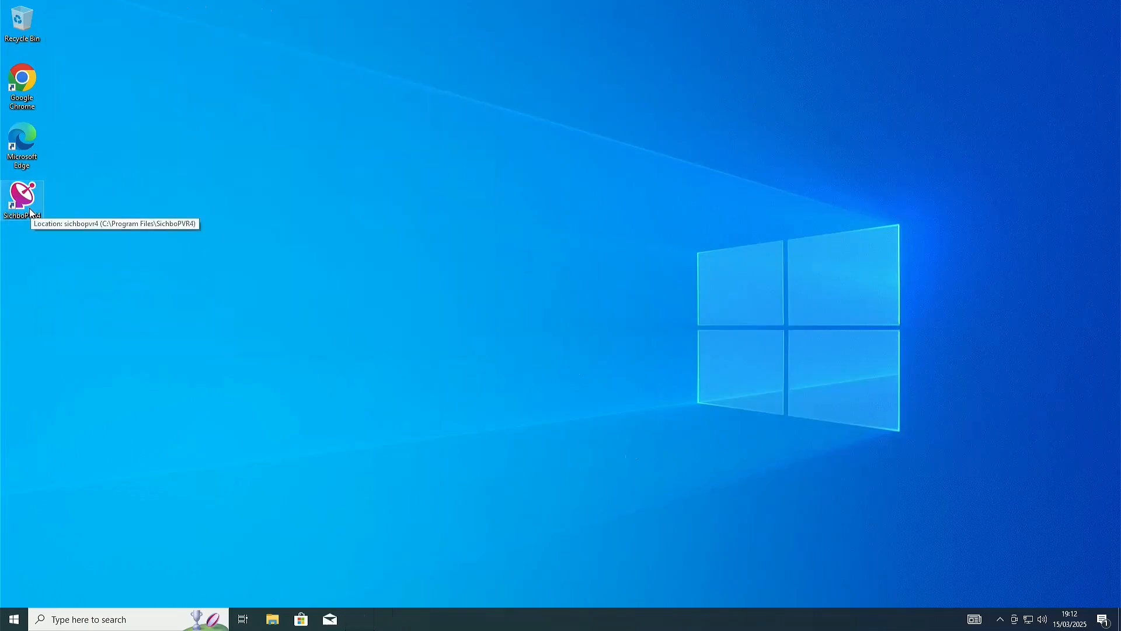
Launch SichboPVR4 to its 'Let's get set up' region screen.
double_click(23, 198)
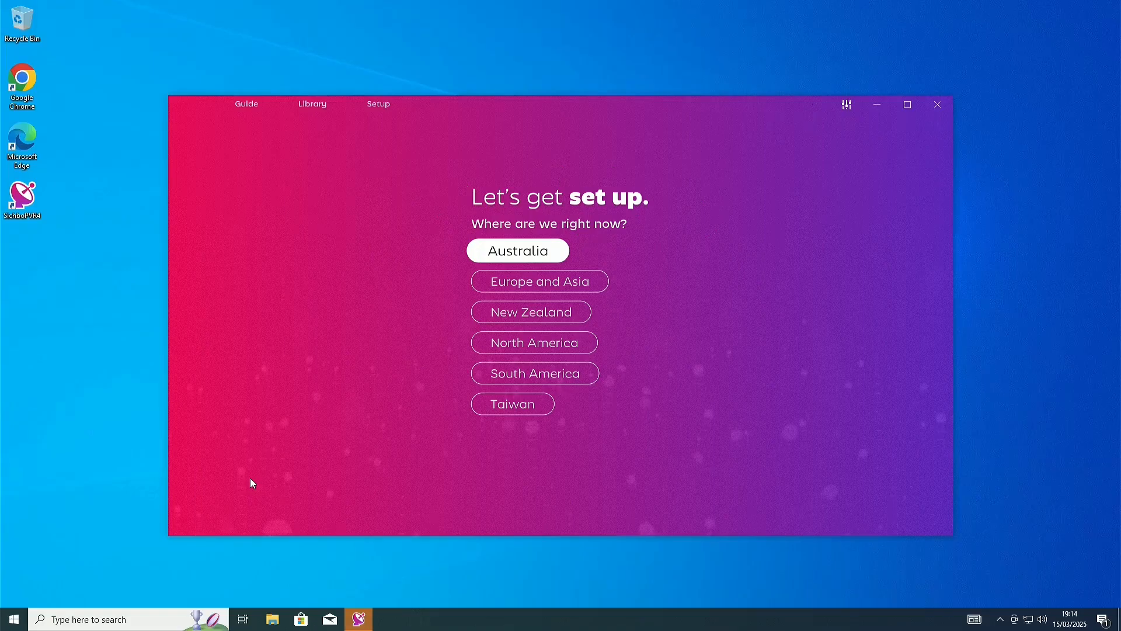
click(516, 250)
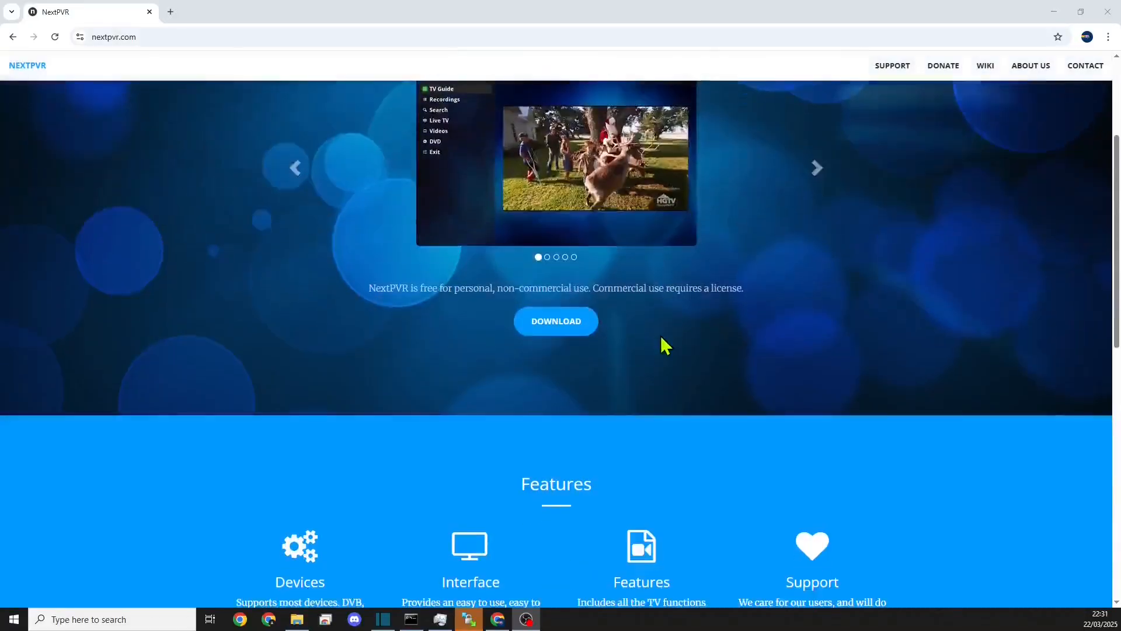
Go to nextpvr.com's download page and browse its web app and client app sections.
scroll(up, 3)
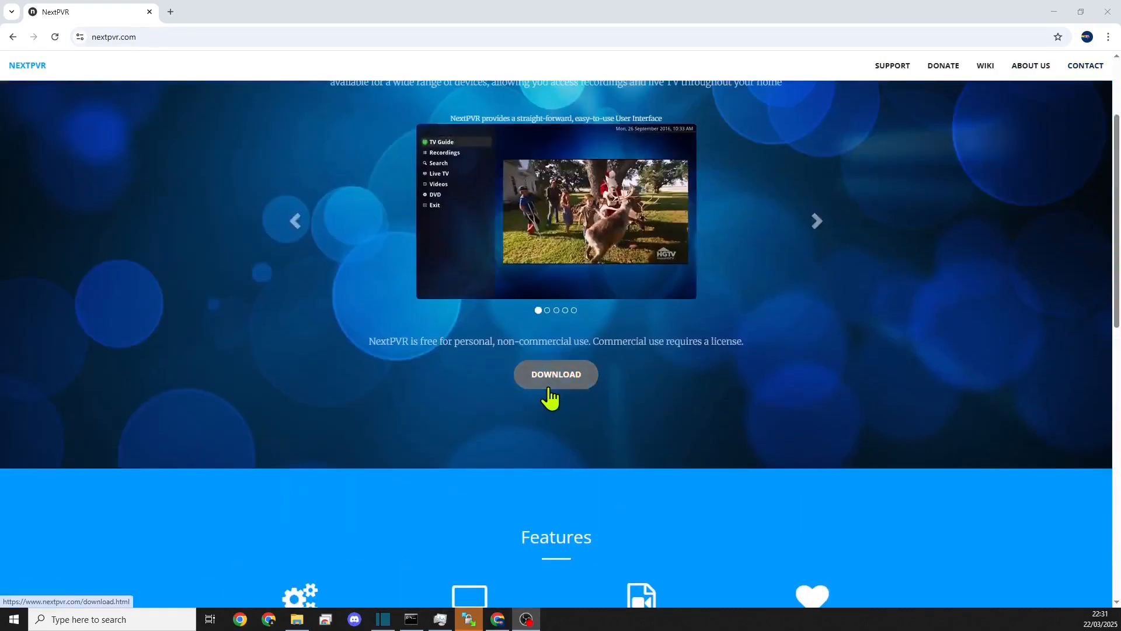
click(556, 374)
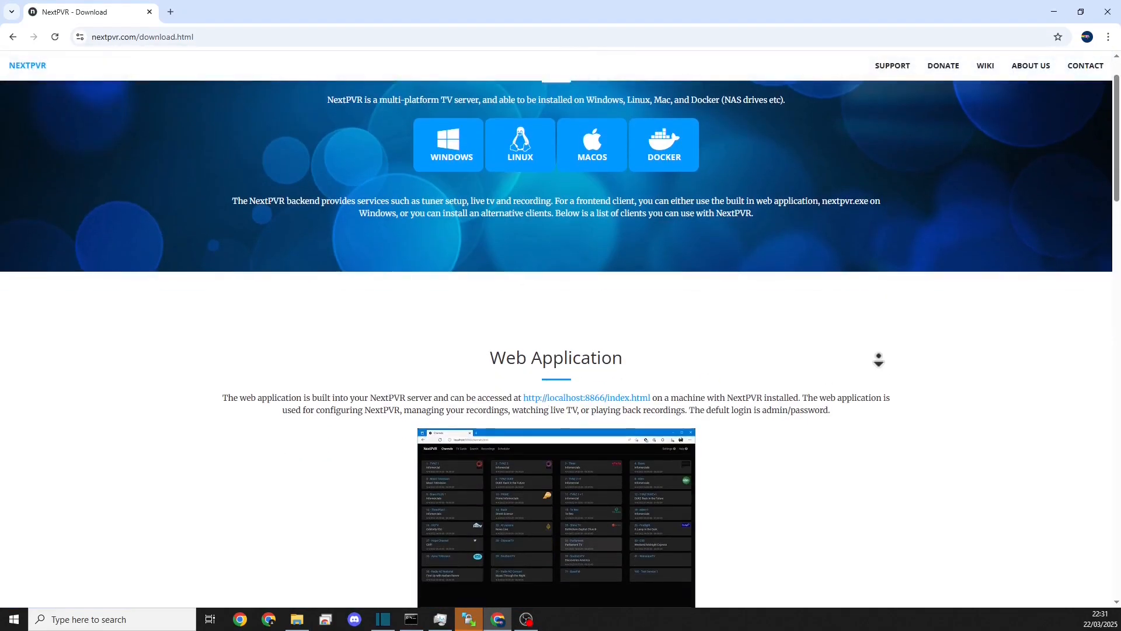
scroll(down, 3)
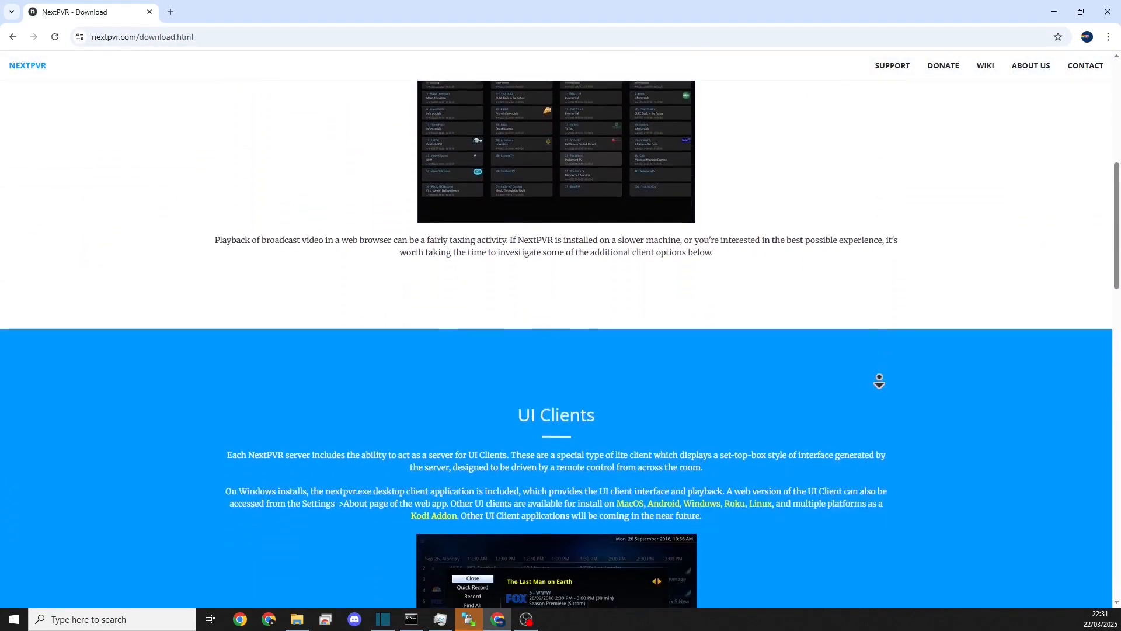
scroll(down, 3)
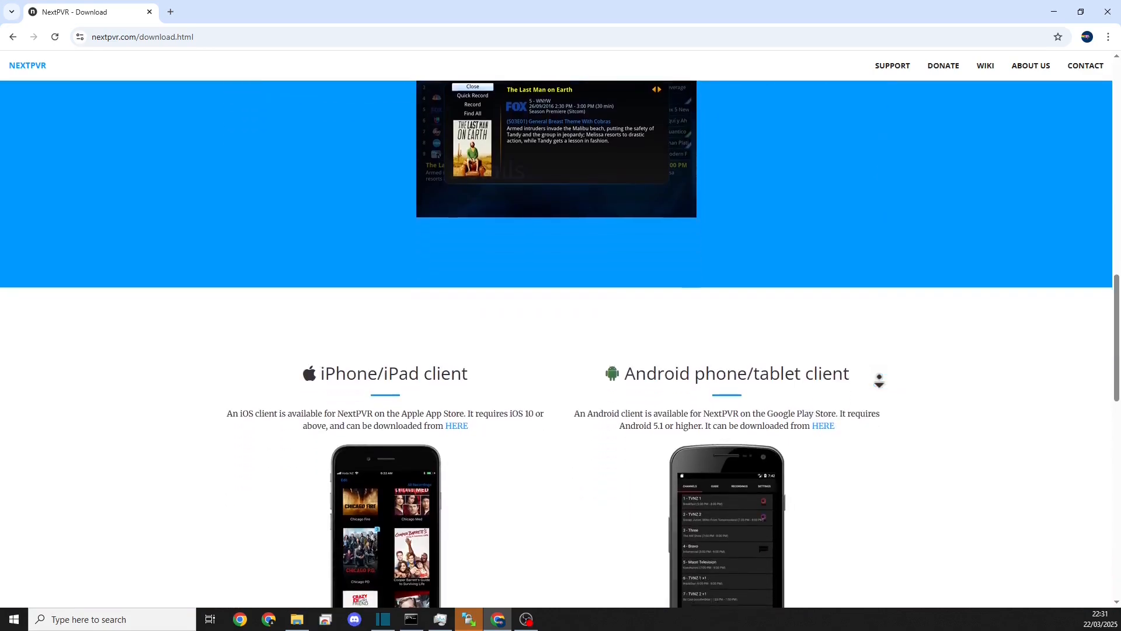
scroll(down, 3)
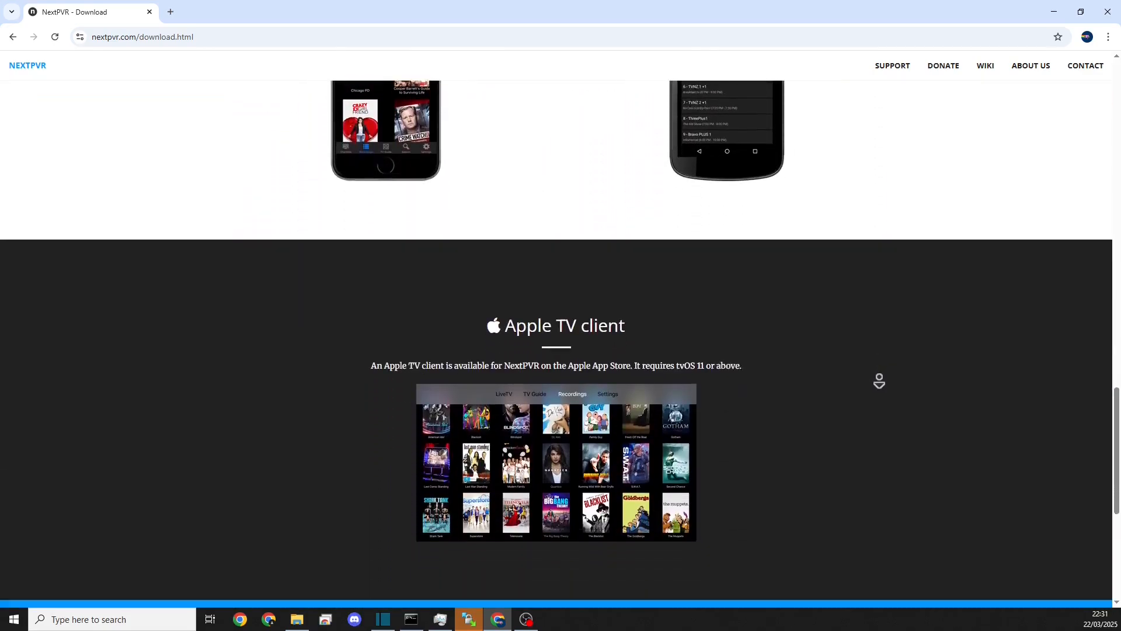
scroll(down, 3)
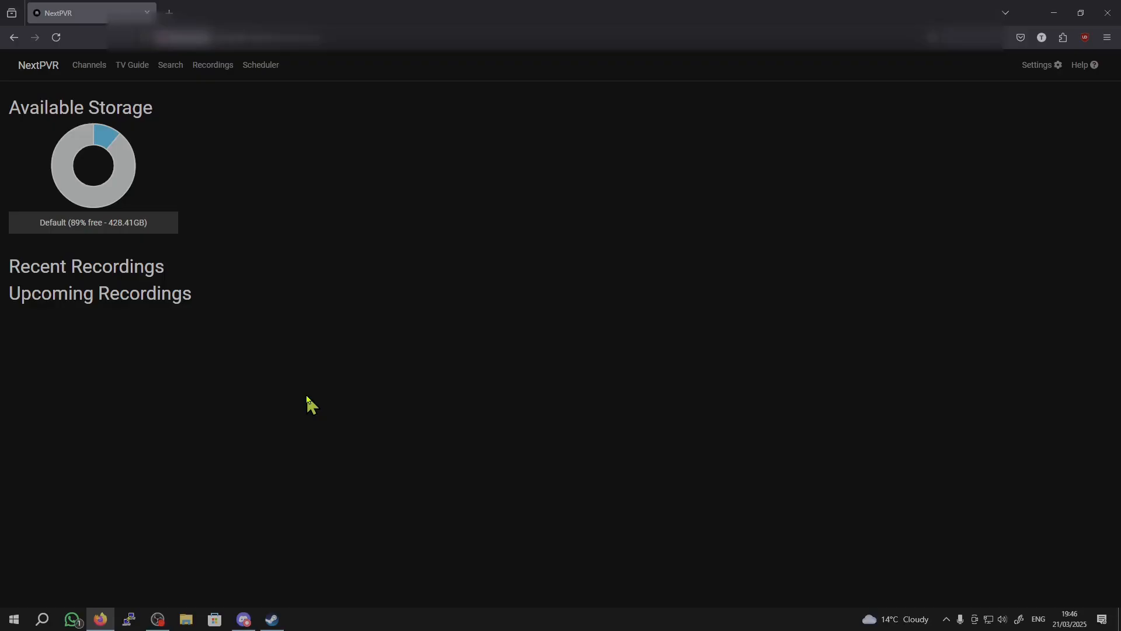
mouse_move(549, 285)
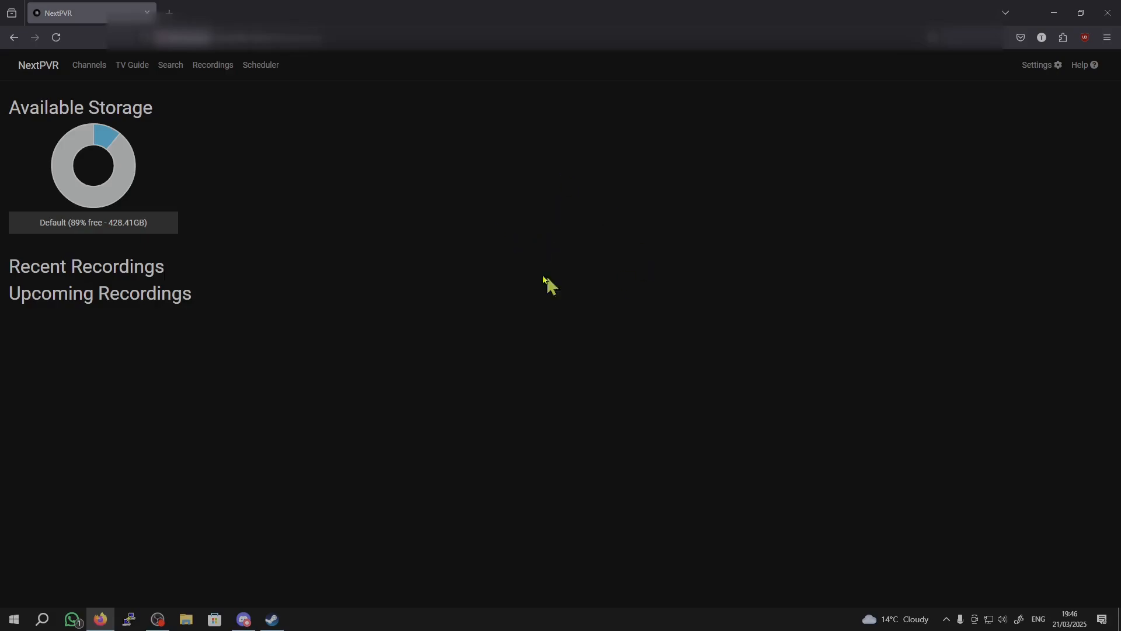
mouse_move(552, 184)
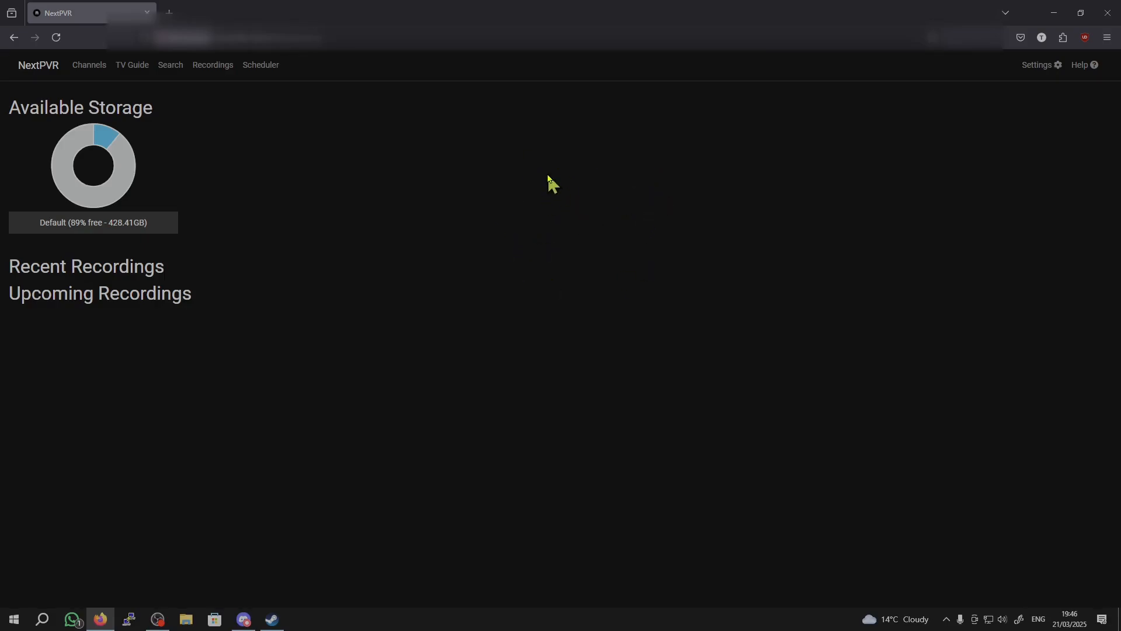
mouse_move(950, 151)
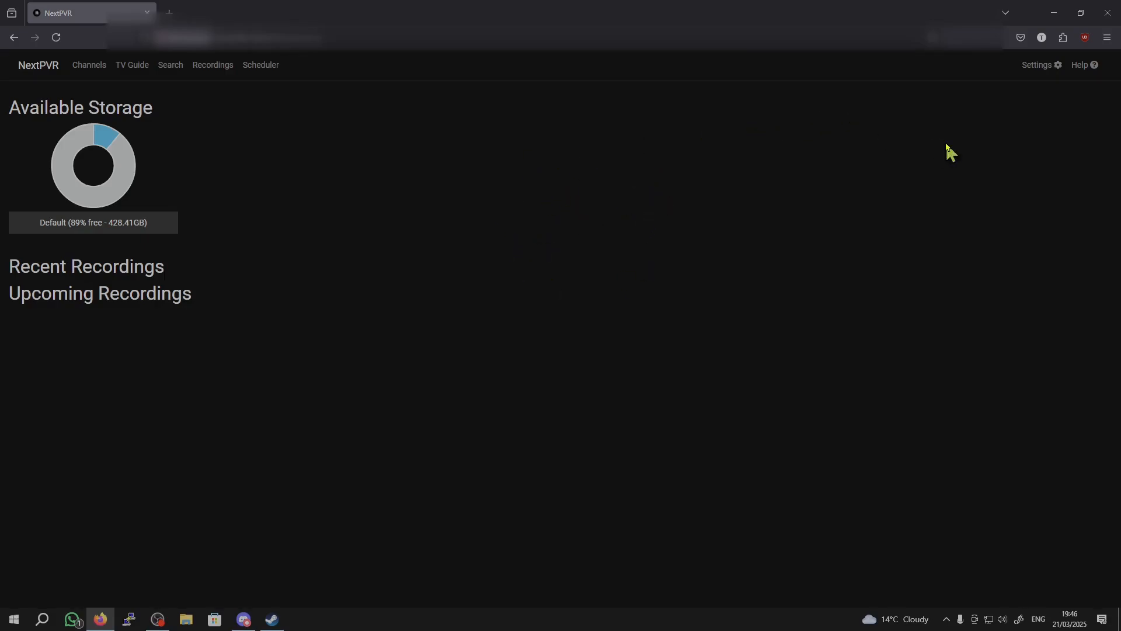
mouse_move(956, 229)
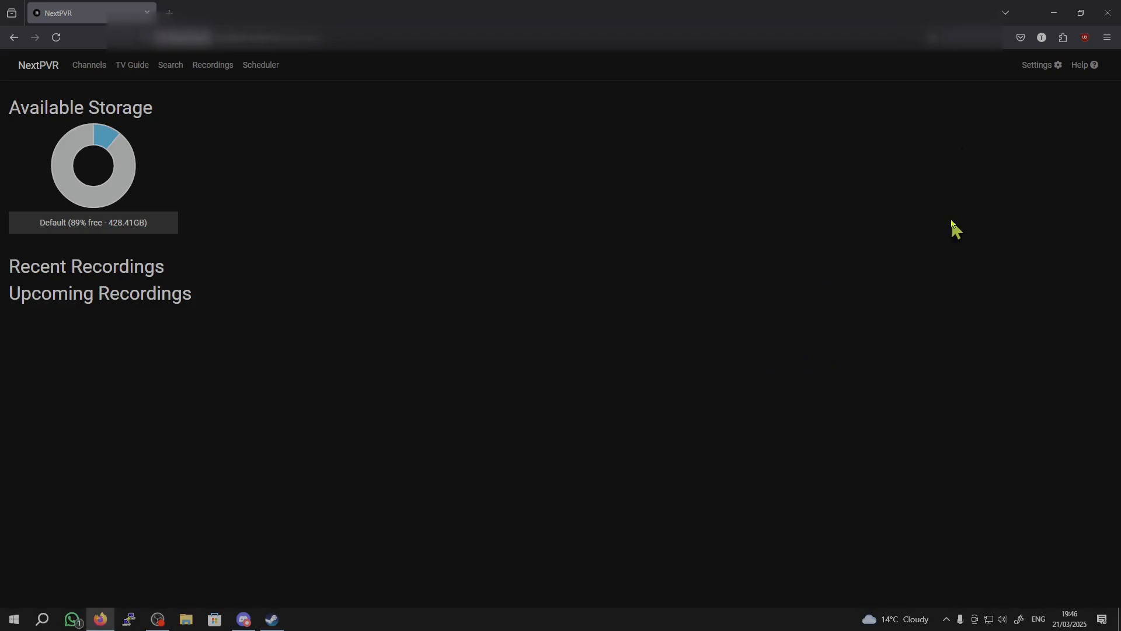
Show the Devices settings listing the DVB-T, DVB-C, IPTV and Hauppauge tuners.
click(1045, 64)
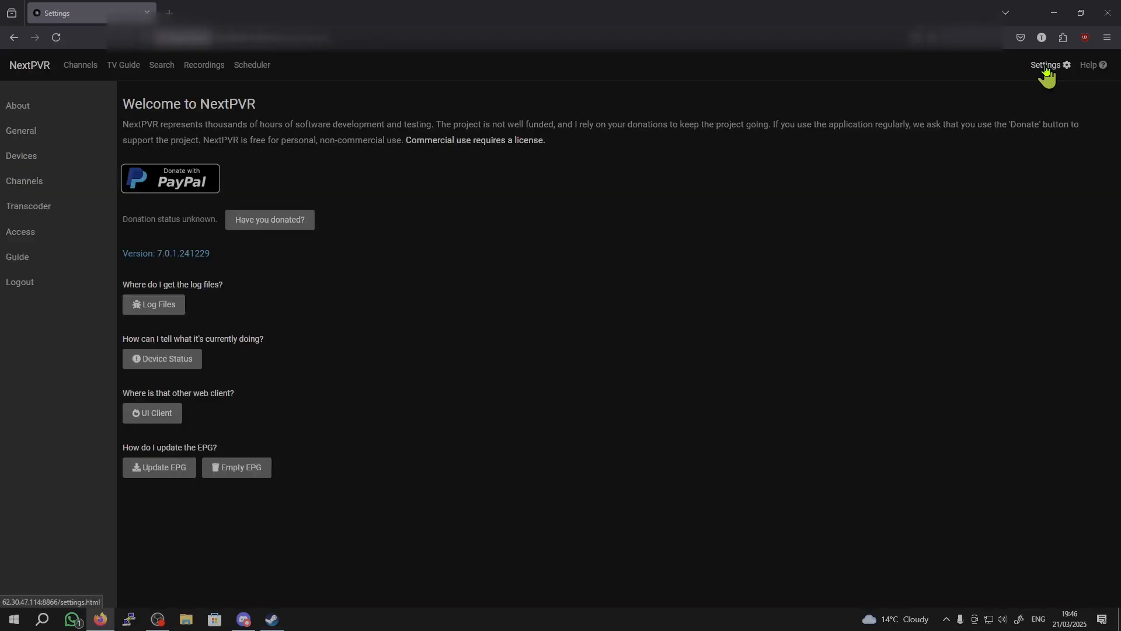
mouse_move(21, 155)
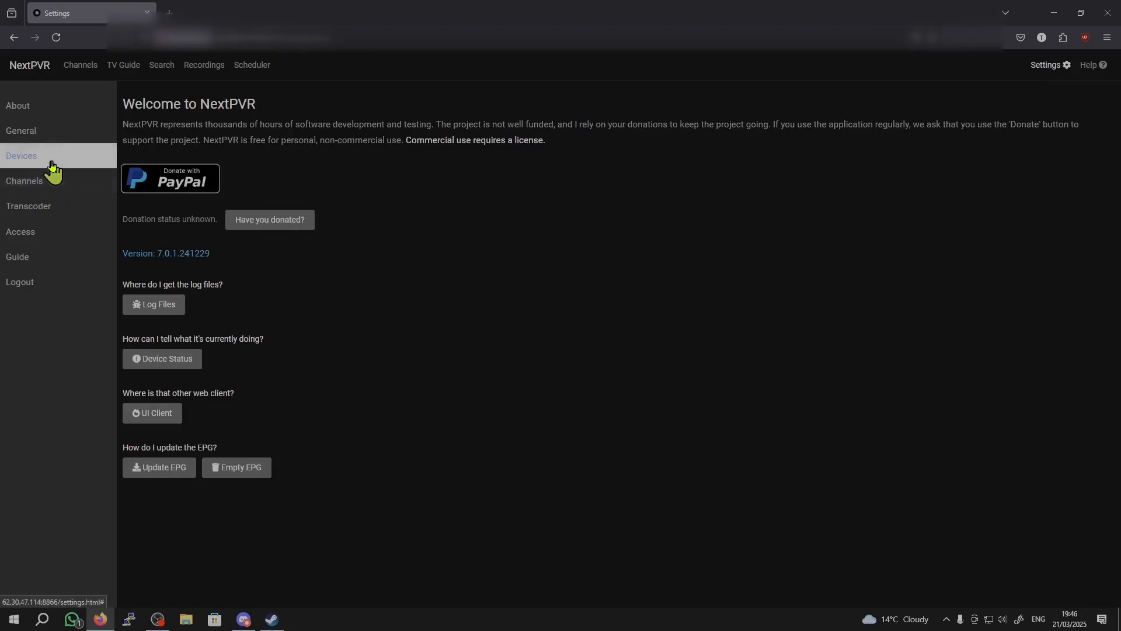
click(21, 155)
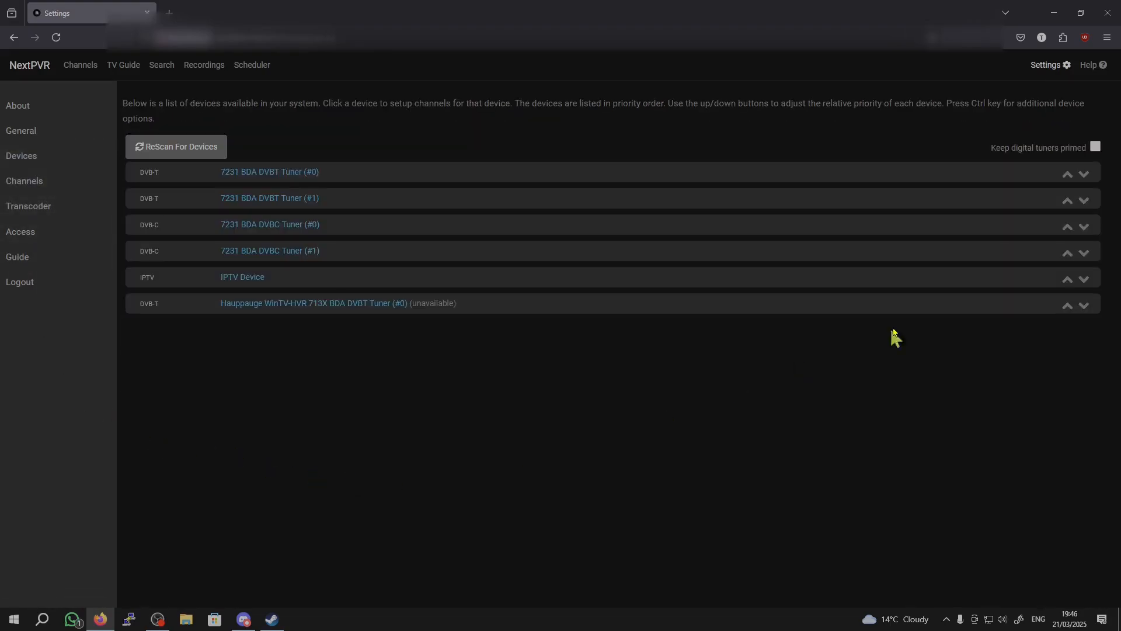
mouse_move(296, 178)
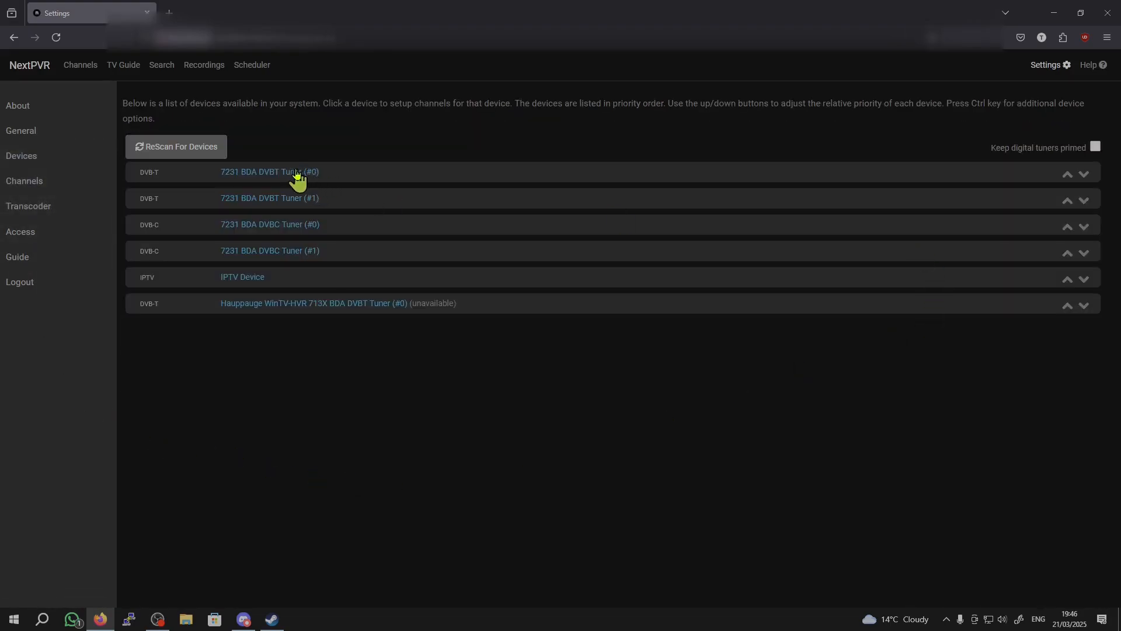
mouse_move(1061, 266)
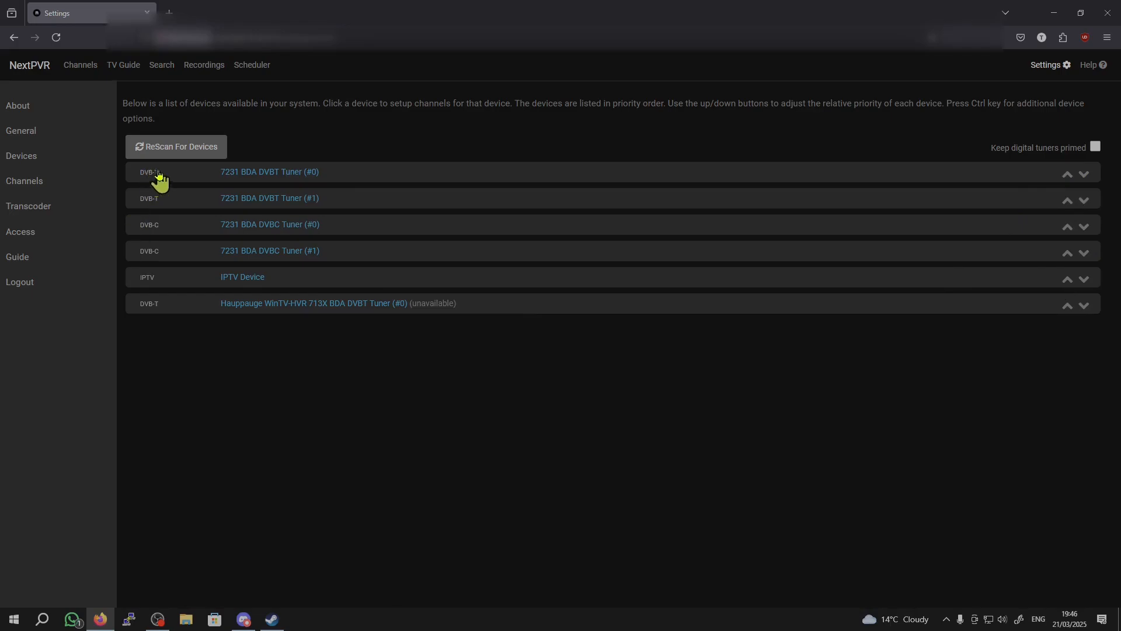
mouse_move(282, 158)
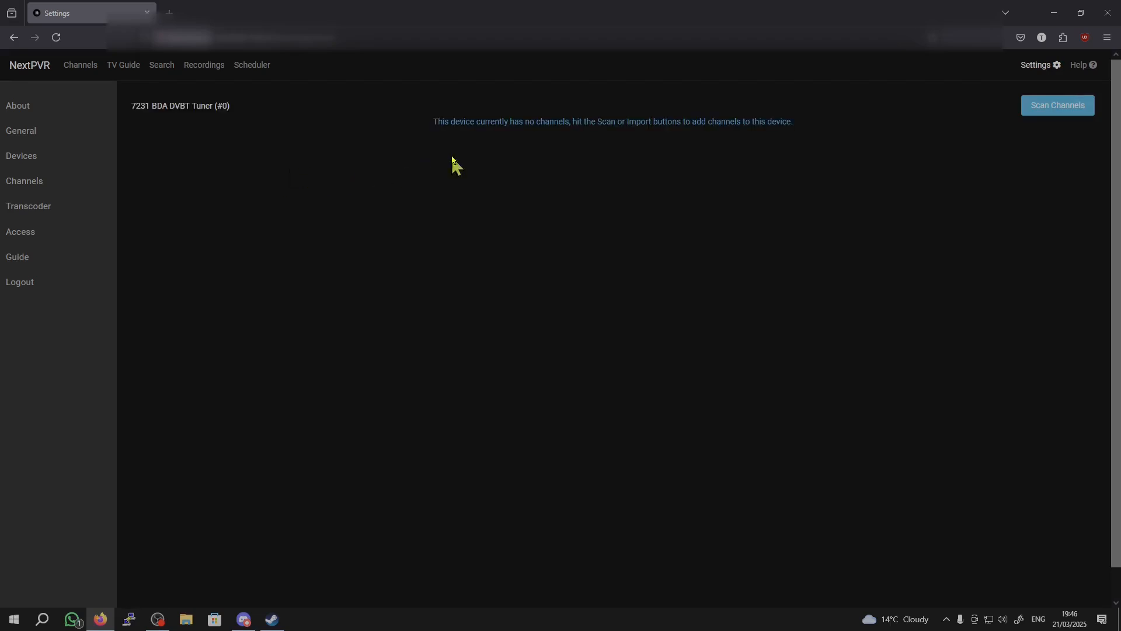
Start a channel scan and choose region United Kingdom / All Regions - Post-700MHz (Sep 2020).
click(1058, 105)
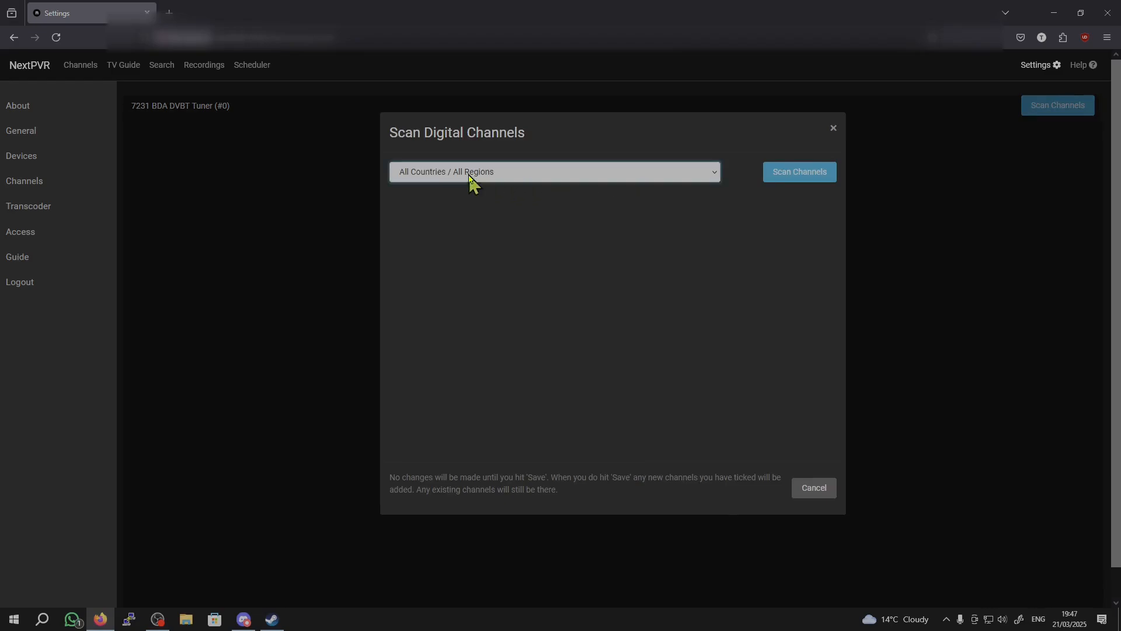
click(554, 171)
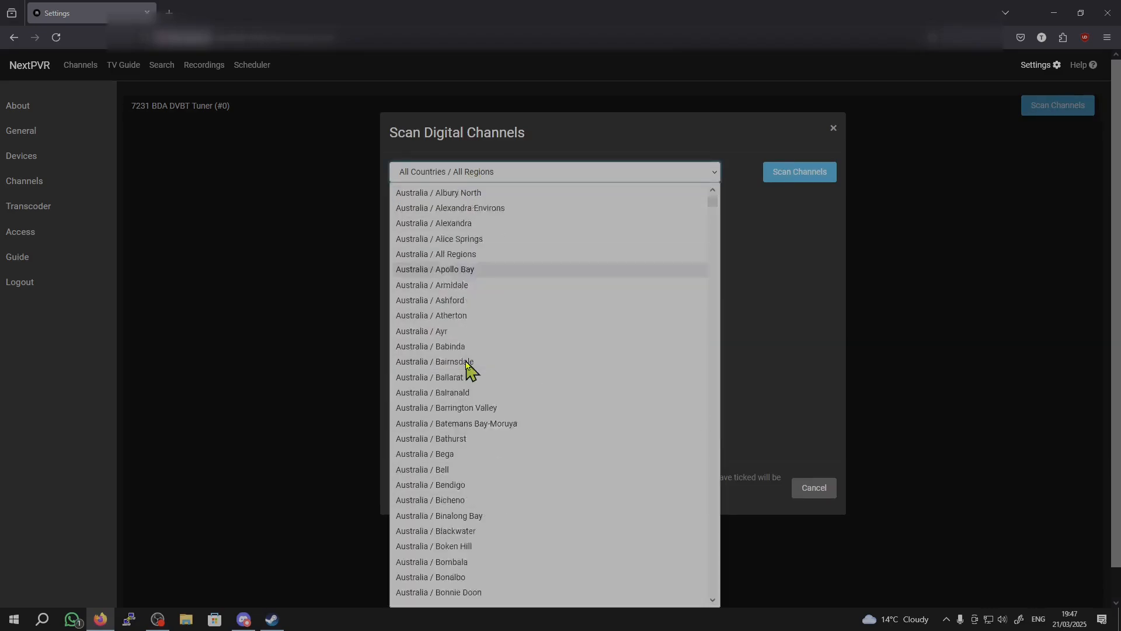
scroll(down, 3)
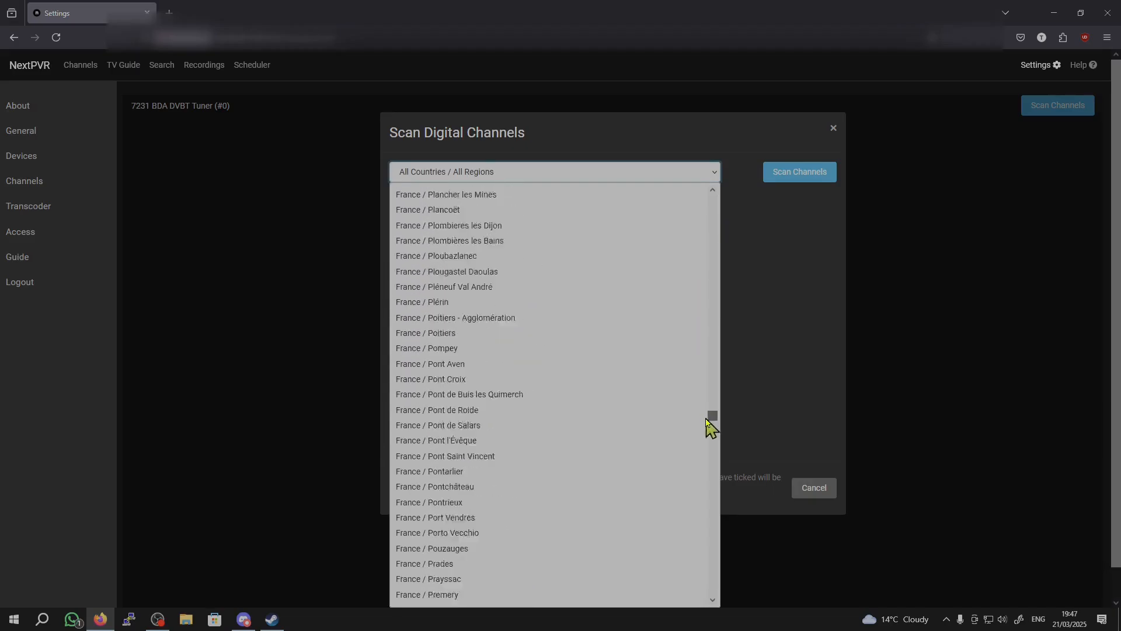
scroll(down, 3)
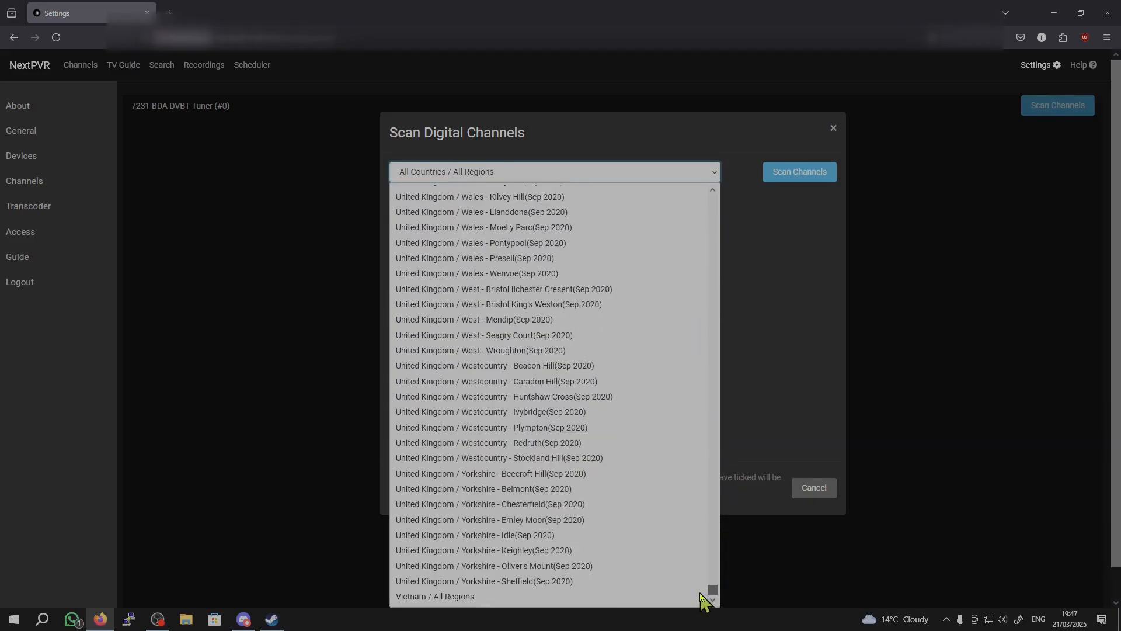
scroll(up, 3)
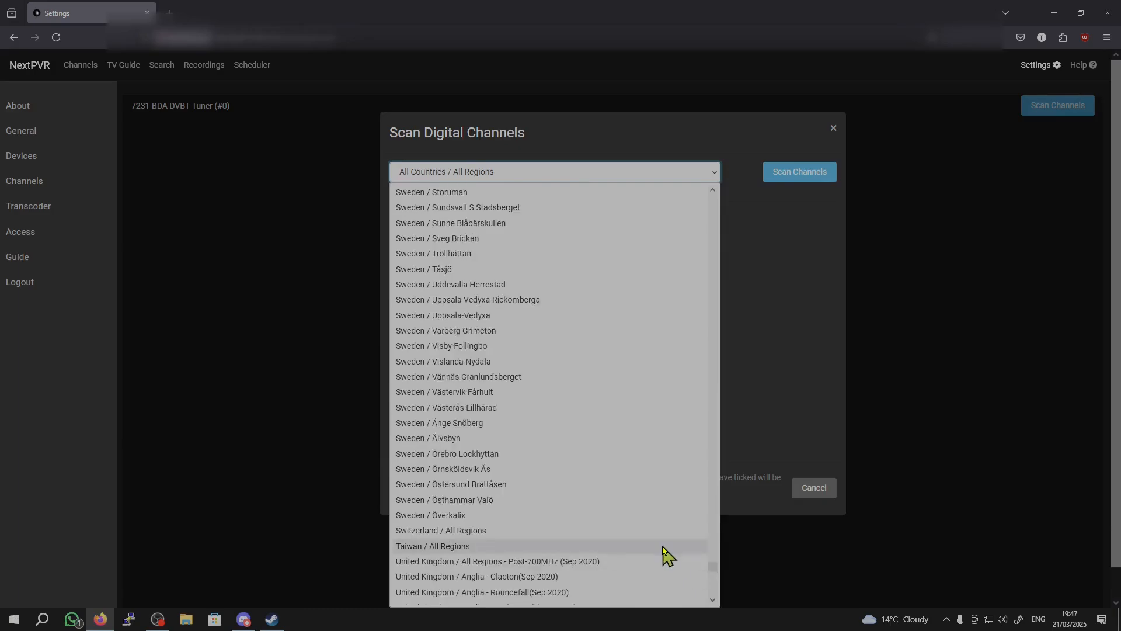
scroll(down, 3)
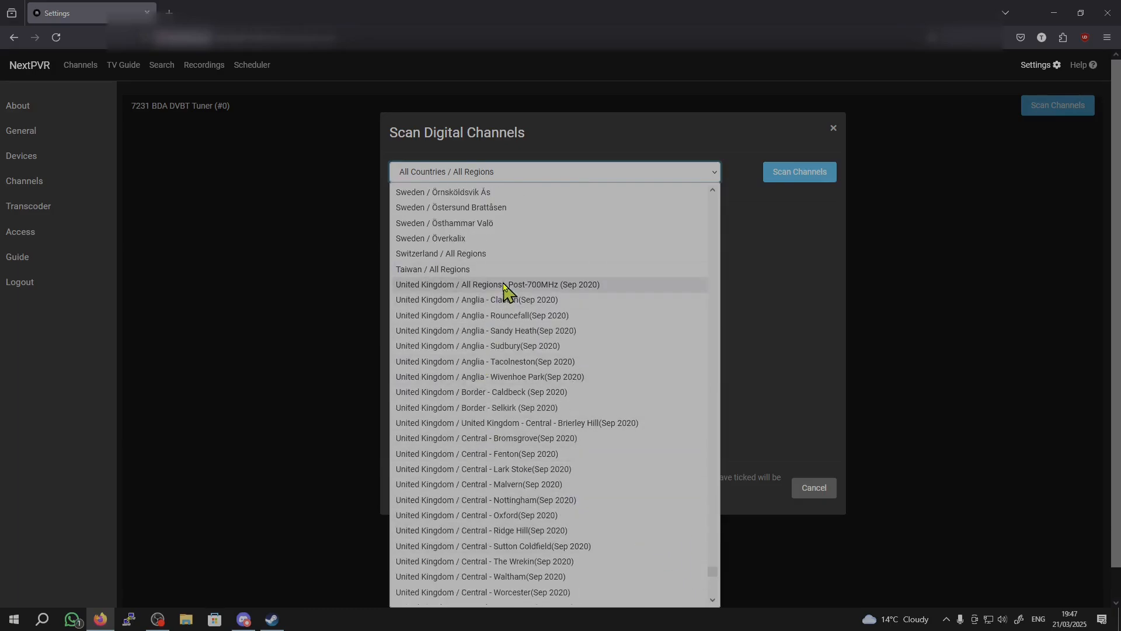
click(497, 283)
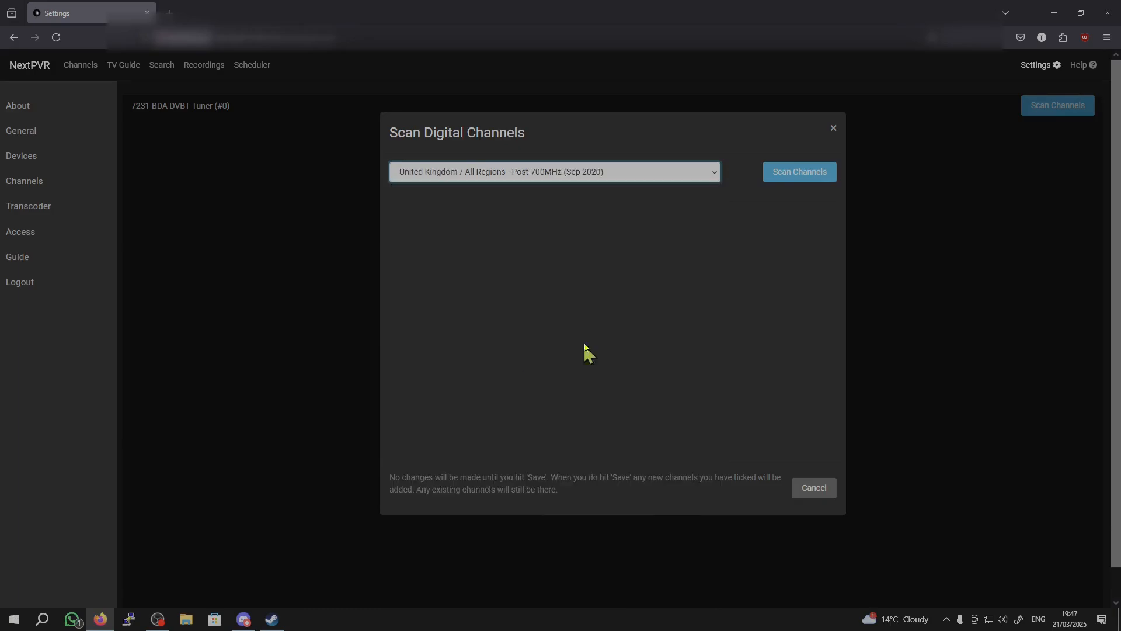
mouse_move(808, 193)
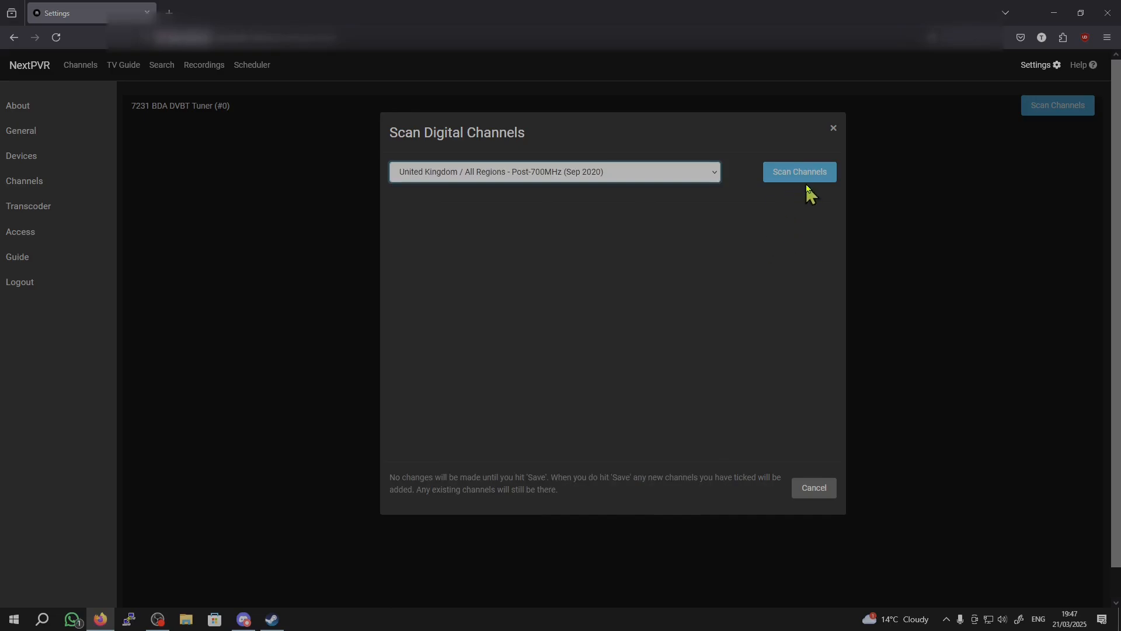
mouse_move(799, 178)
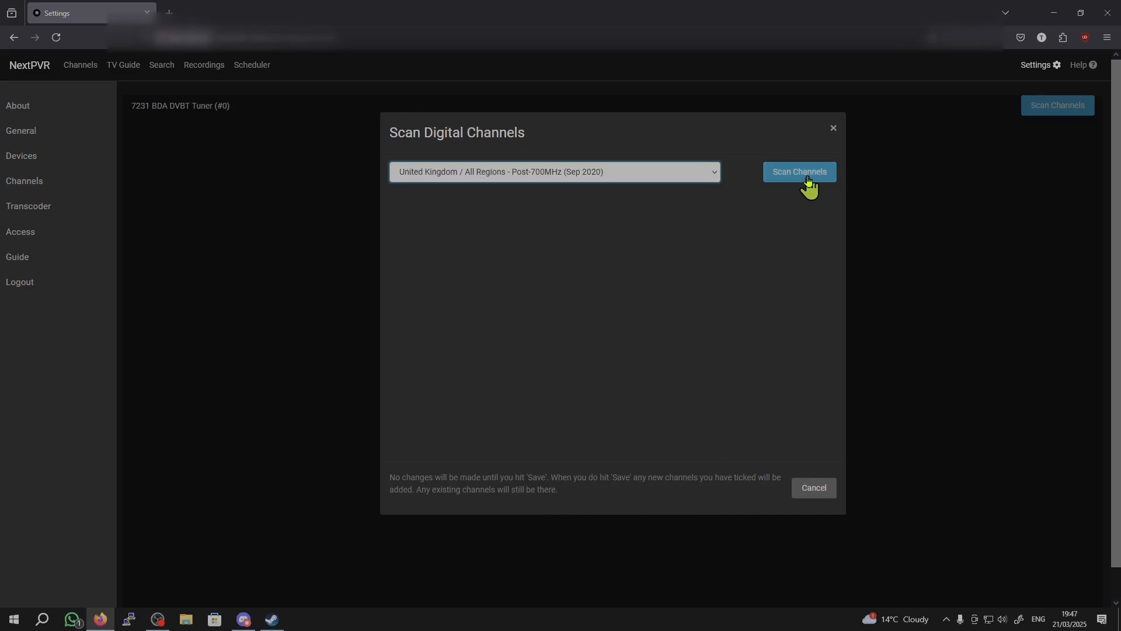
Scan for UK digital channels, review the found list and save it to the lineup.
click(797, 172)
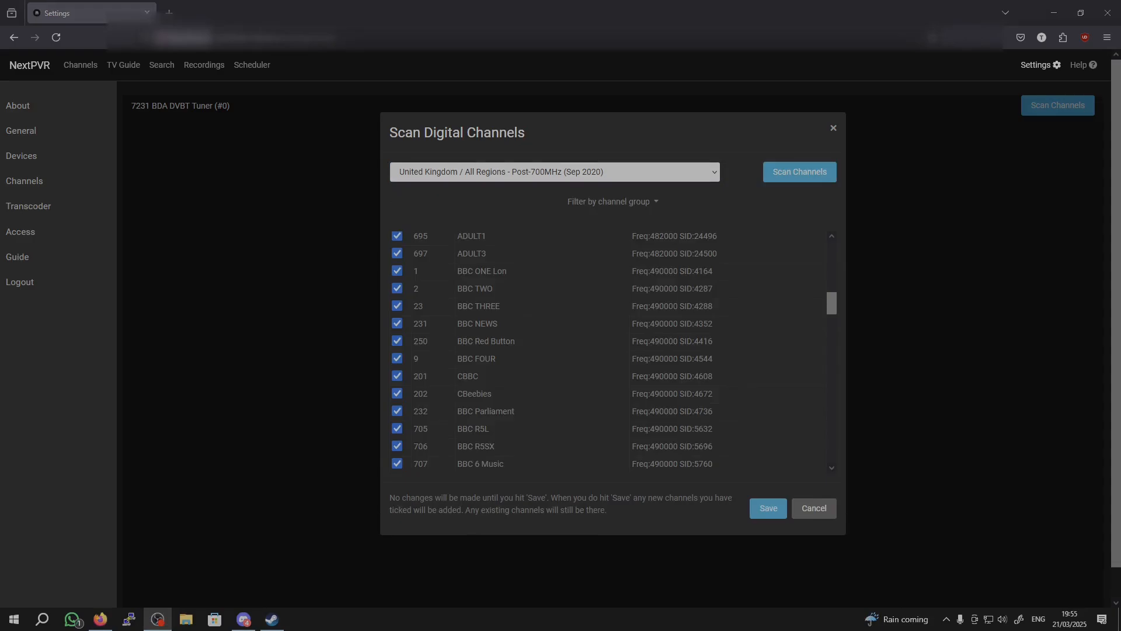
scroll(down, 3)
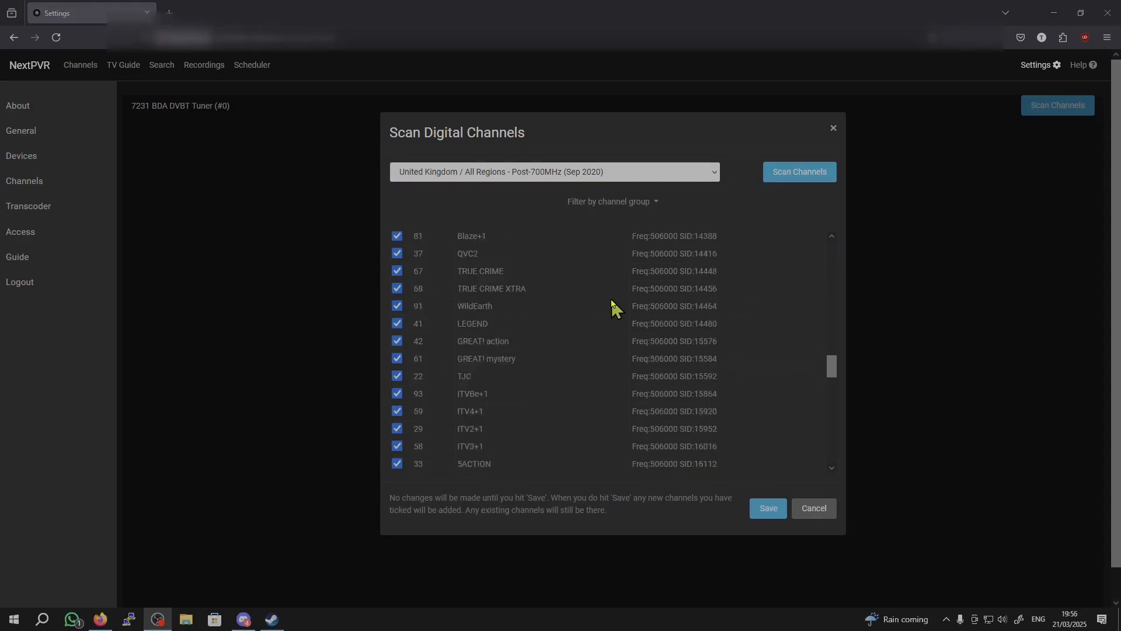
scroll(down, 3)
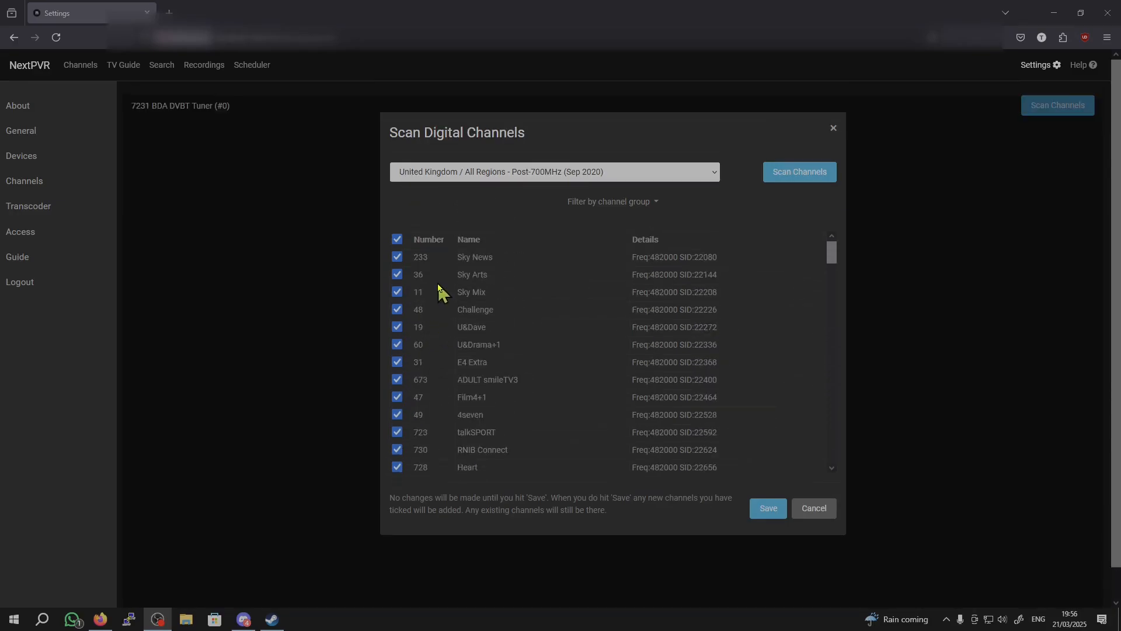
scroll(down, 3)
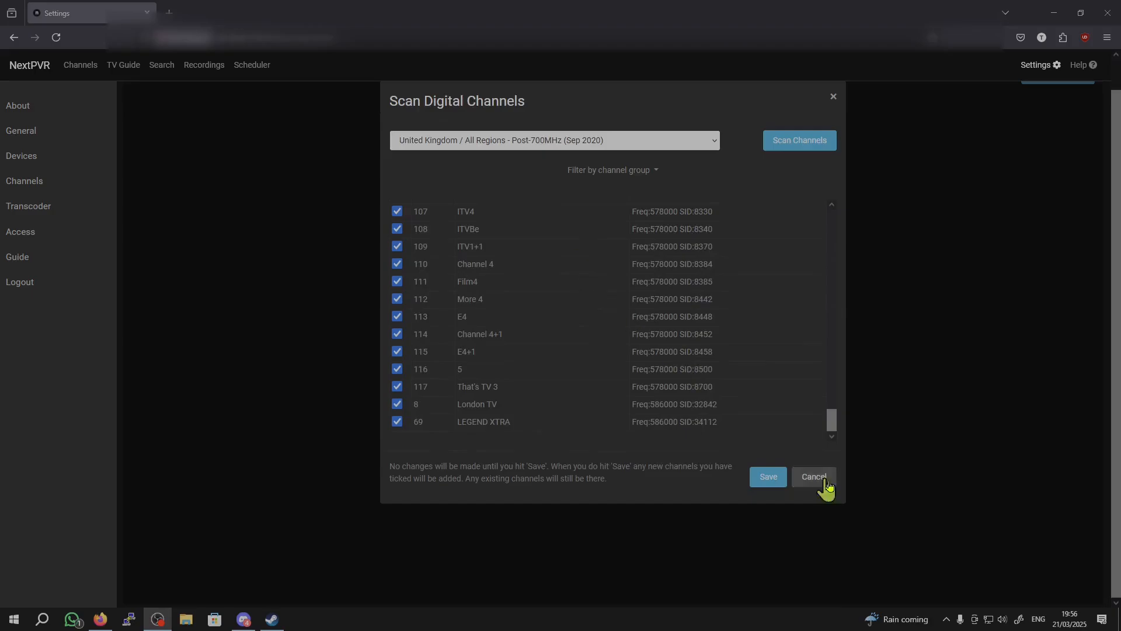
click(812, 477)
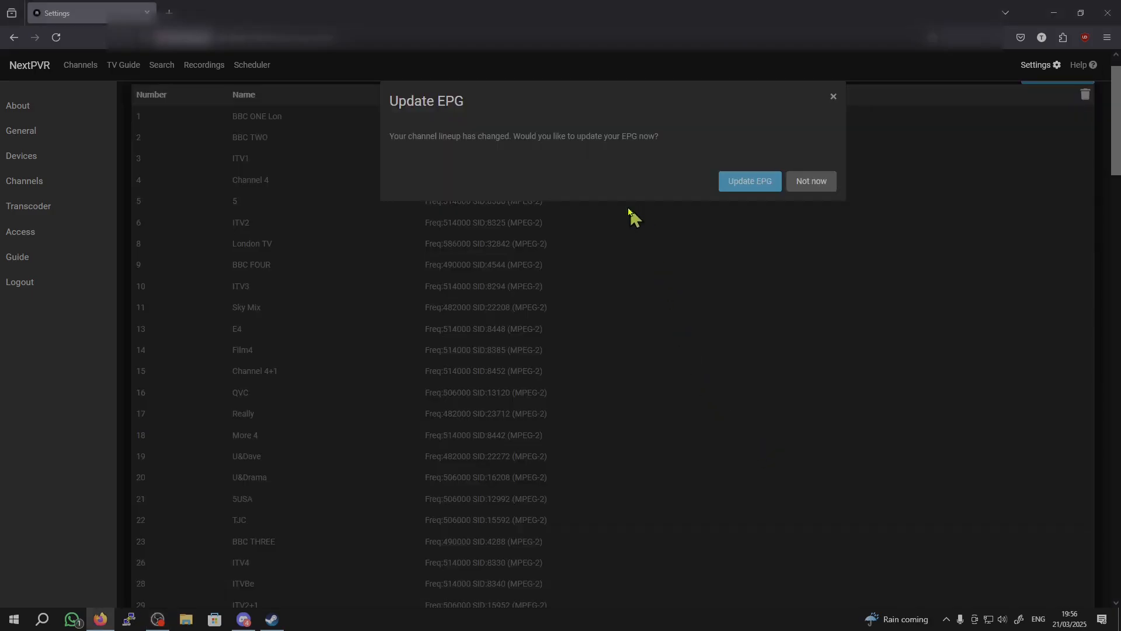
mouse_move(396, 100)
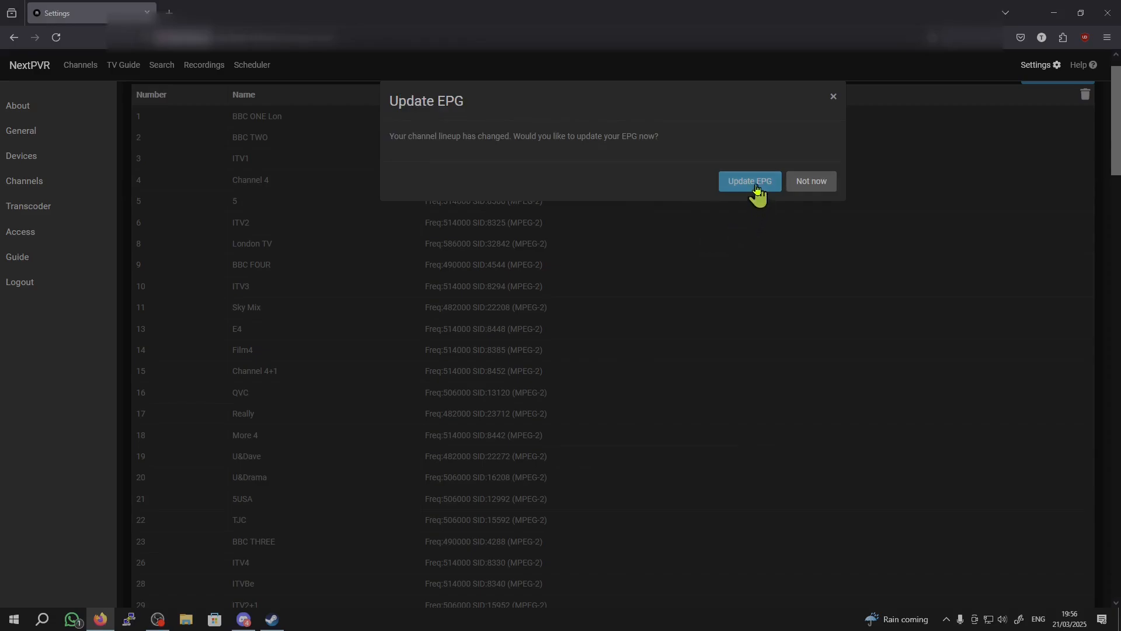
Update the EPG, inserting 36,098 guide entries, and return to the channel list.
click(749, 181)
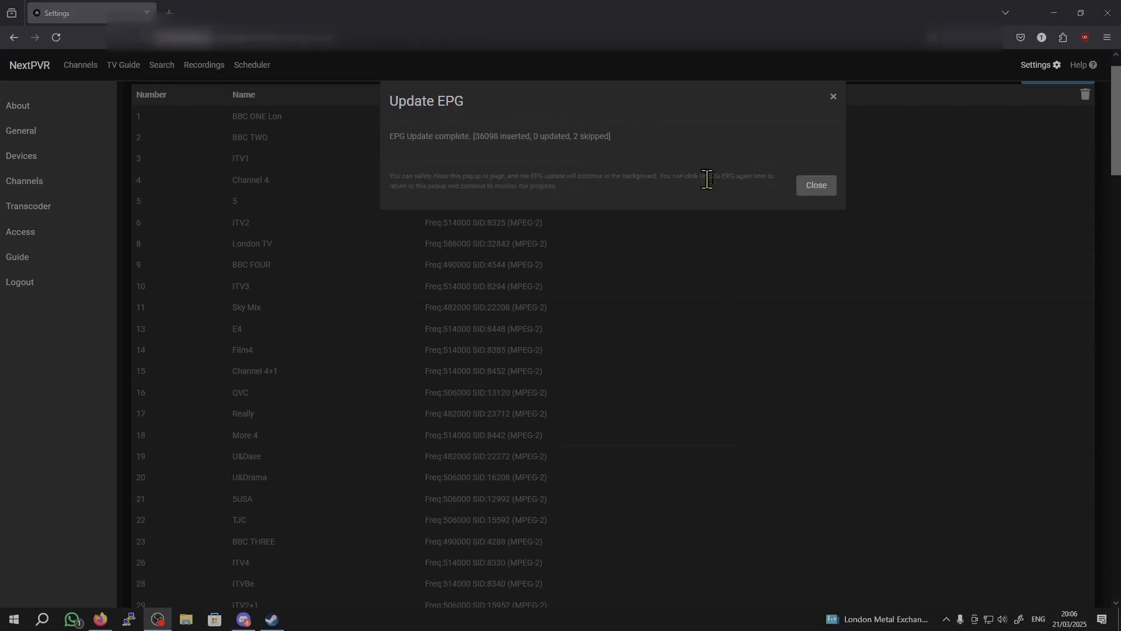
mouse_move(815, 185)
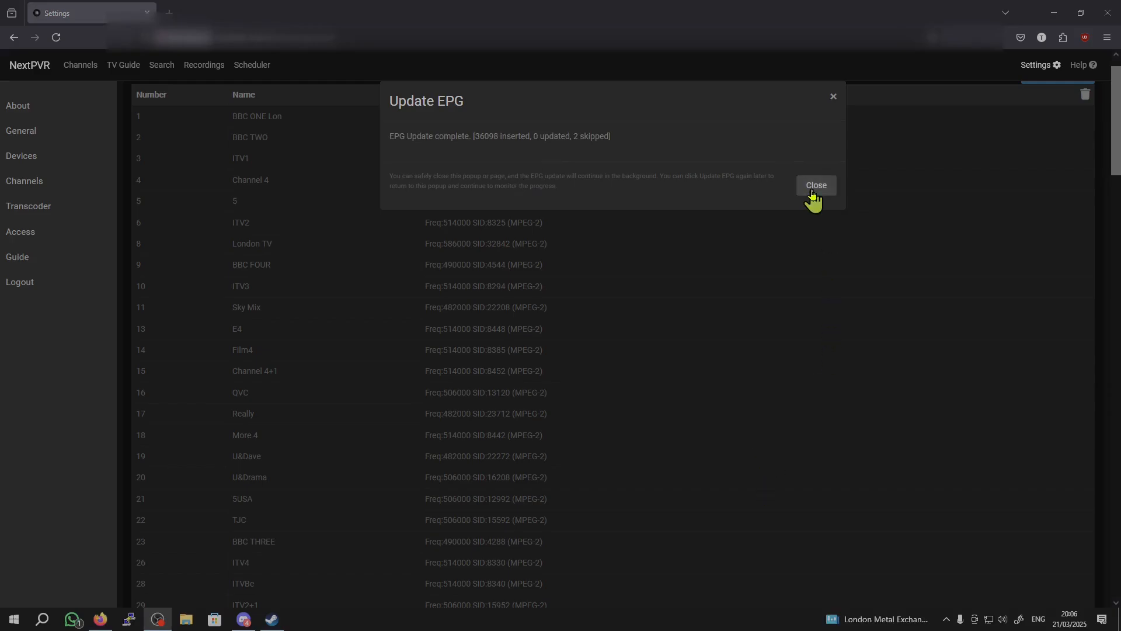
click(815, 184)
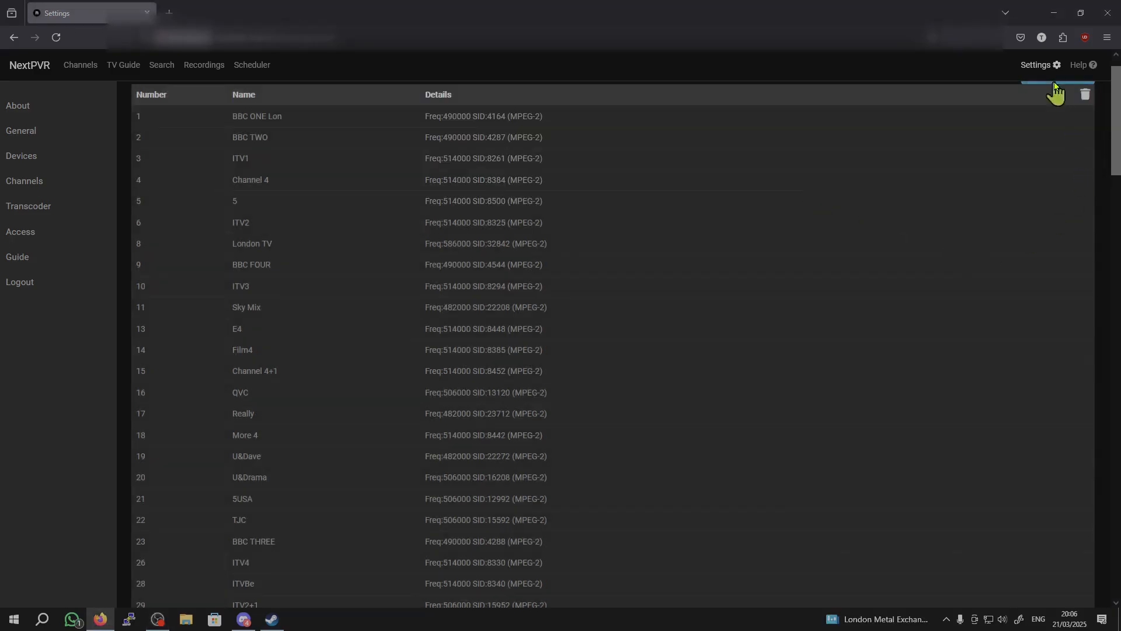
Copy the first tuner's 119-channel setup to 7231 BDA DVBT Tuner (#1).
click(21, 155)
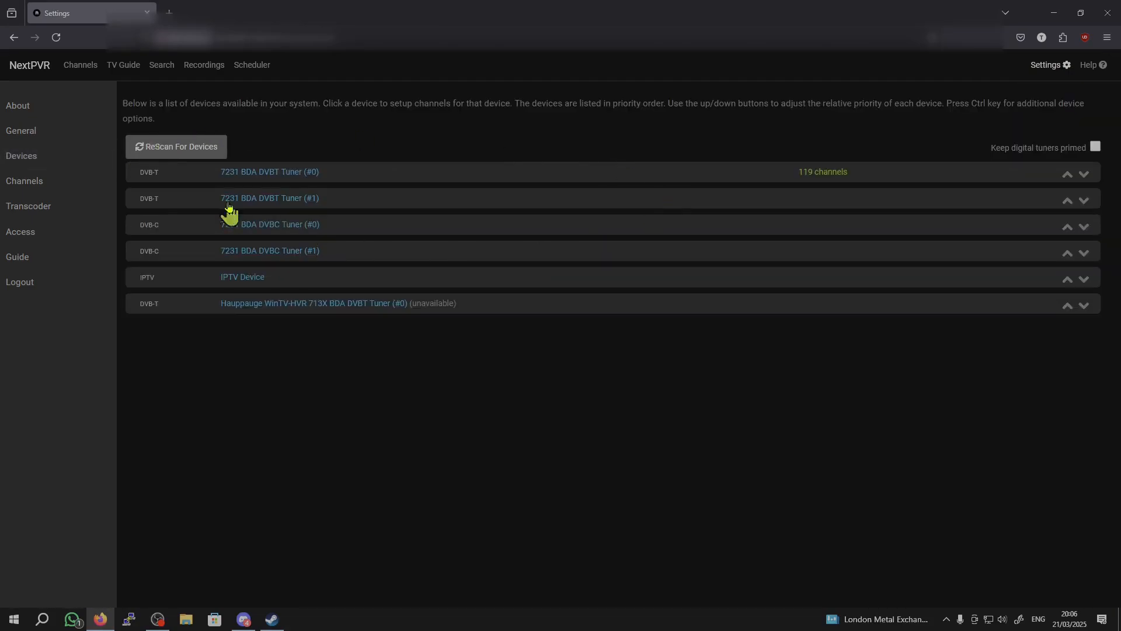
mouse_move(177, 218)
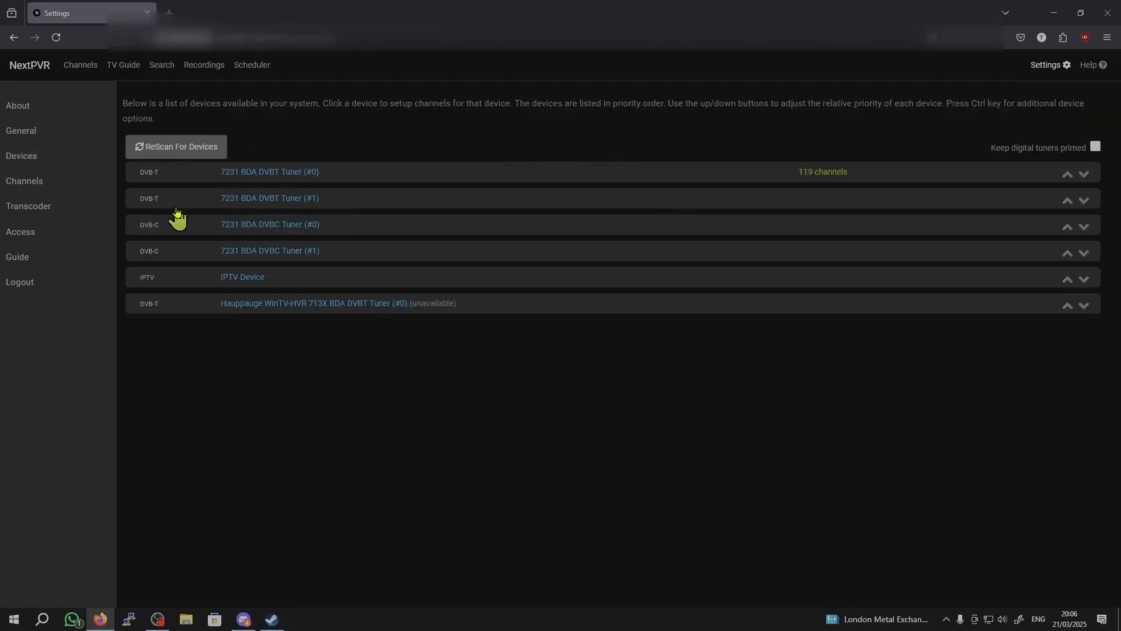
click(268, 198)
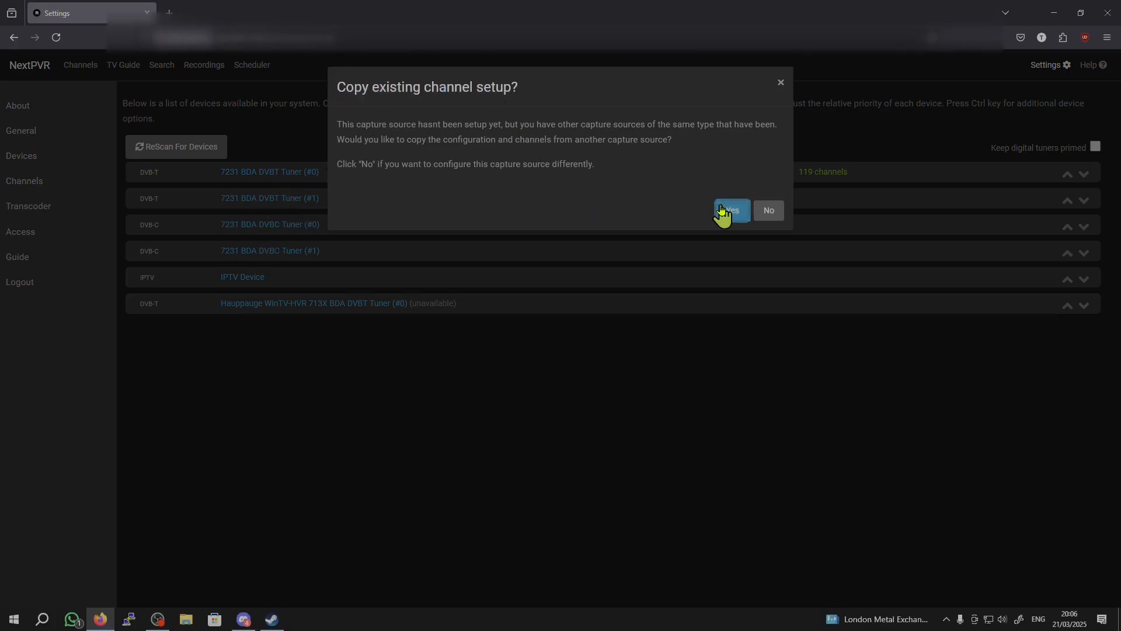
click(728, 211)
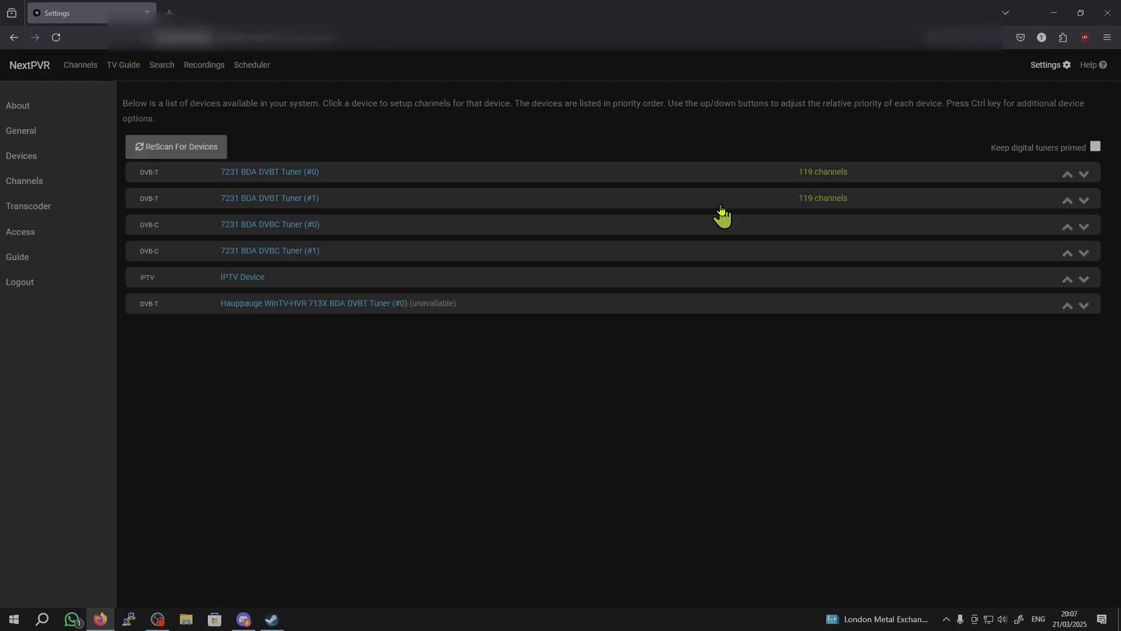
mouse_move(619, 193)
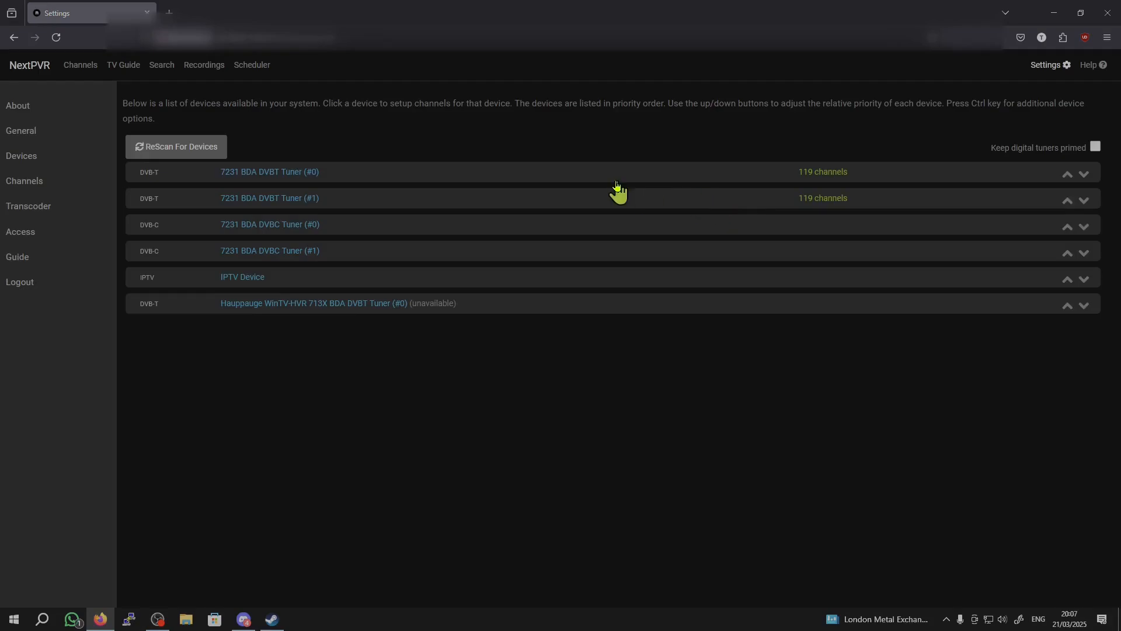
mouse_move(600, 37)
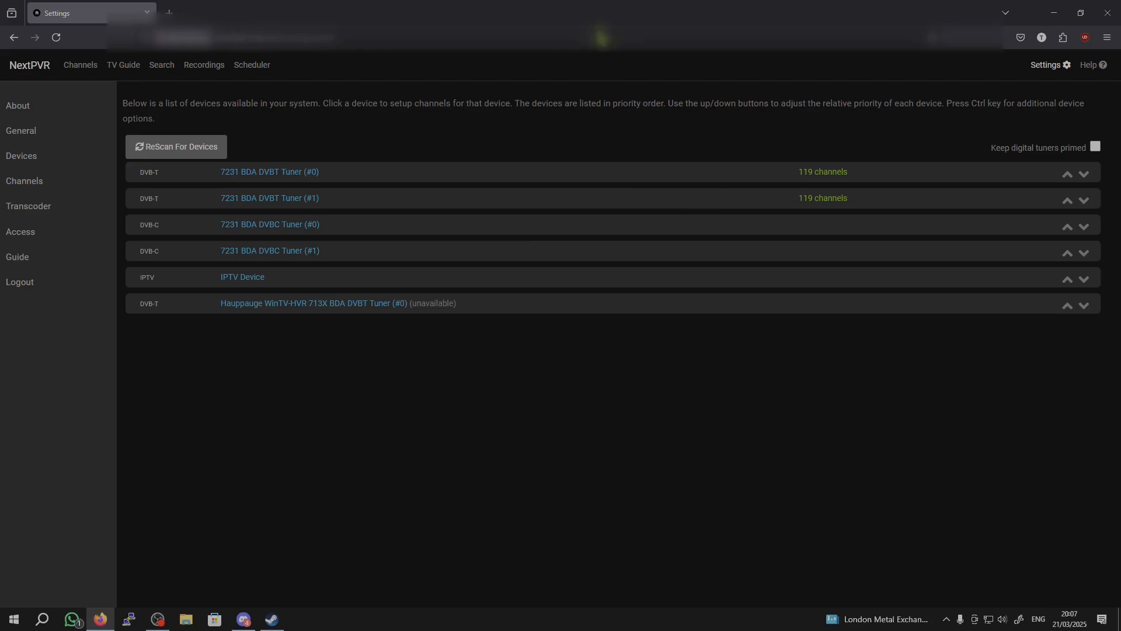
mouse_move(75, 66)
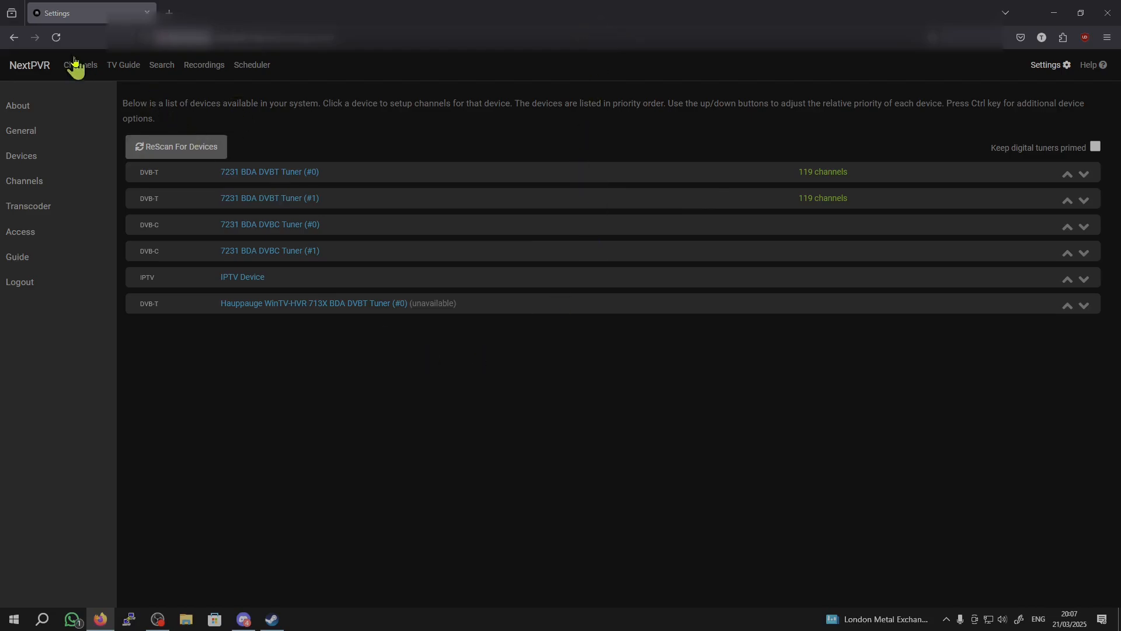
Pick BBC TWO from the channel listings and watch it live in the web player.
click(84, 64)
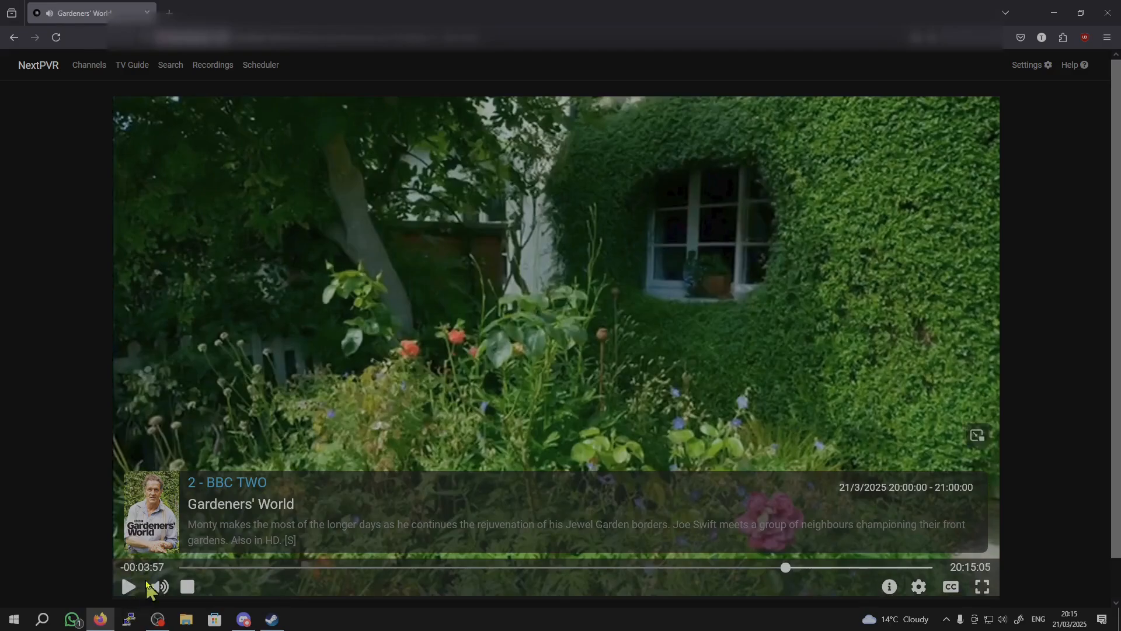
click(128, 586)
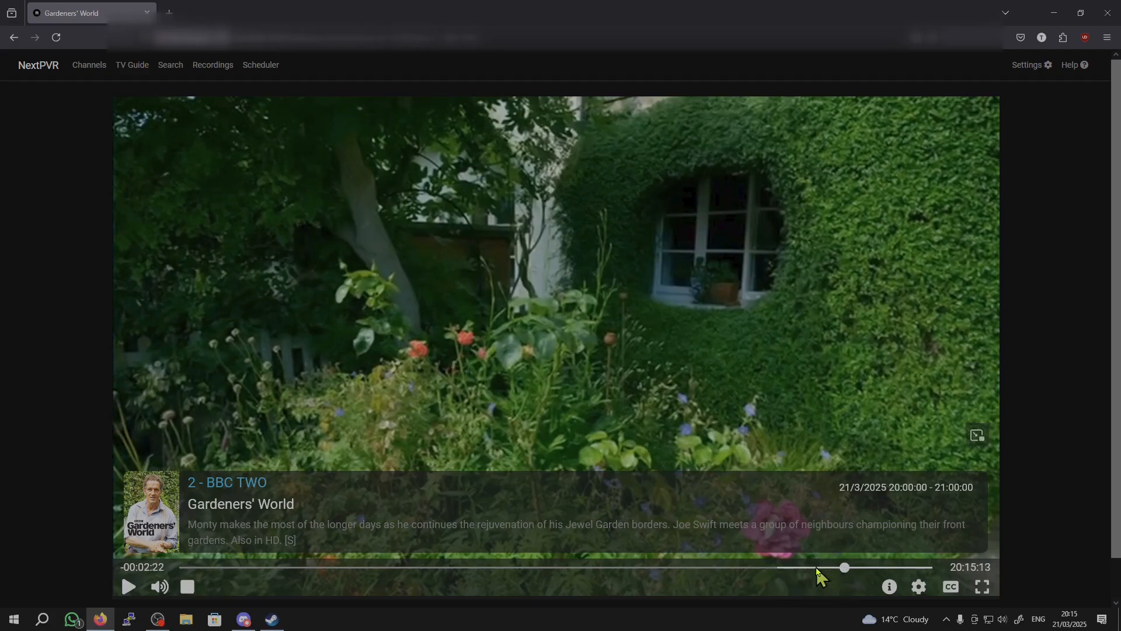
mouse_move(851, 571)
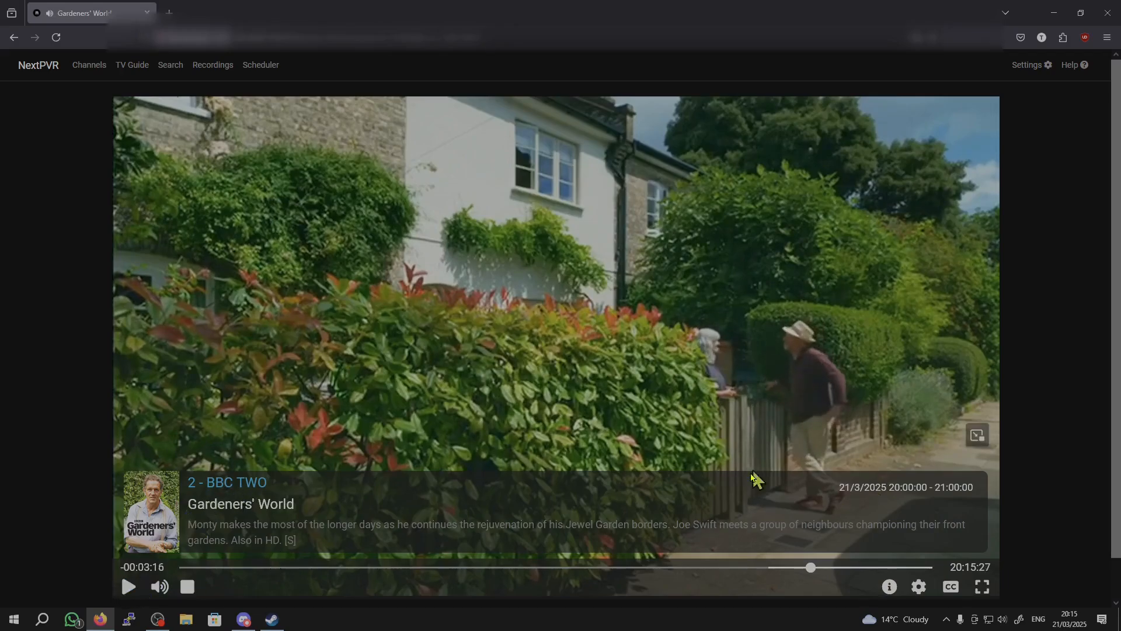
mouse_move(746, 386)
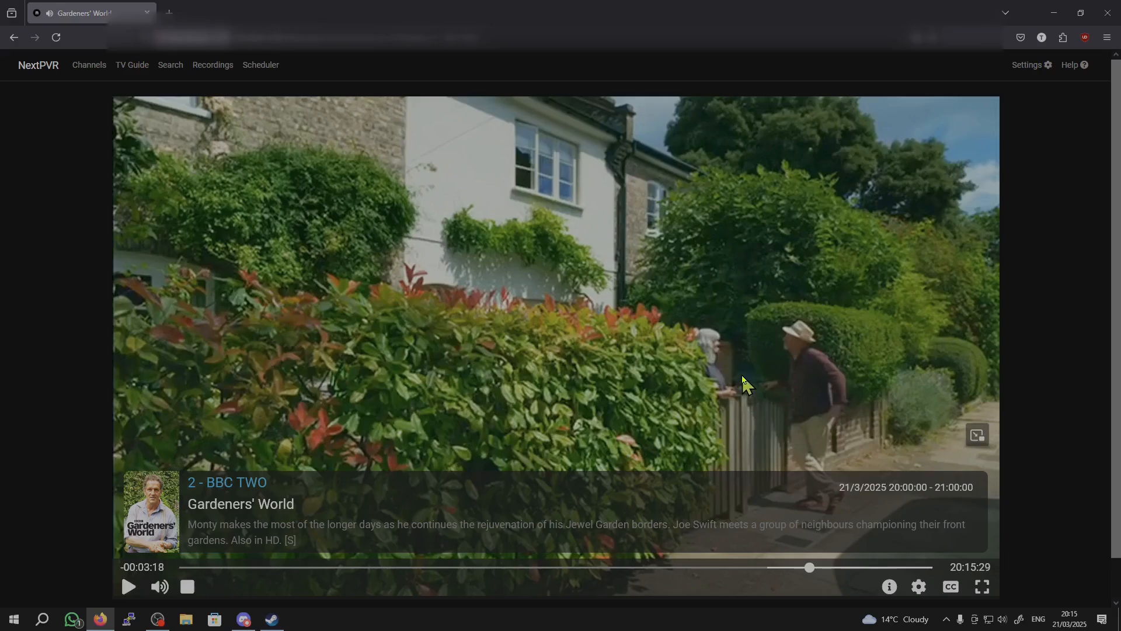
mouse_move(681, 265)
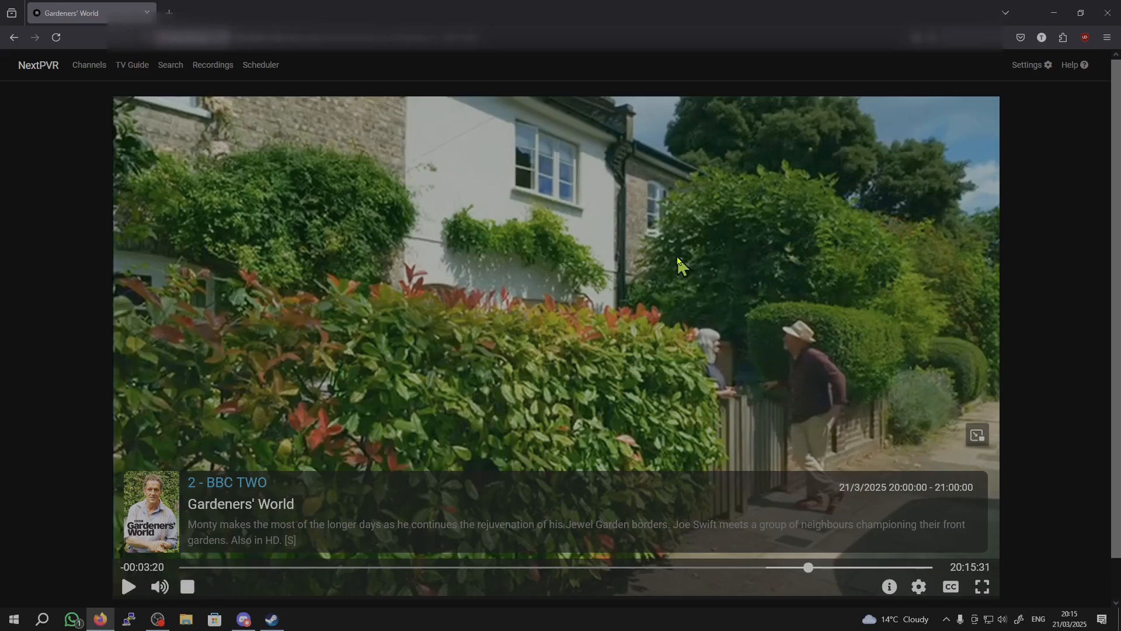
mouse_move(726, 279)
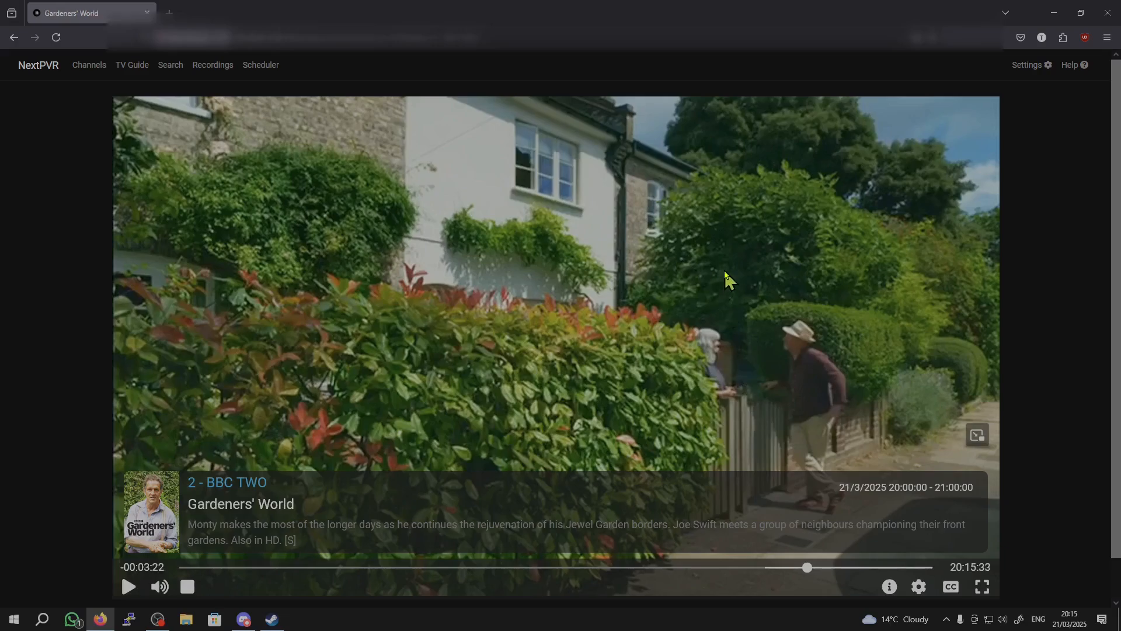
mouse_move(300, 135)
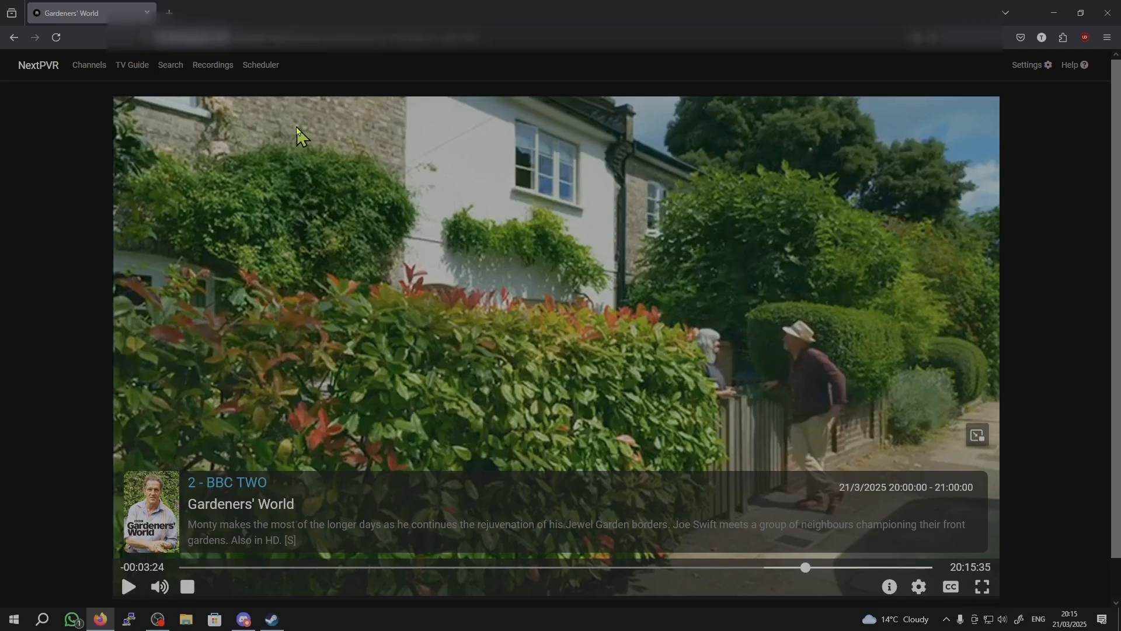